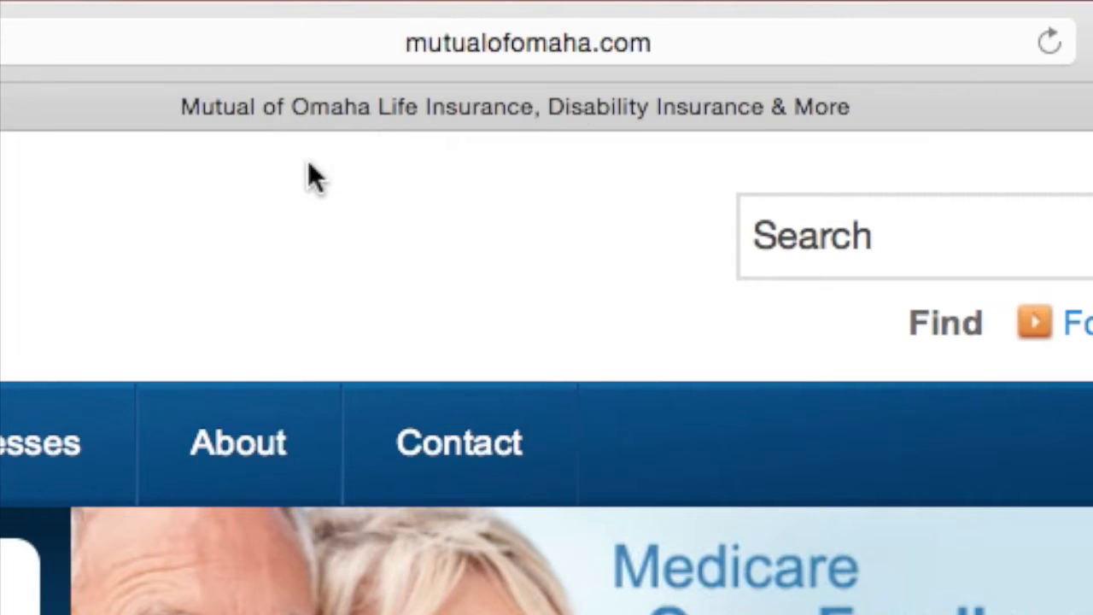
mouse_move(55, 329)
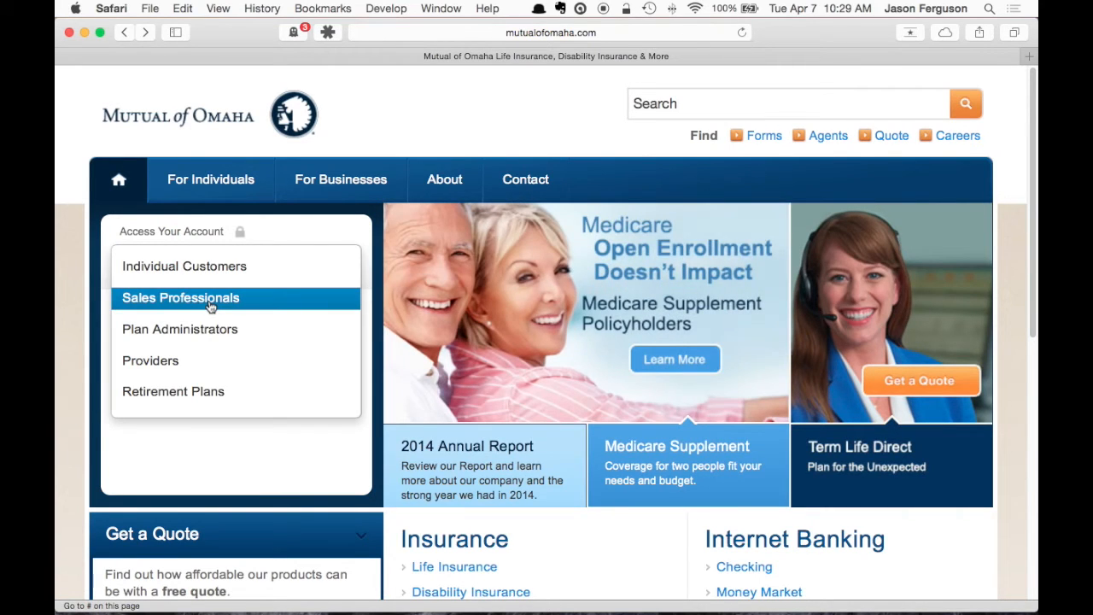
Reach the Sales Professional Access sign-in via Sales Professionals and Agents and Brokers.
left_click(180, 297)
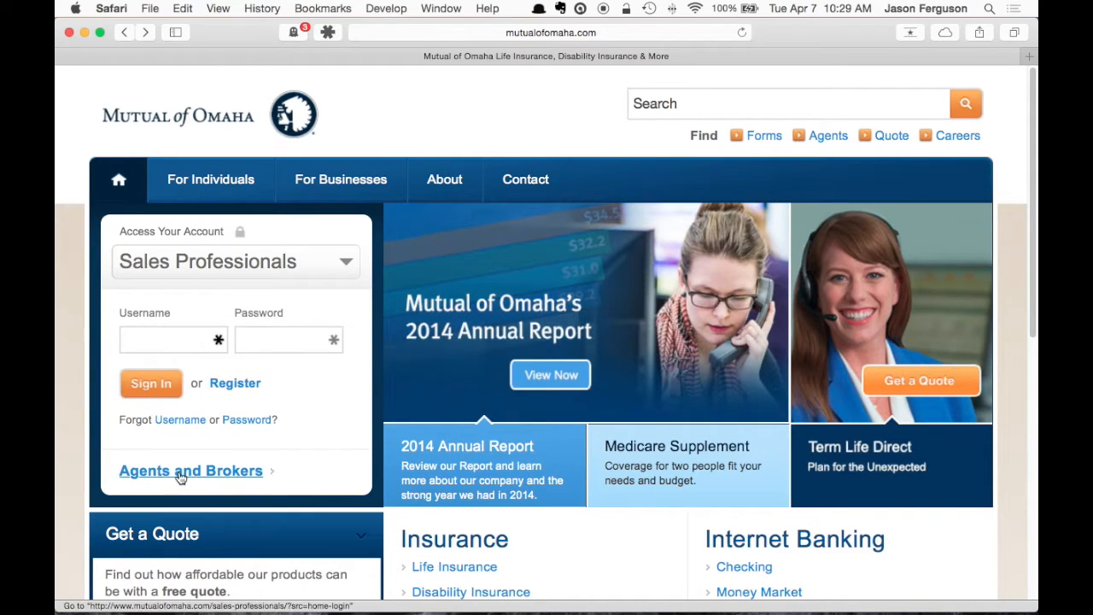
left_click(191, 471)
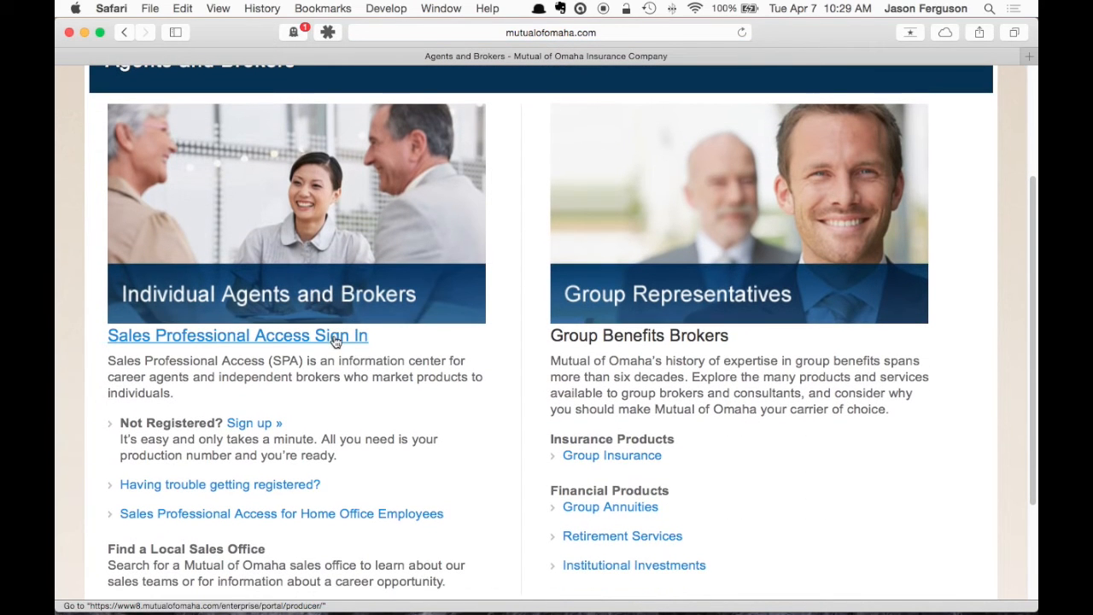
left_click(237, 335)
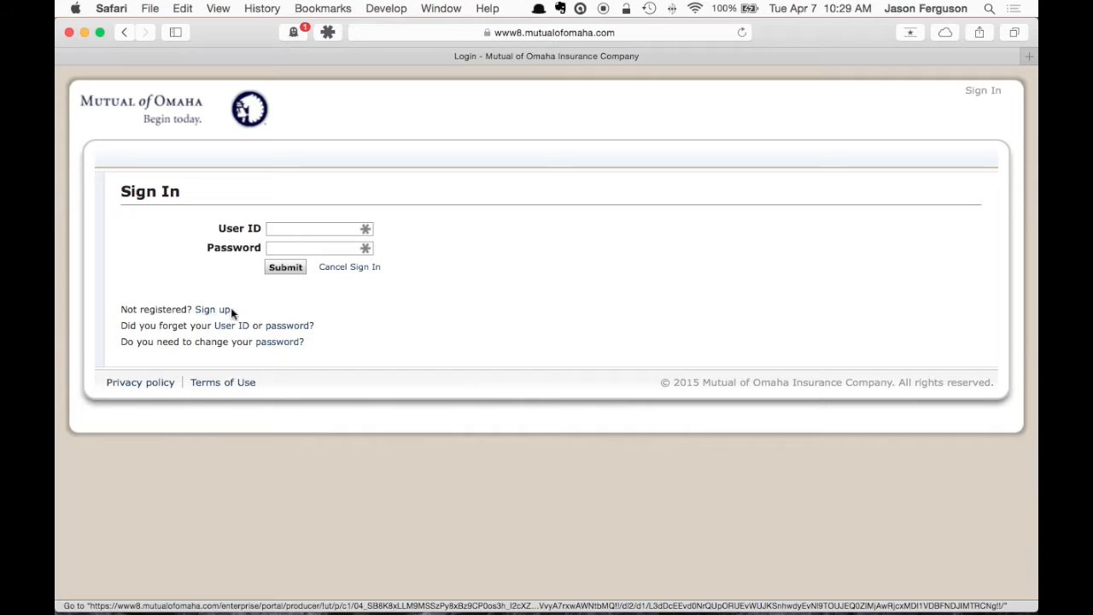
Sign in to the portal and review the producer Welcome page.
left_click(285, 267)
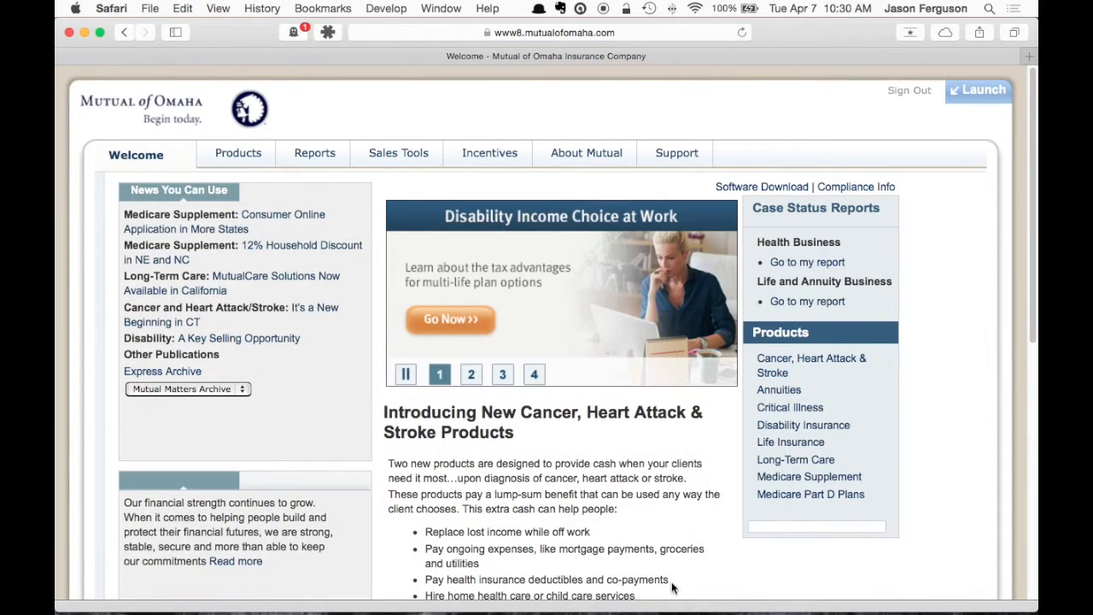
mouse_move(933, 445)
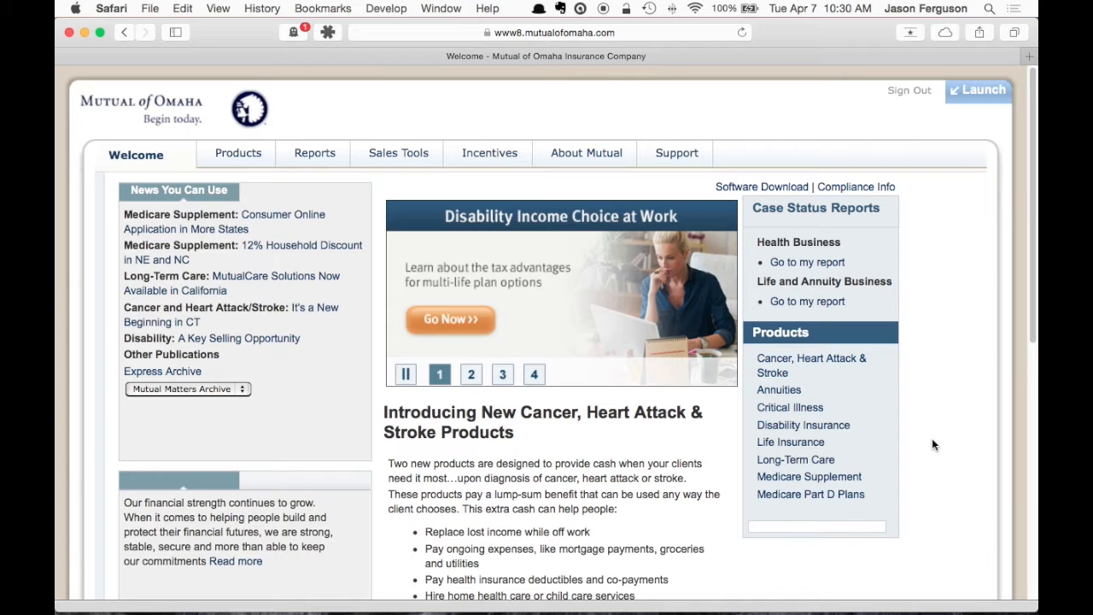
scroll("down", 3)
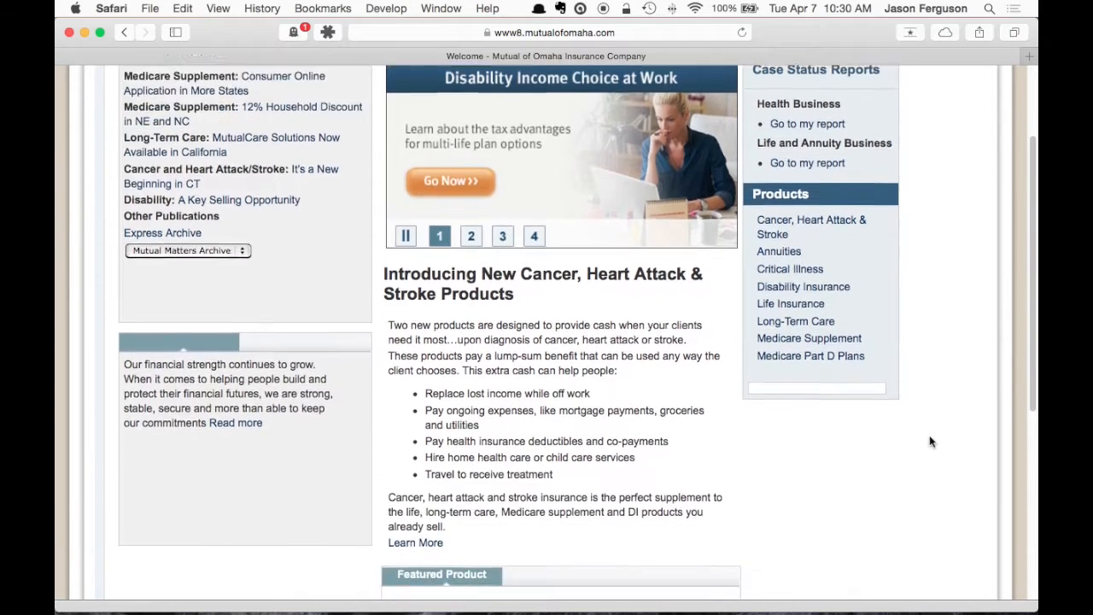
scroll("down", 3)
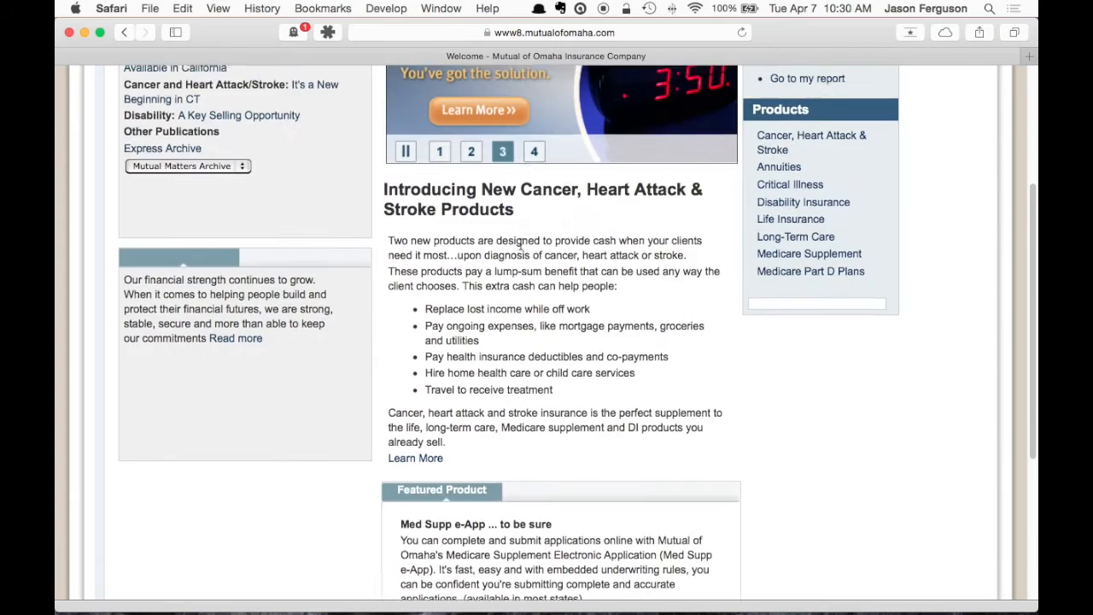
scroll("up", 3)
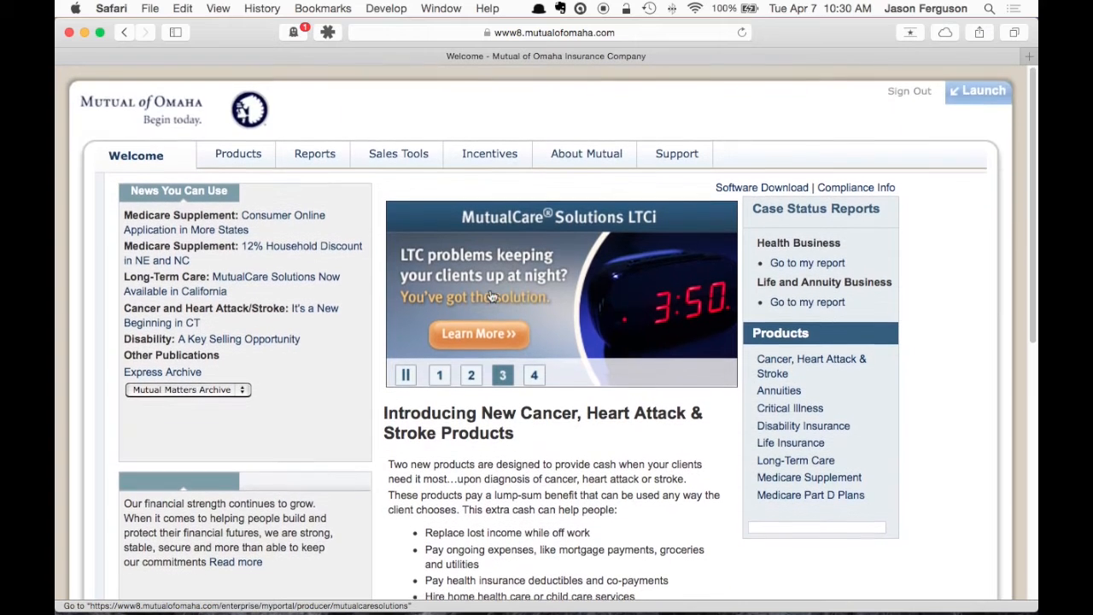
left_click(534, 374)
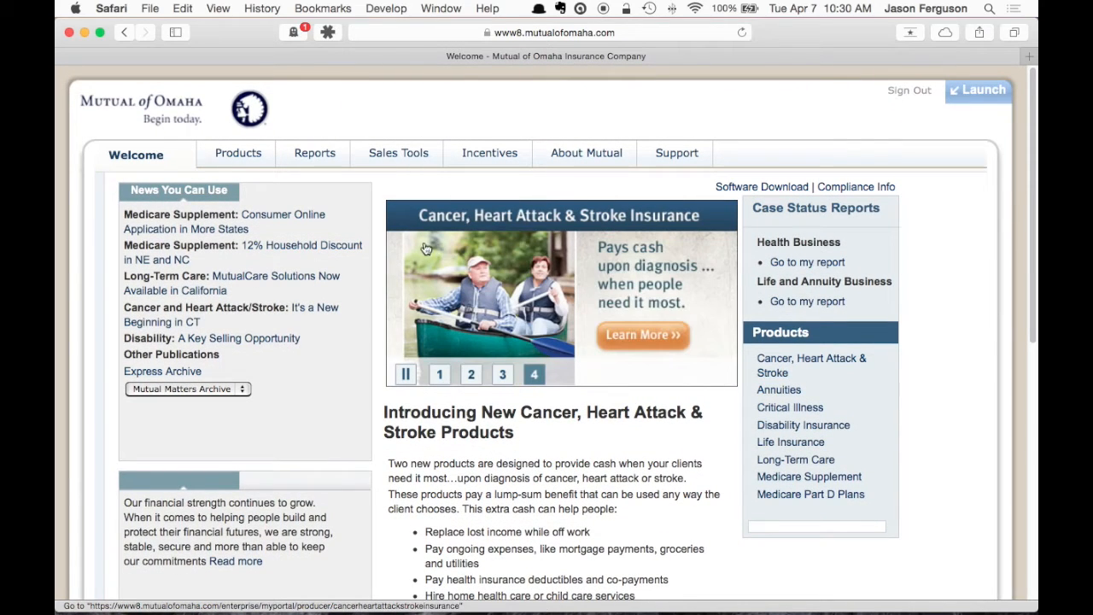
mouse_move(378, 219)
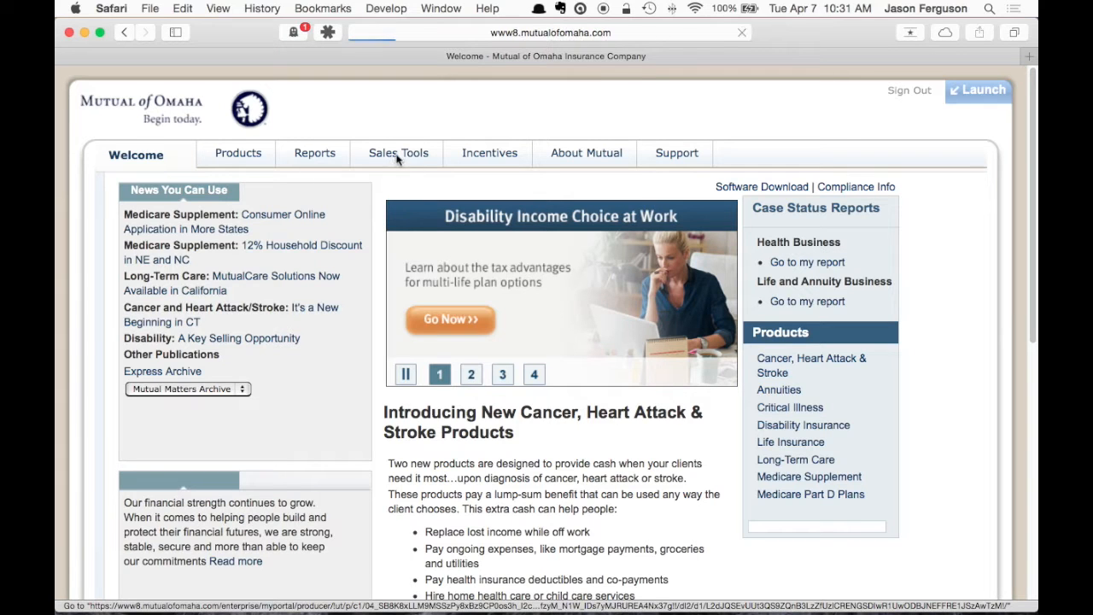
From Sales Tools, reach the Medicare Supplement e-Application Resources page and review its sandbox and guides.
left_click(397, 153)
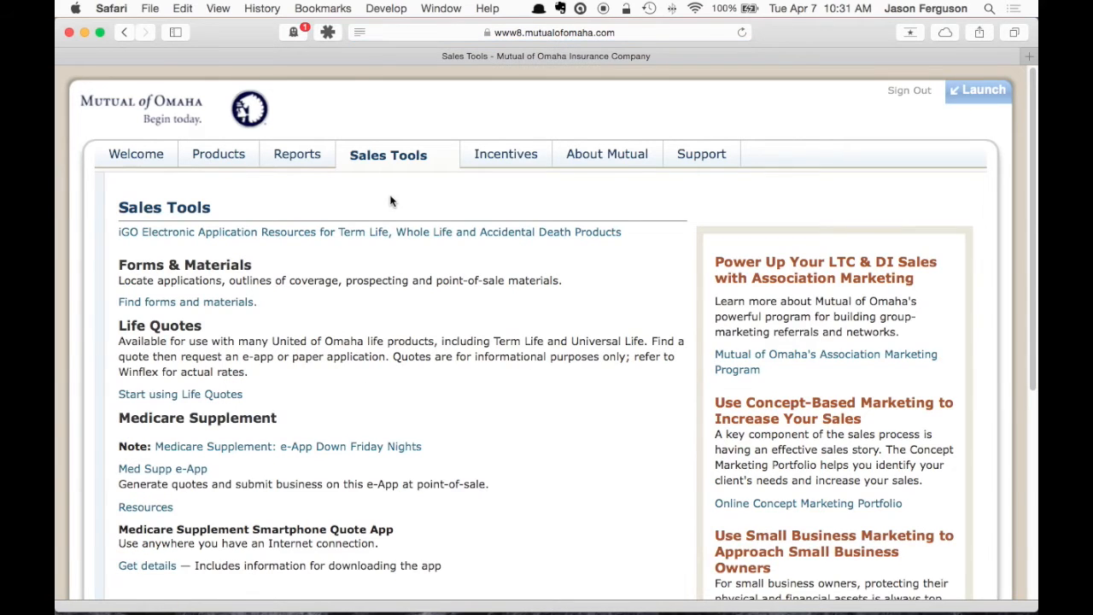
scroll("down", 3)
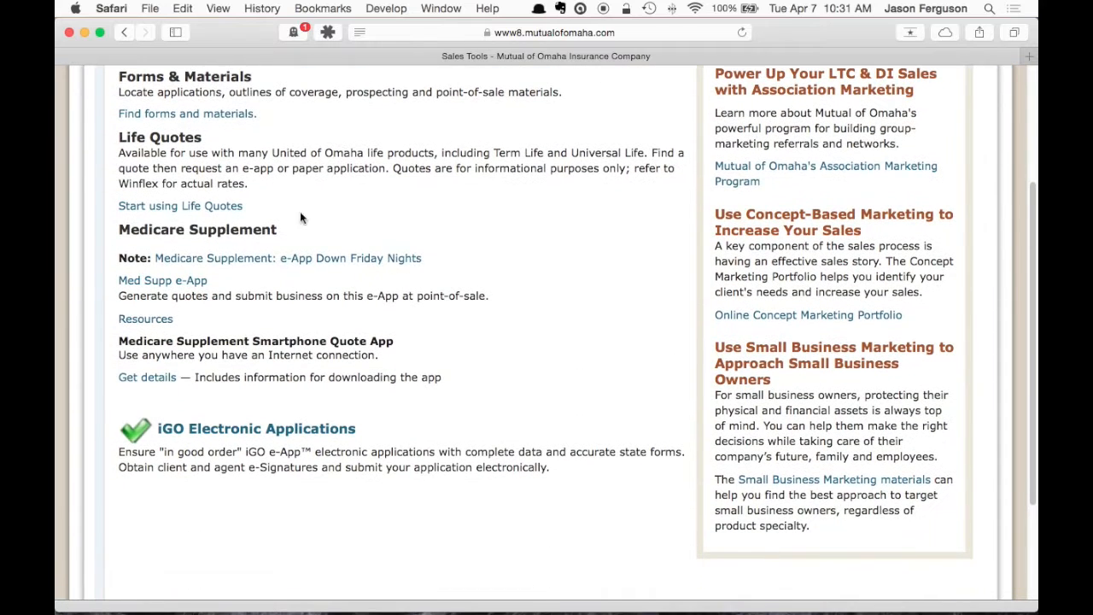
mouse_move(162, 280)
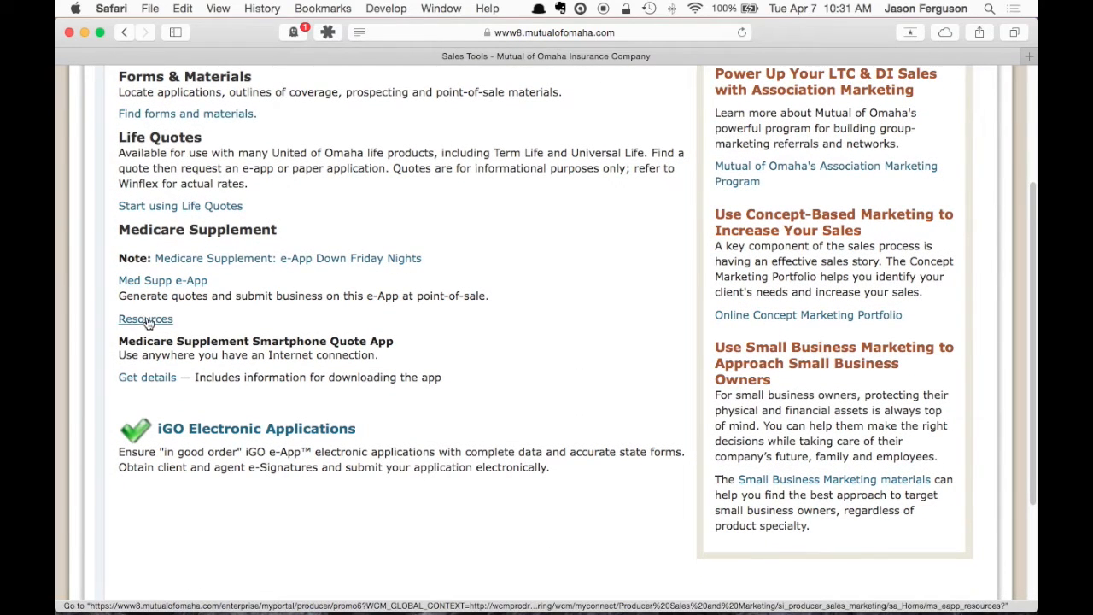
left_click(145, 318)
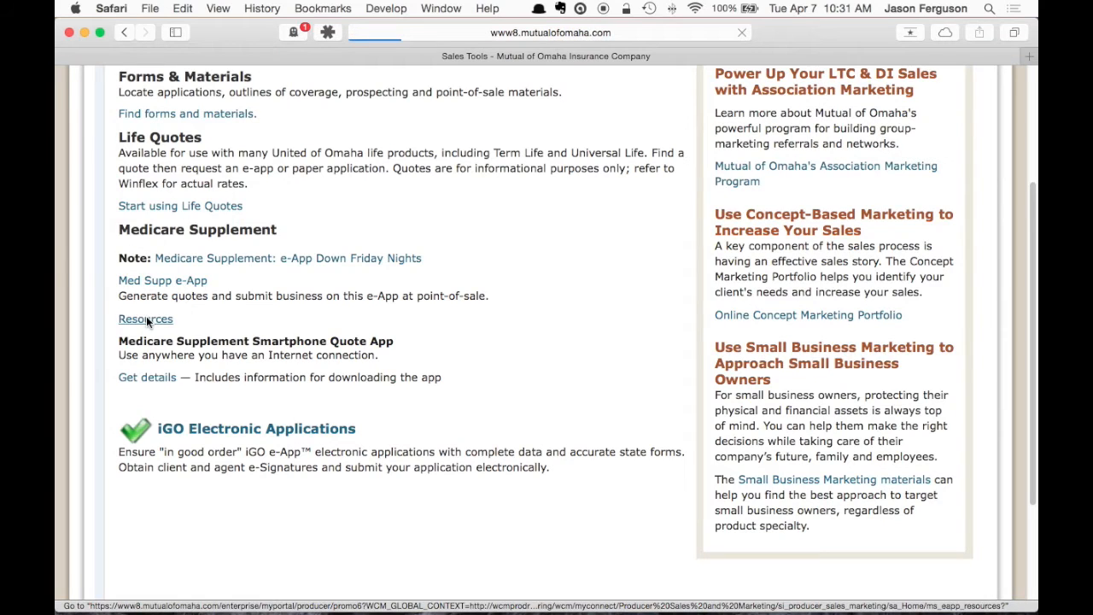
left_click(145, 319)
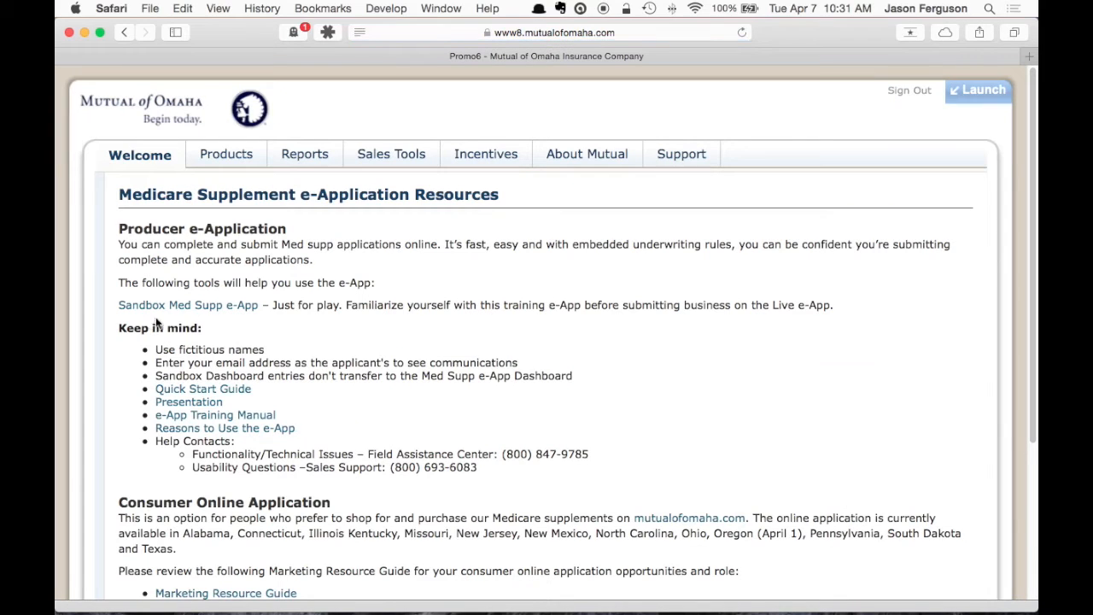
scroll("down", 3)
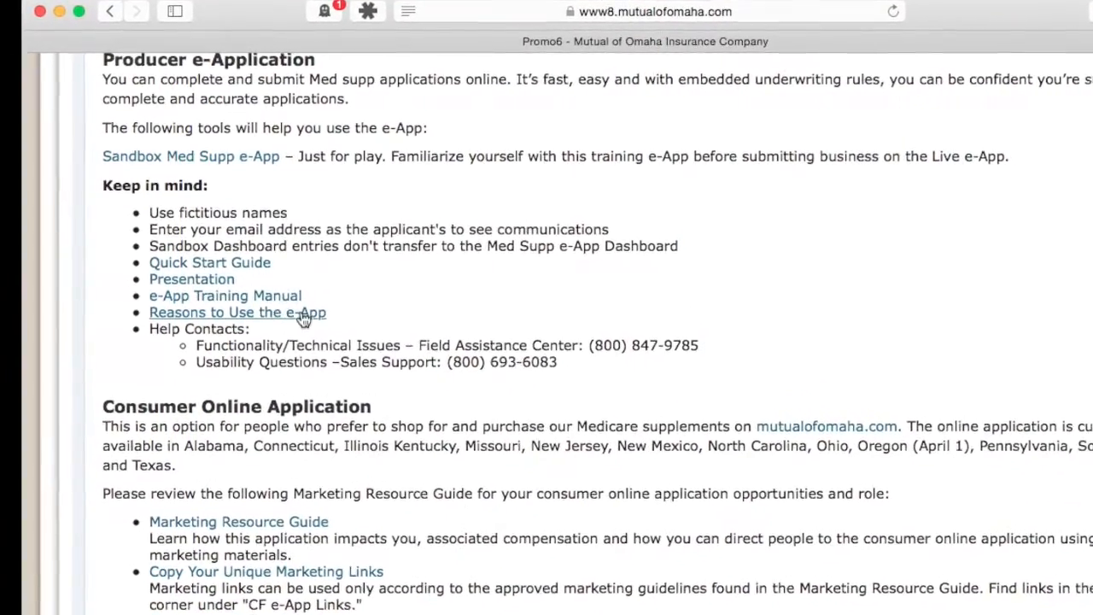
scroll("down", 3)
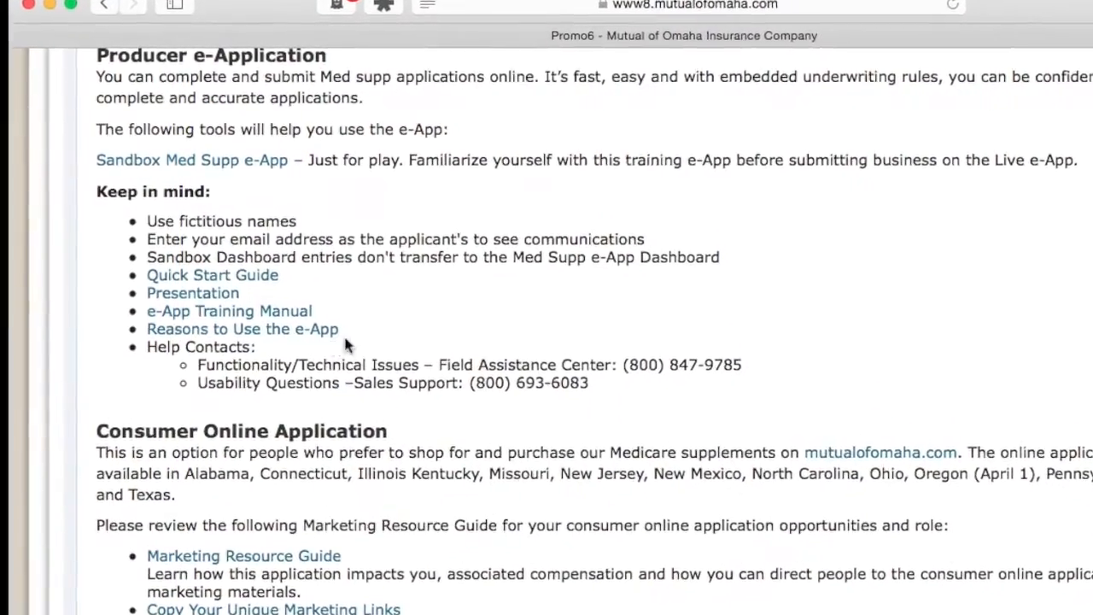
scroll("down", 3)
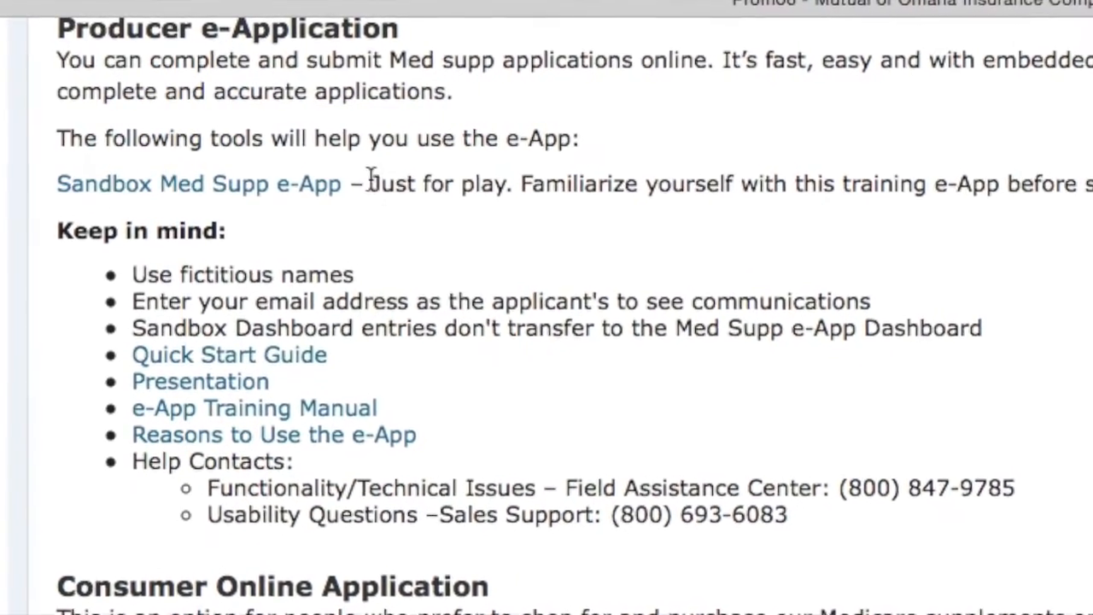
scroll("down", 3)
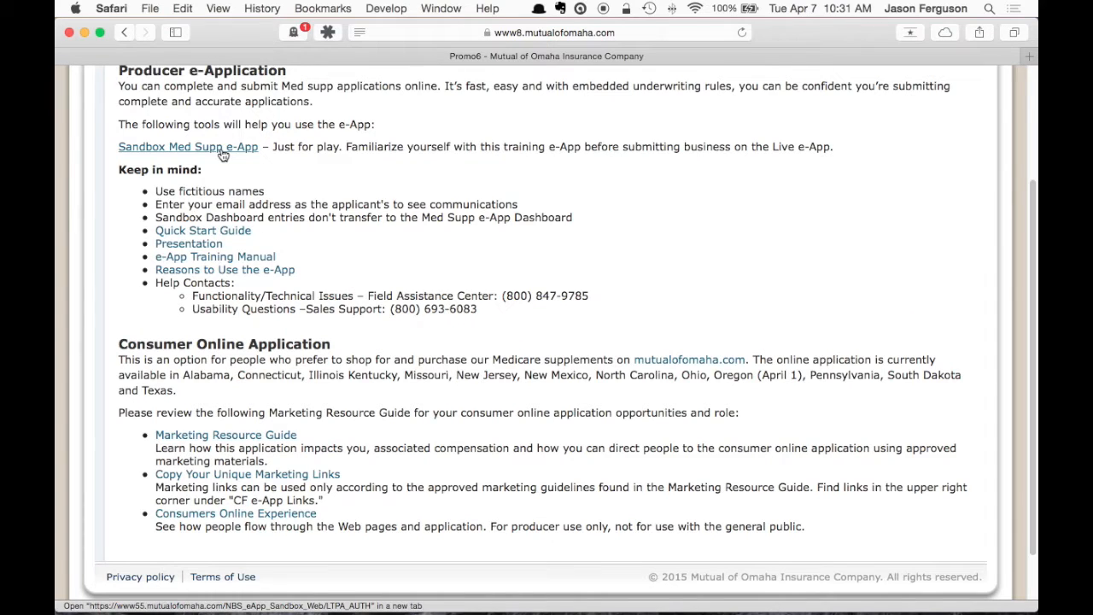
Launch the Sandbox Med Supp e-App dashboard in a new tab.
left_click(187, 147)
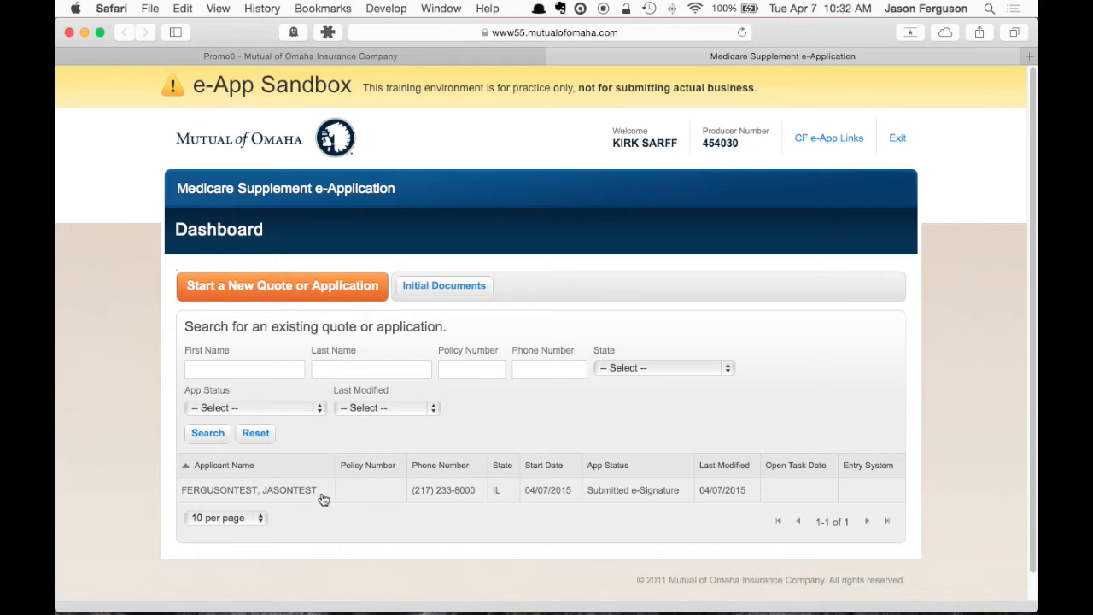
mouse_move(358, 498)
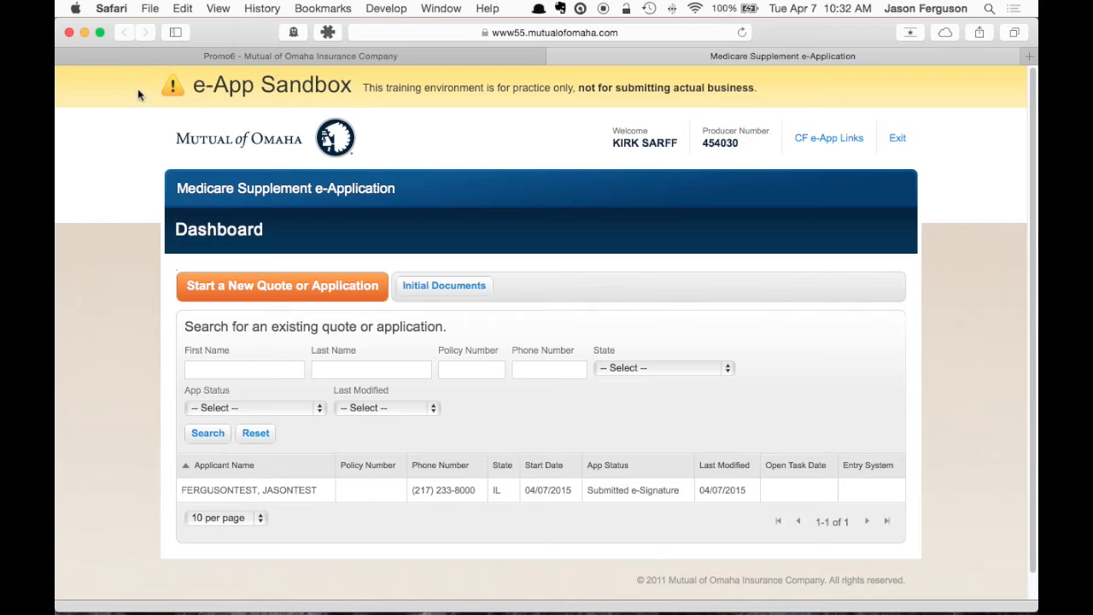
mouse_move(783, 96)
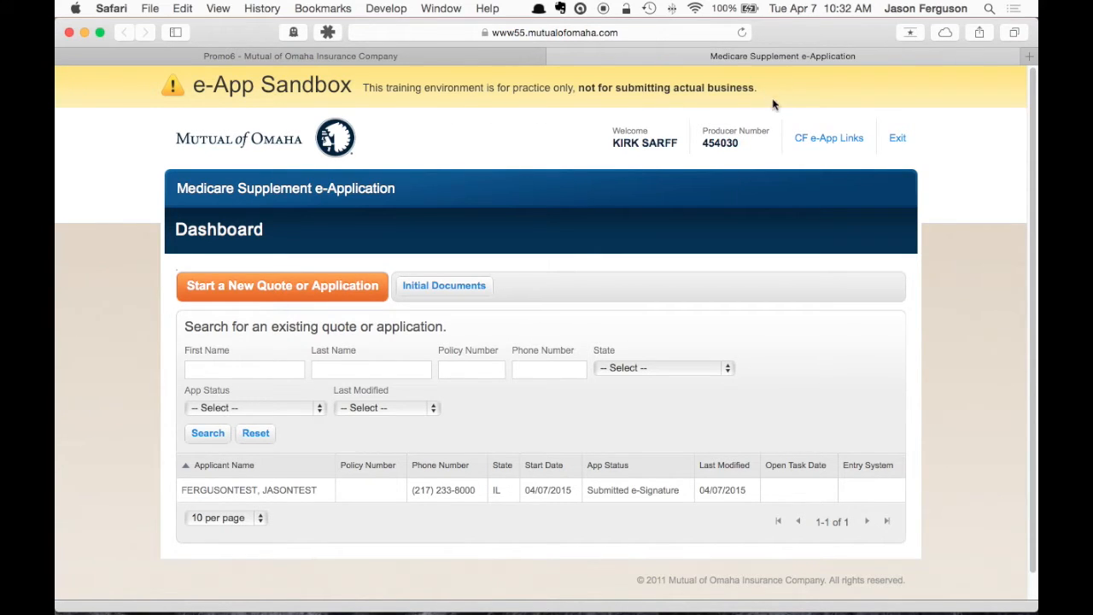
scroll("down", 3)
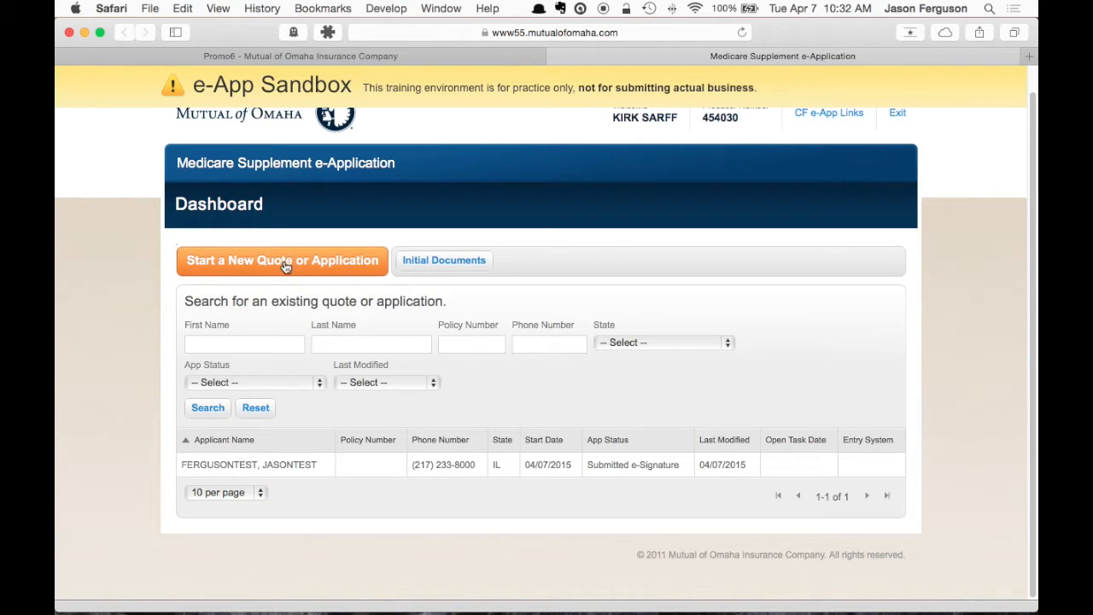
left_click(282, 261)
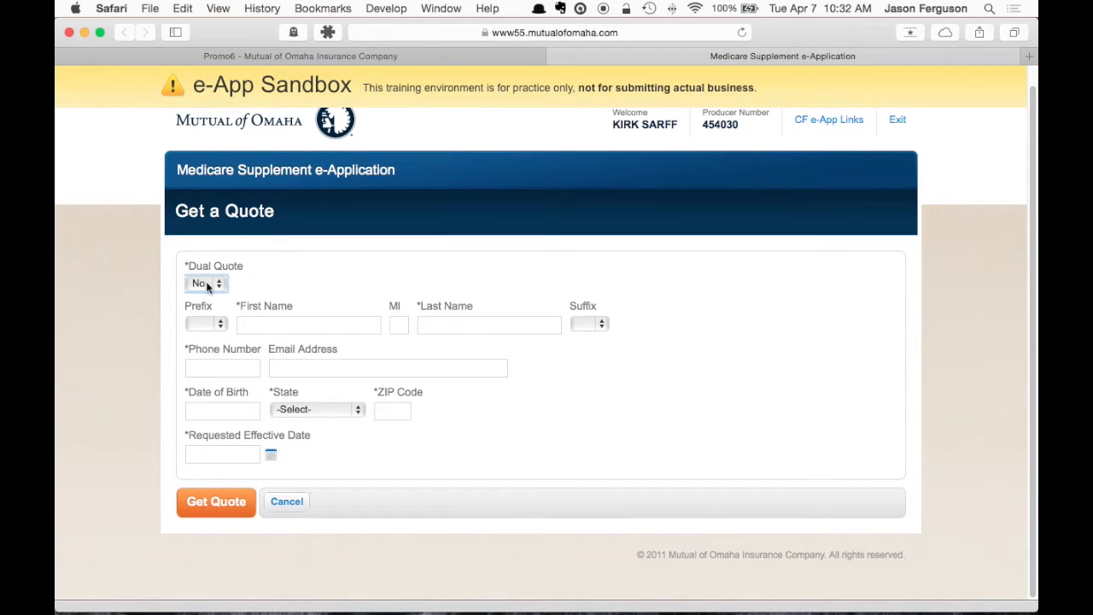
left_click(205, 283)
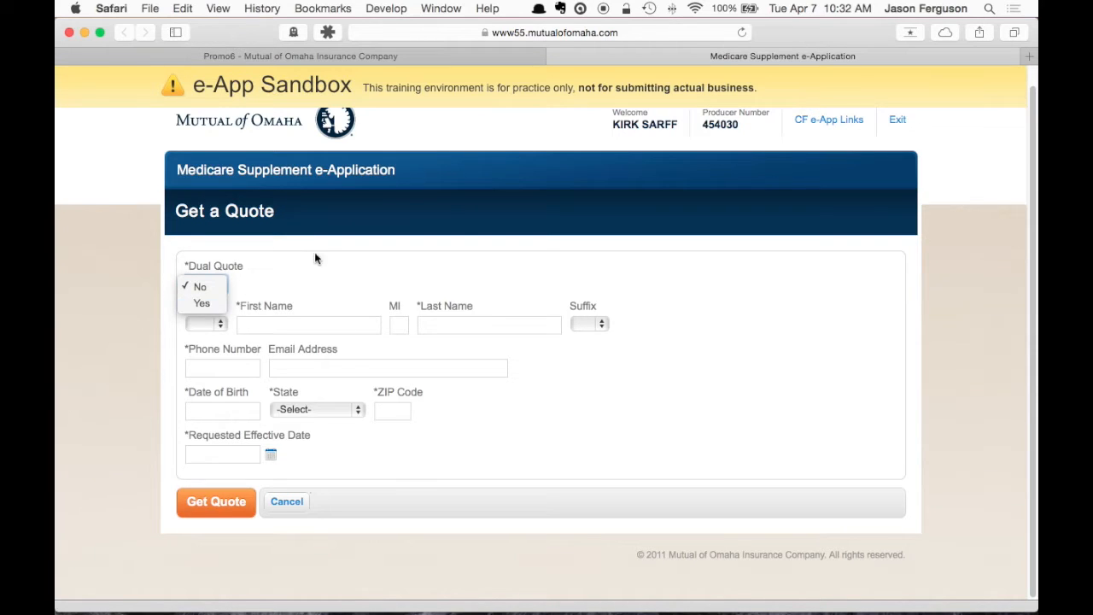
mouse_move(273, 285)
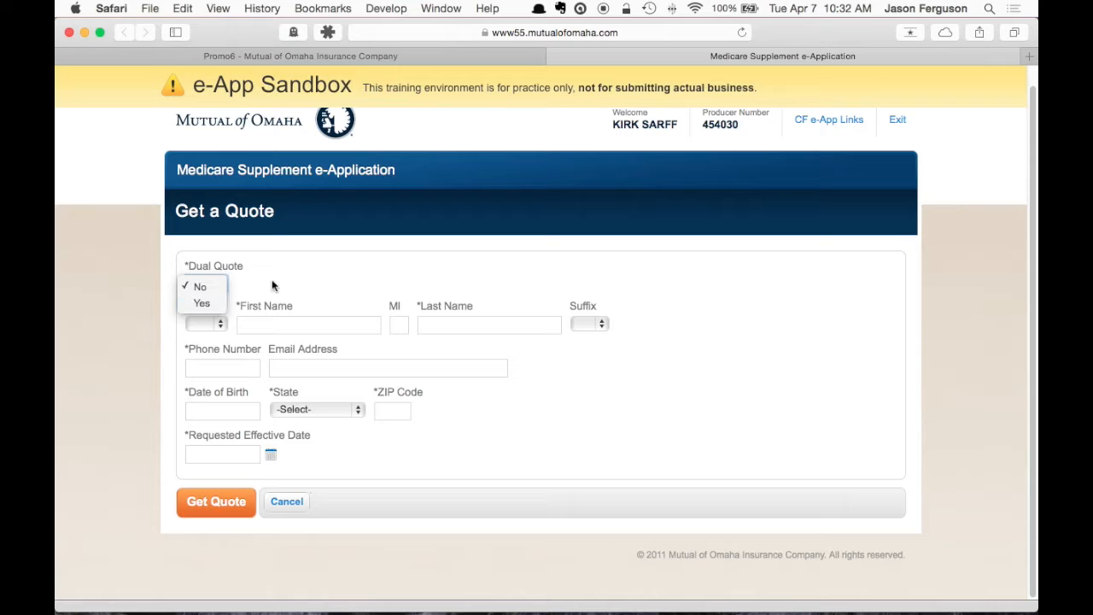
left_click(202, 303)
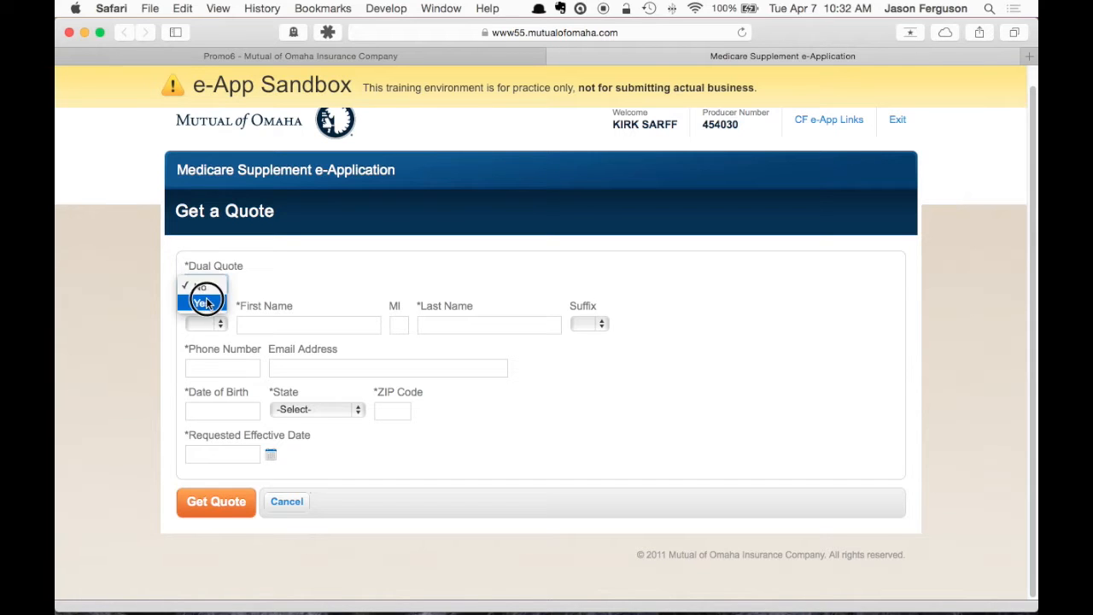
left_click(203, 303)
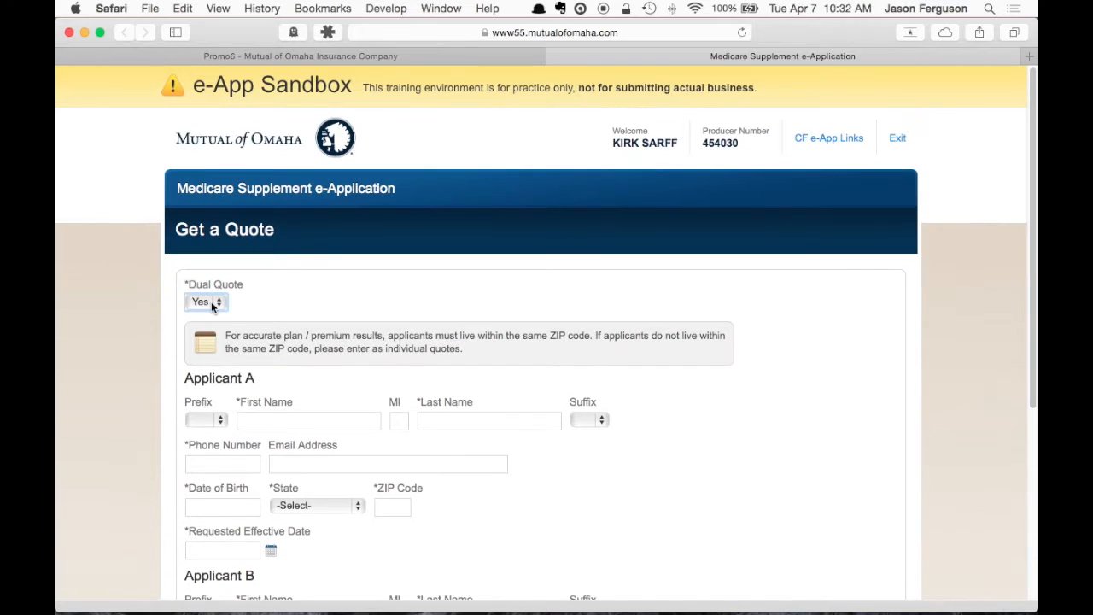
left_click(206, 302)
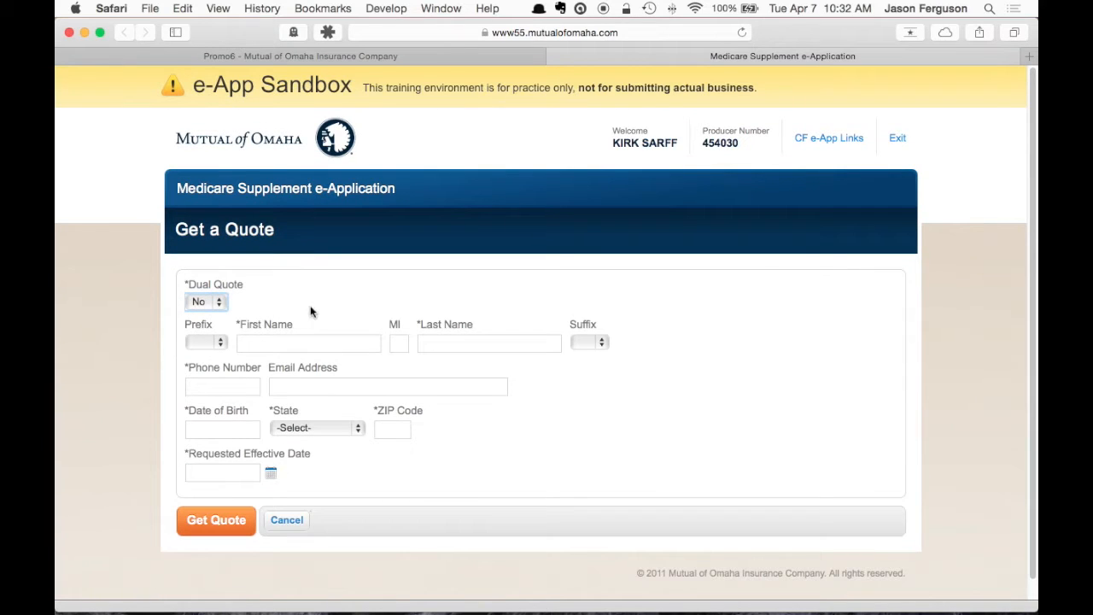
left_click(308, 343)
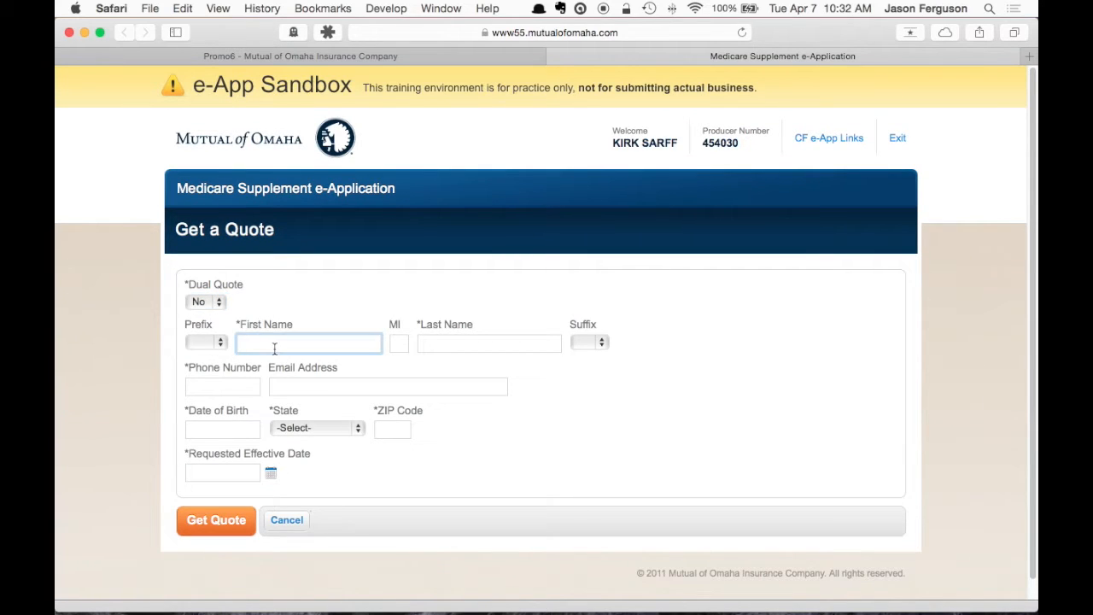
Enter first name John, middle initial, and begin the 05/01 date of birth.
type("John")
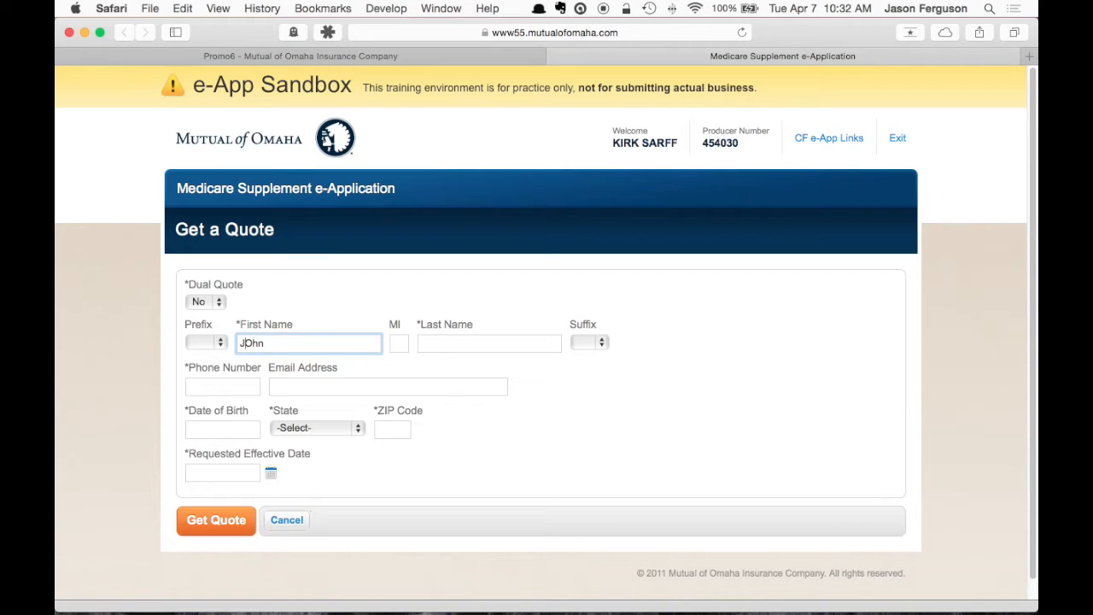
left_click(399, 343)
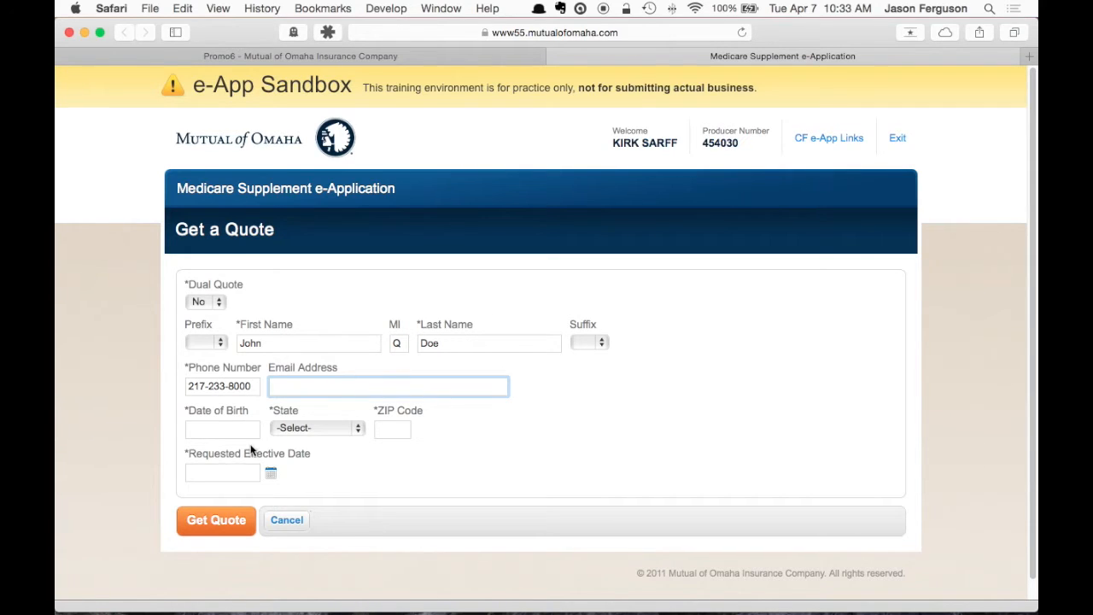
left_click(222, 429)
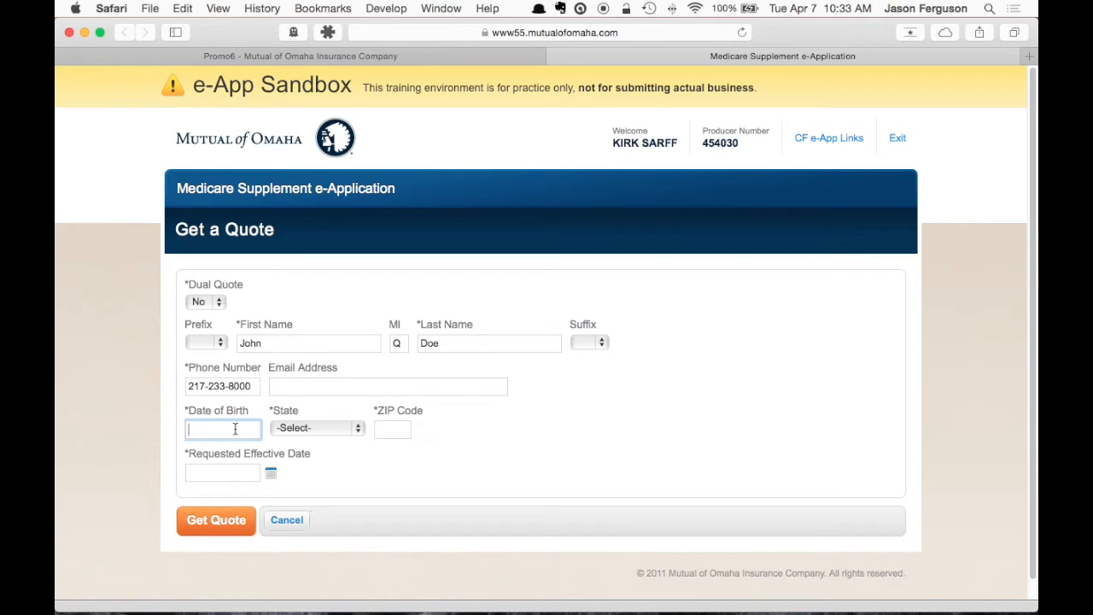
type("05/01/1945")
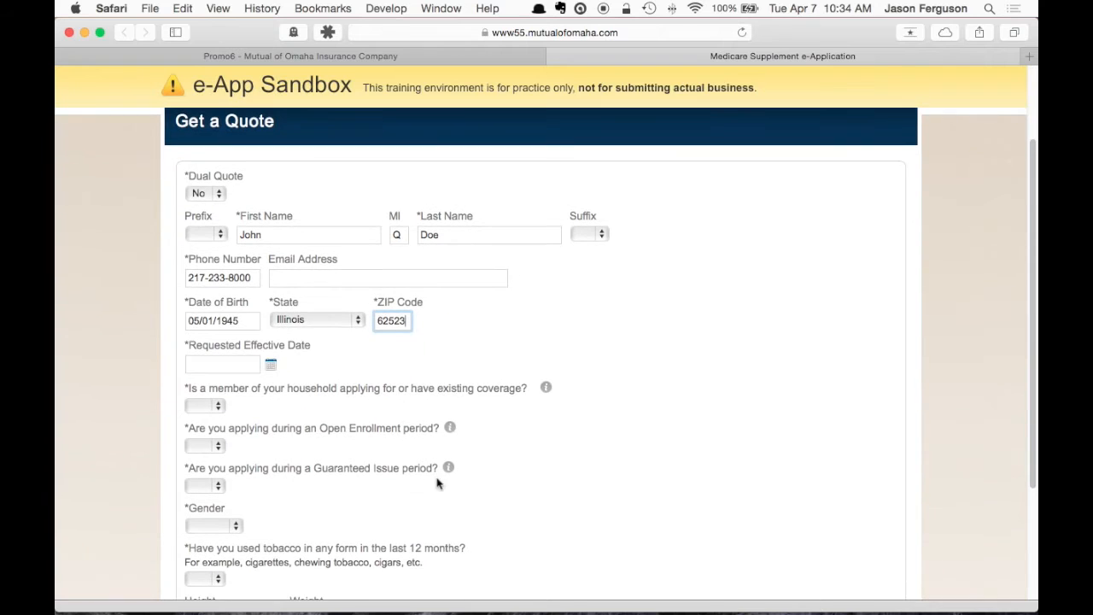
Enter the requested effective date and answer No to household coverage and Guaranteed Issue.
left_click(270, 364)
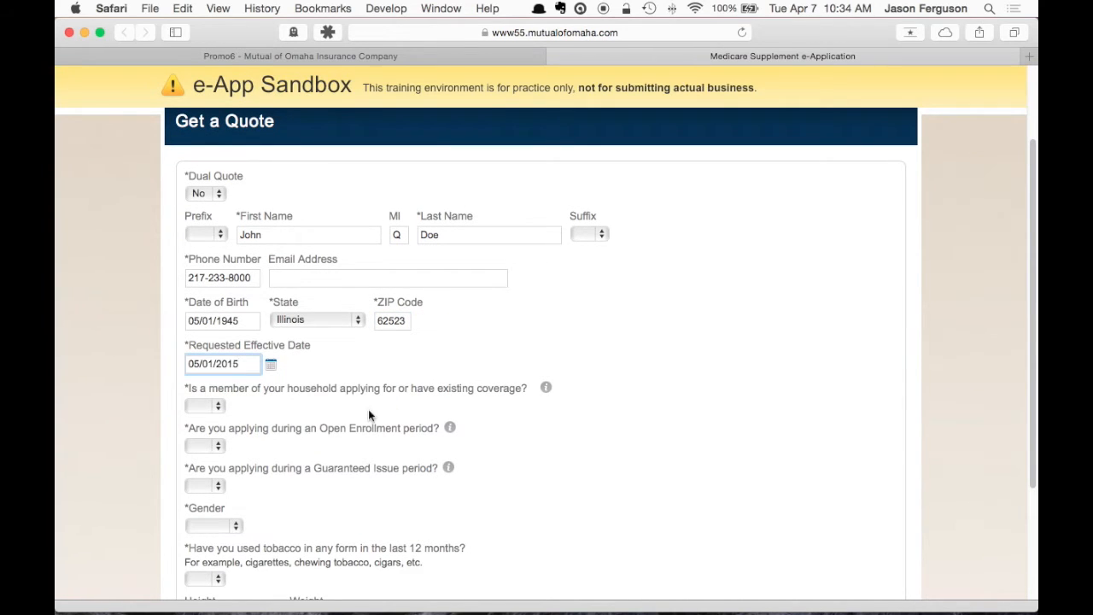
scroll("down", 3)
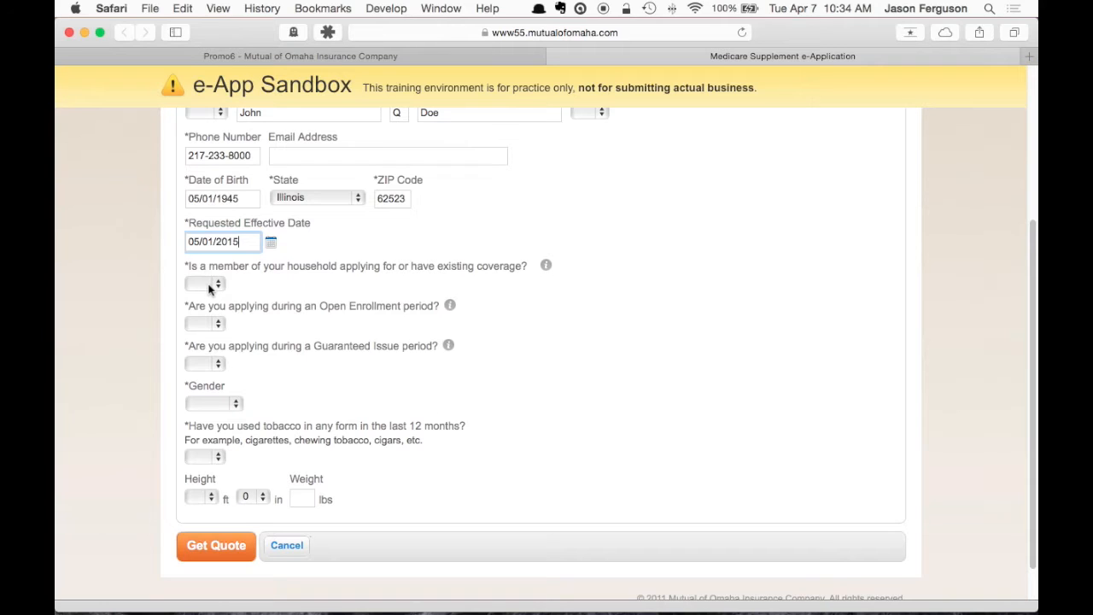
left_click(205, 283)
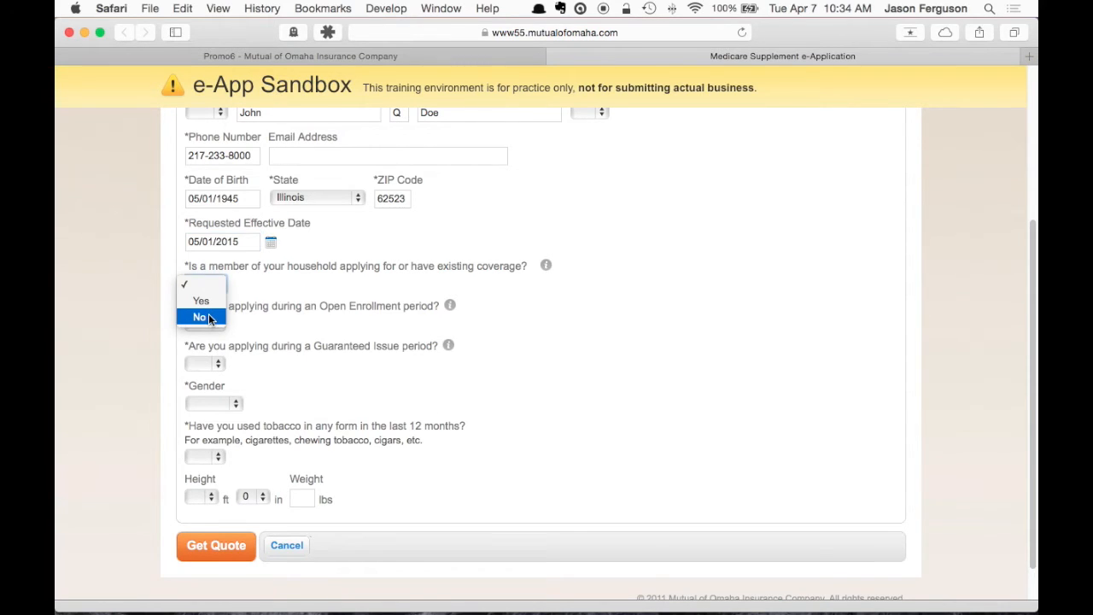
left_click(200, 317)
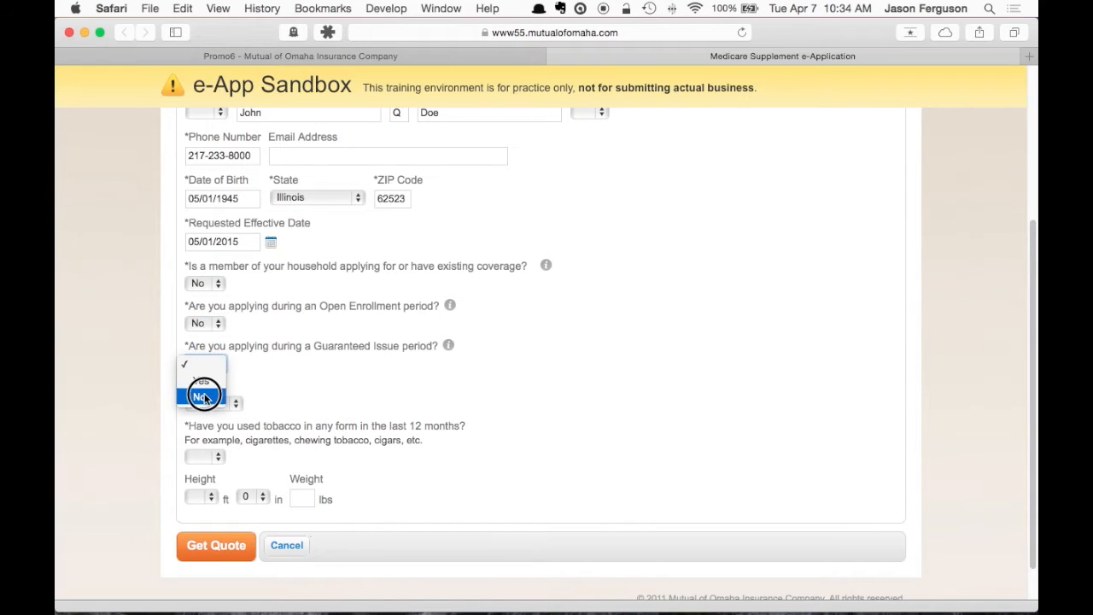
left_click(202, 395)
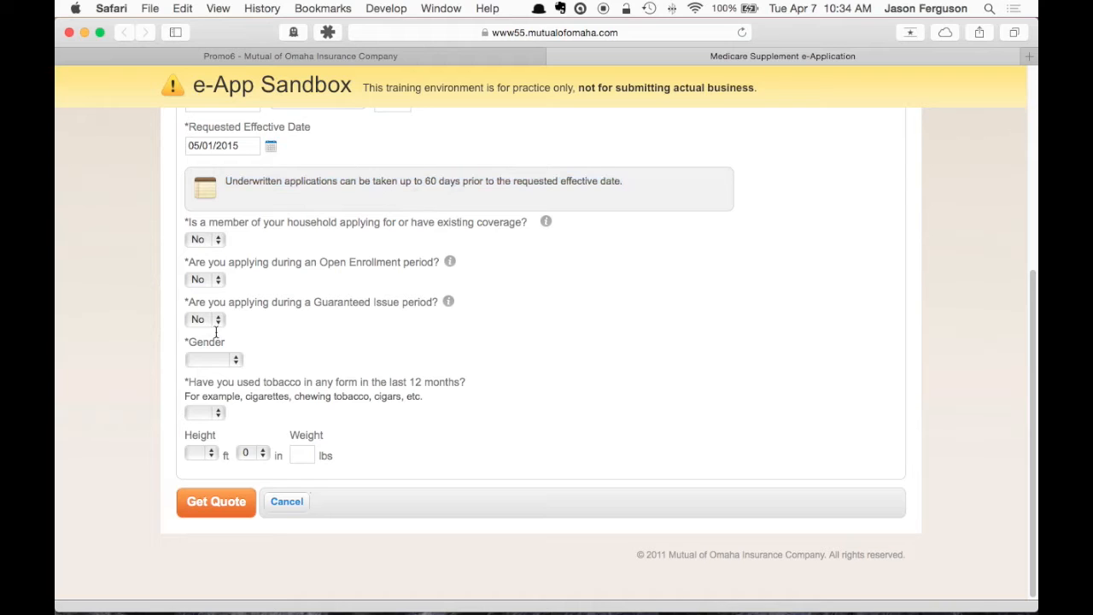
Set gender Male, height 5 ft 10 in, and request the premium quotes.
left_click(214, 358)
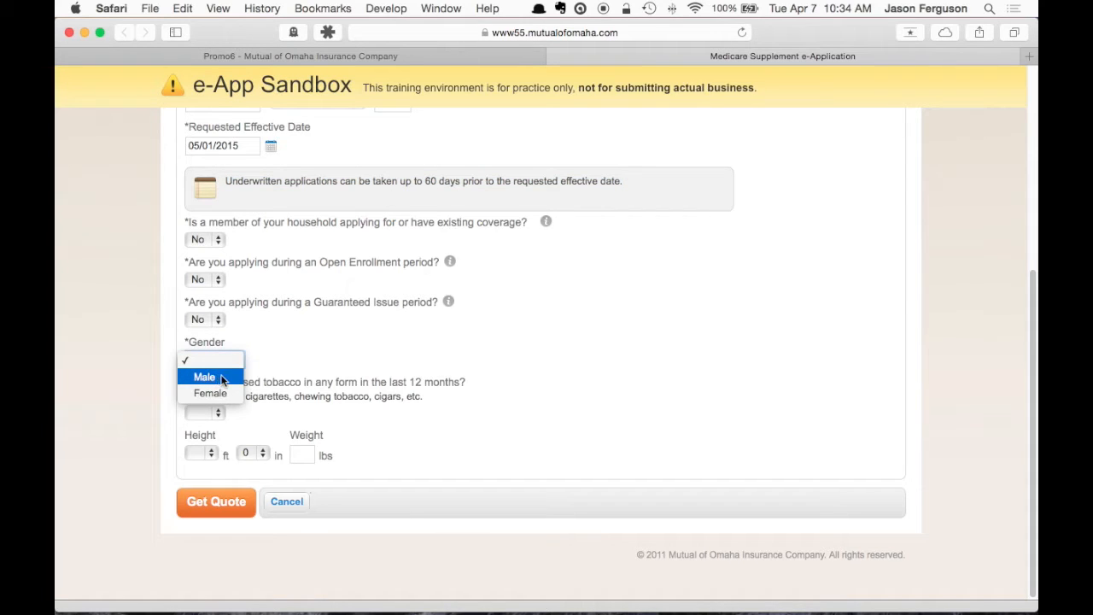
left_click(205, 377)
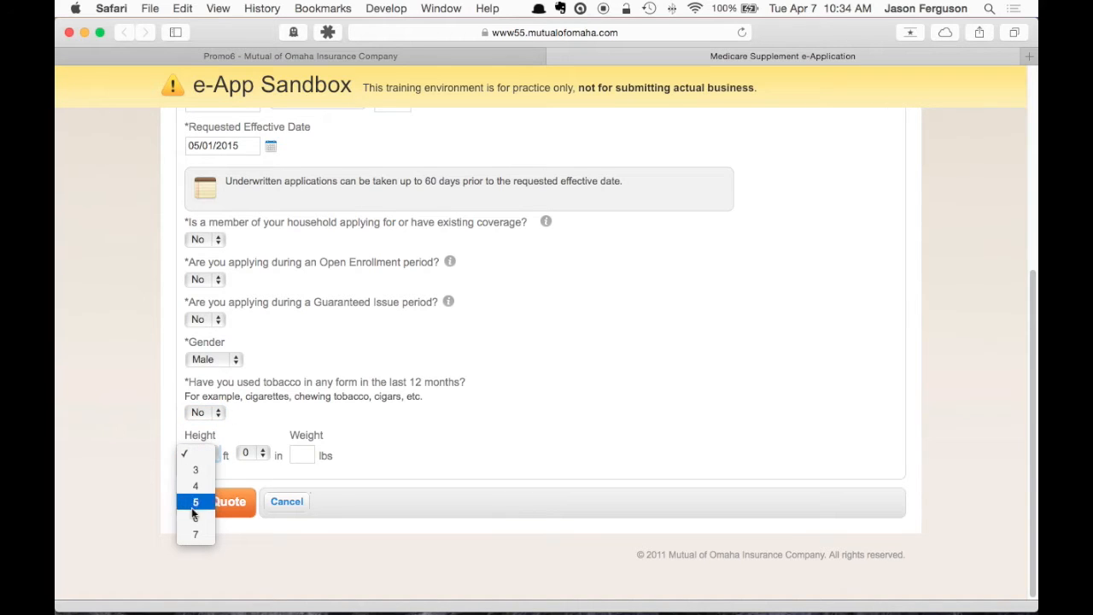
left_click(196, 502)
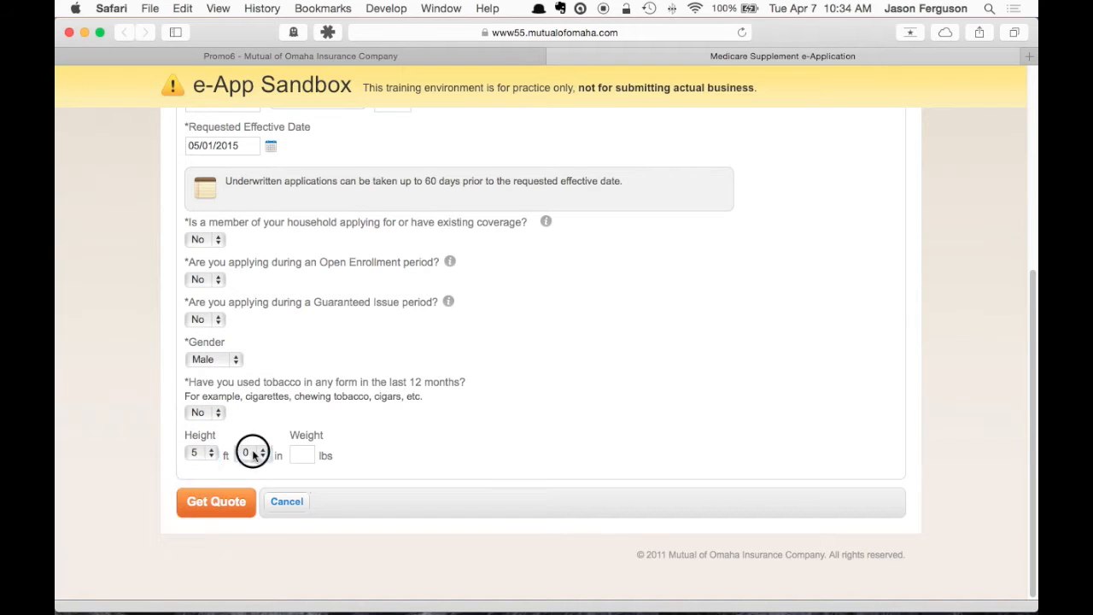
left_click(253, 452)
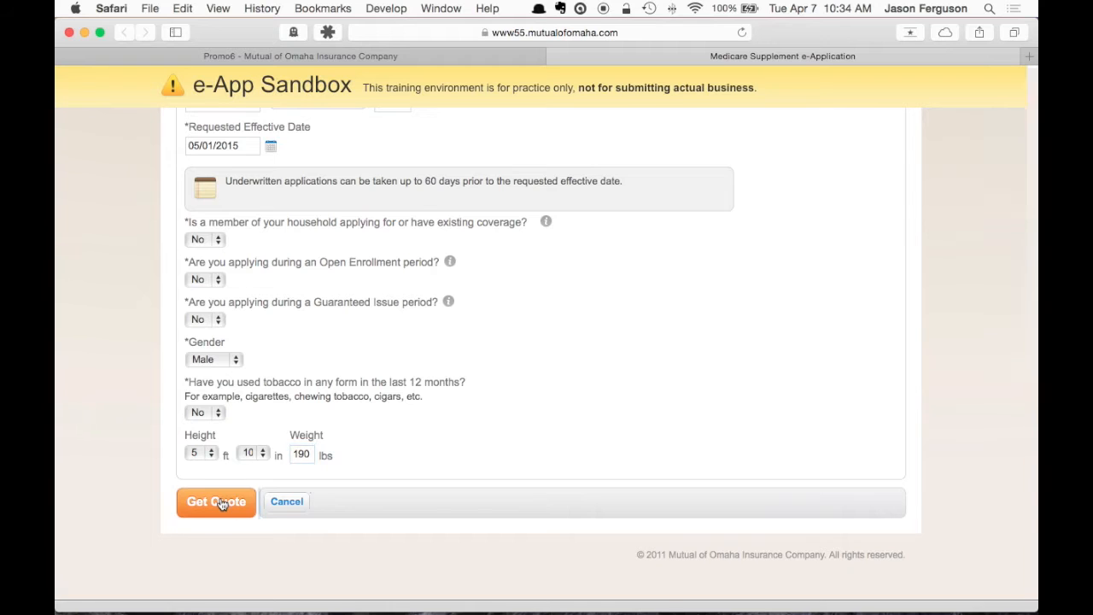
left_click(217, 501)
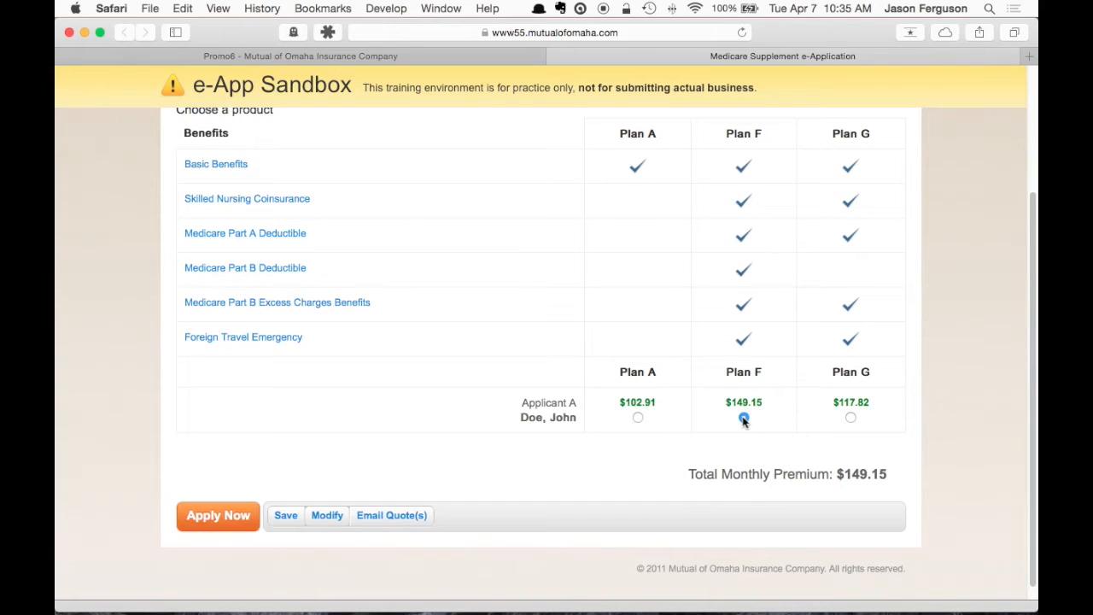
Choose Plan F at $149.15 monthly for John Doe and start the application.
left_click(743, 416)
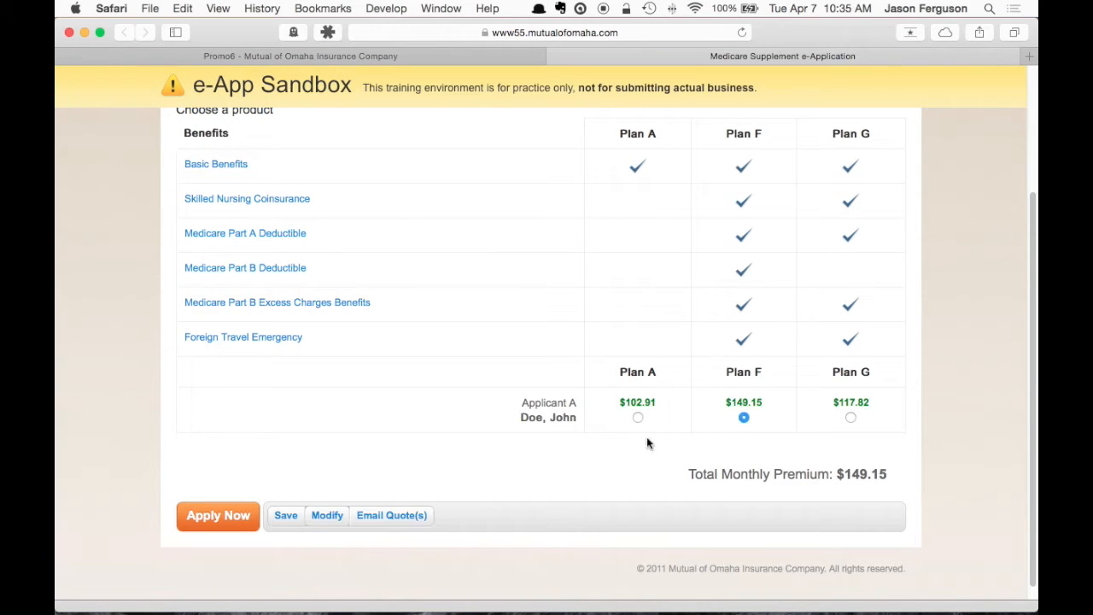
mouse_move(743, 417)
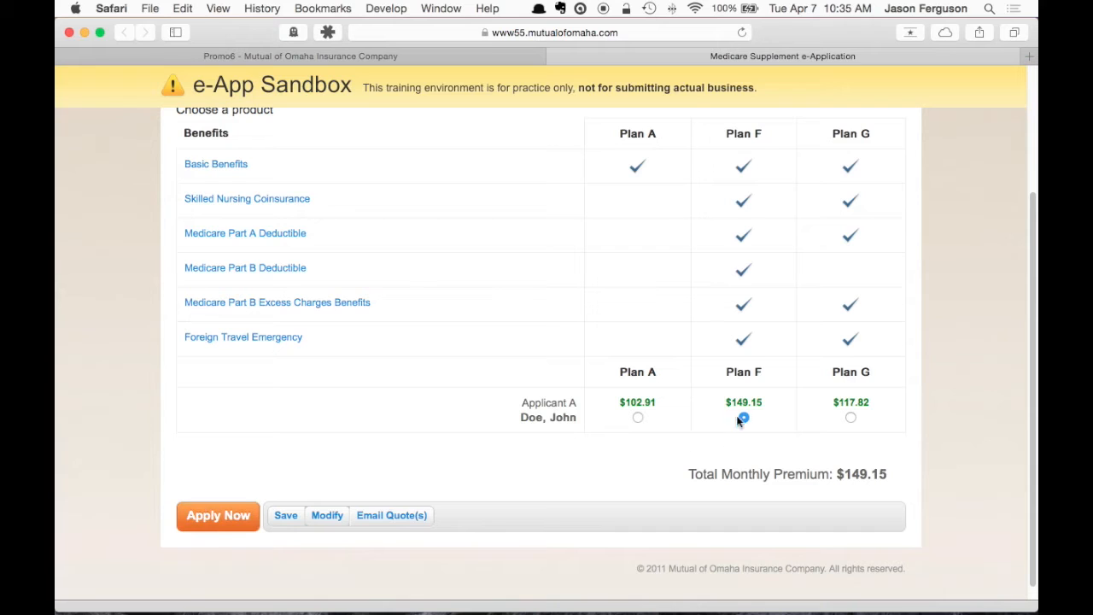
left_click(742, 417)
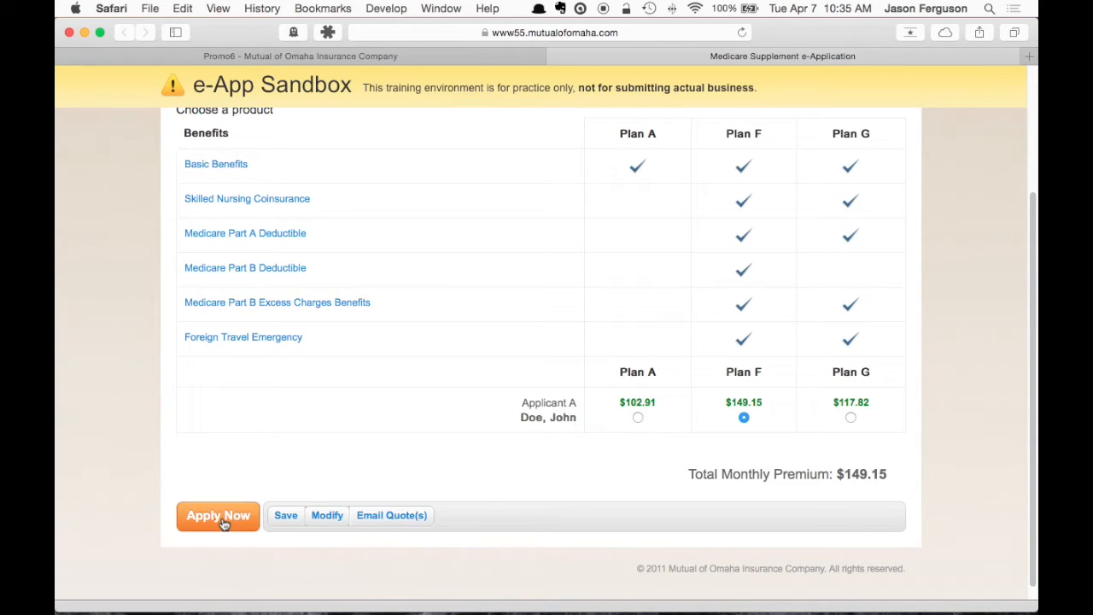
left_click(217, 515)
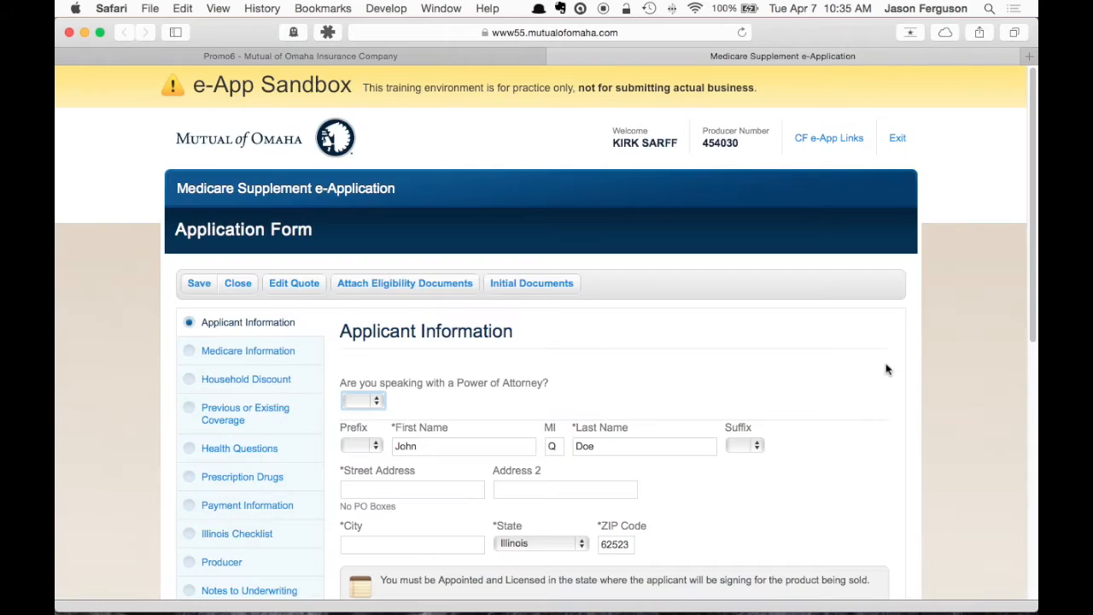
scroll("down", 3)
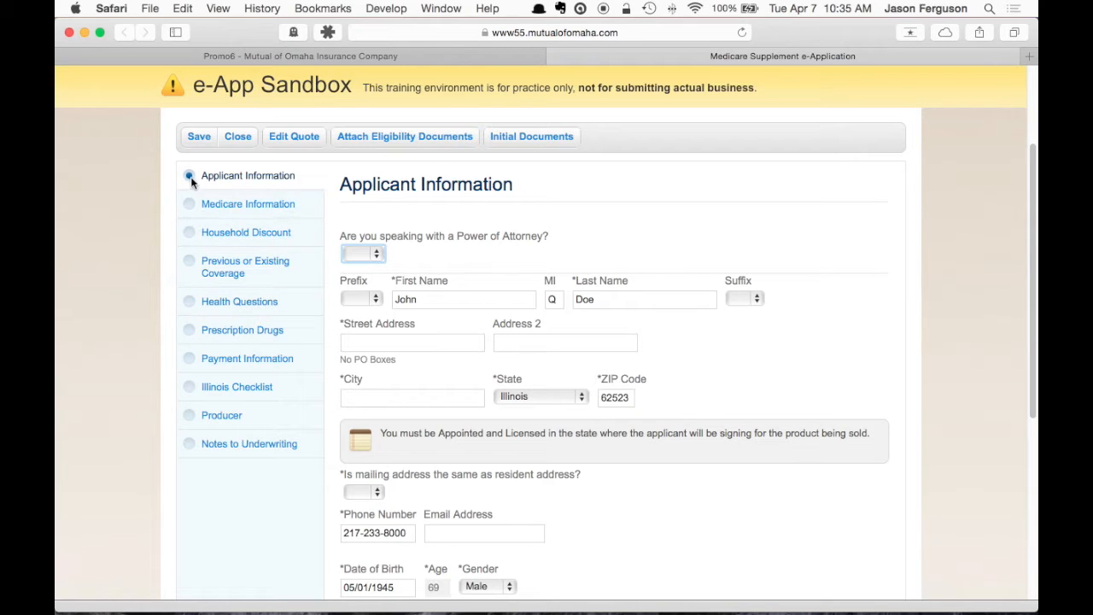
mouse_move(190, 446)
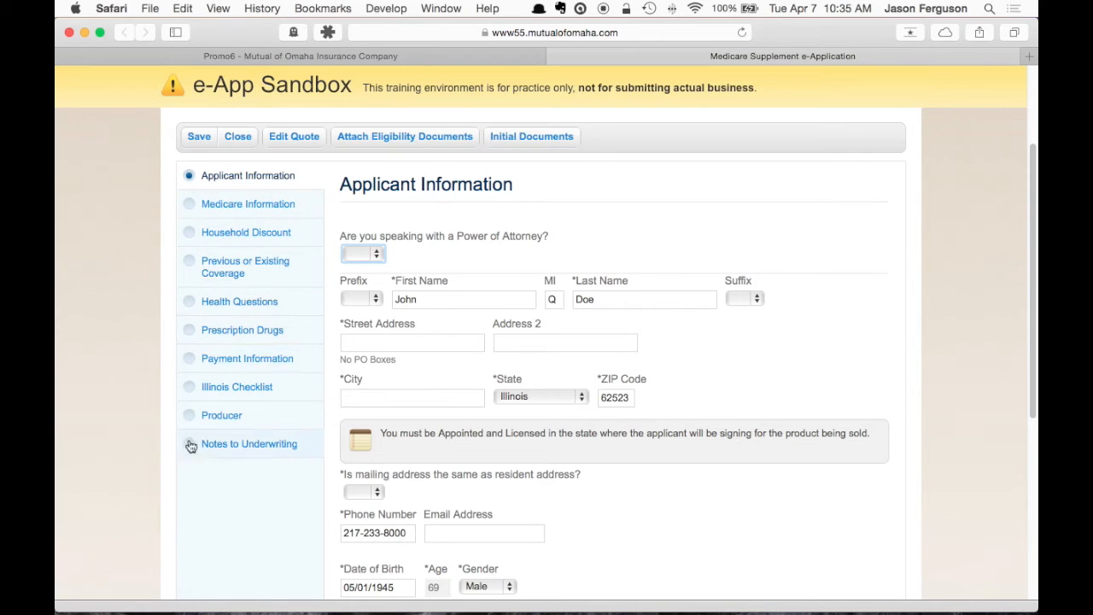
mouse_move(209, 329)
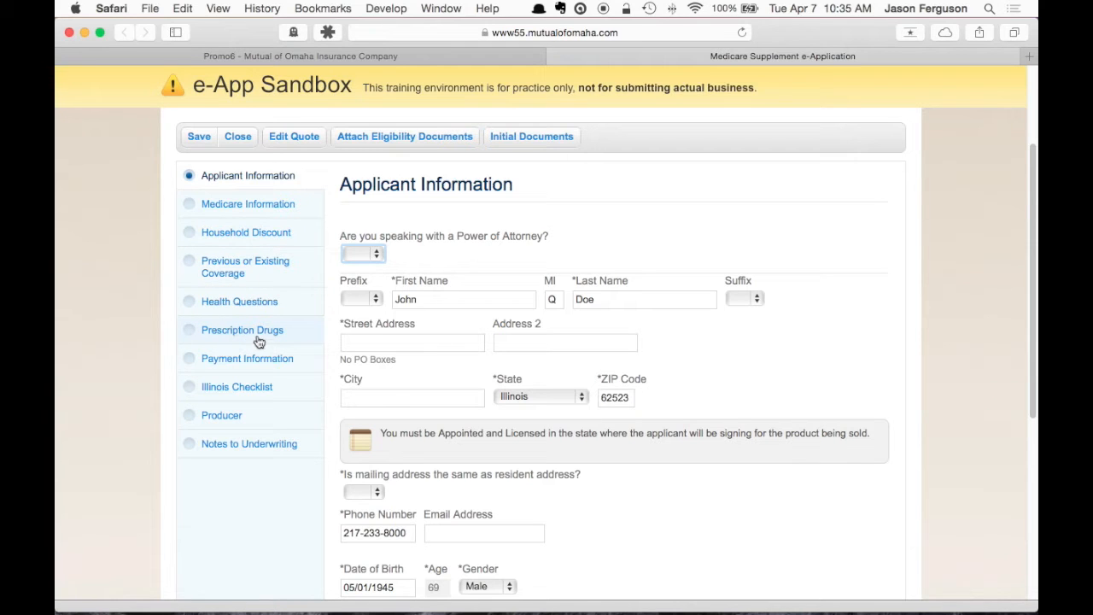
scroll("down", 3)
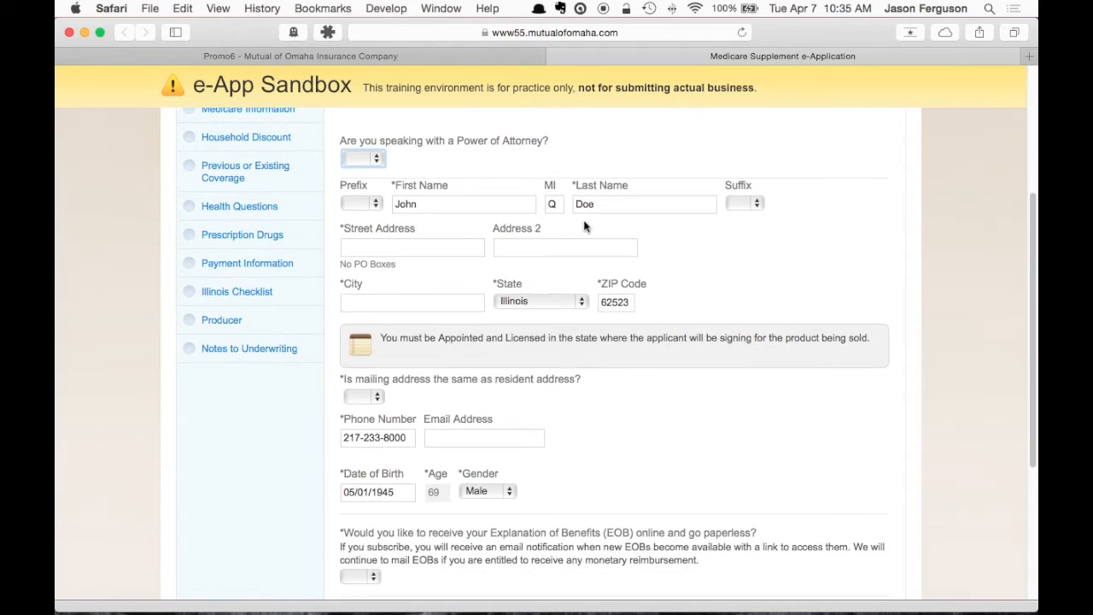
left_click(362, 158)
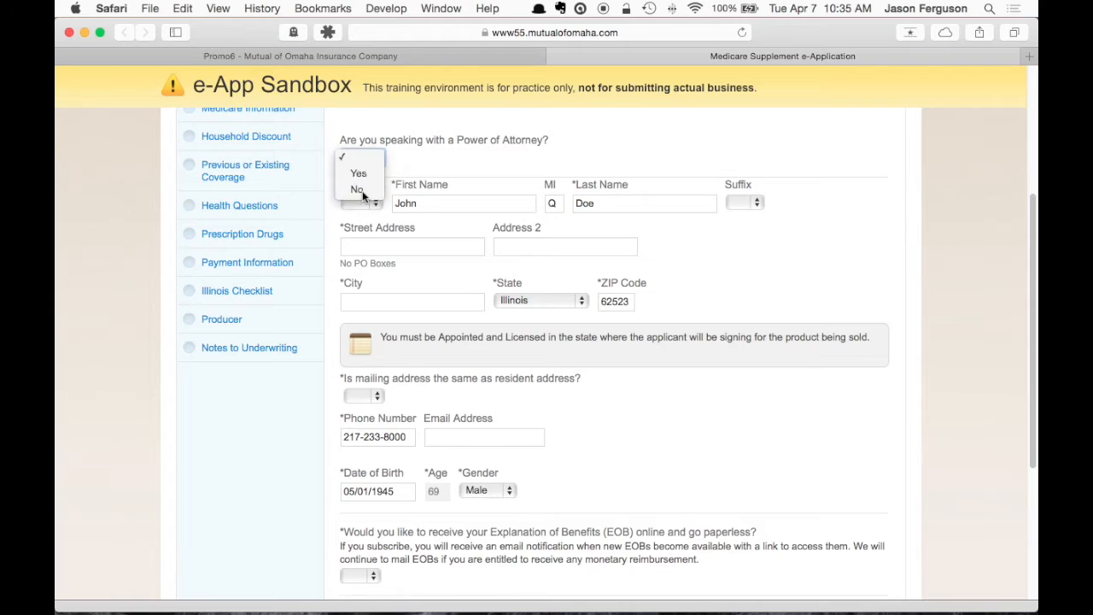
left_click(357, 188)
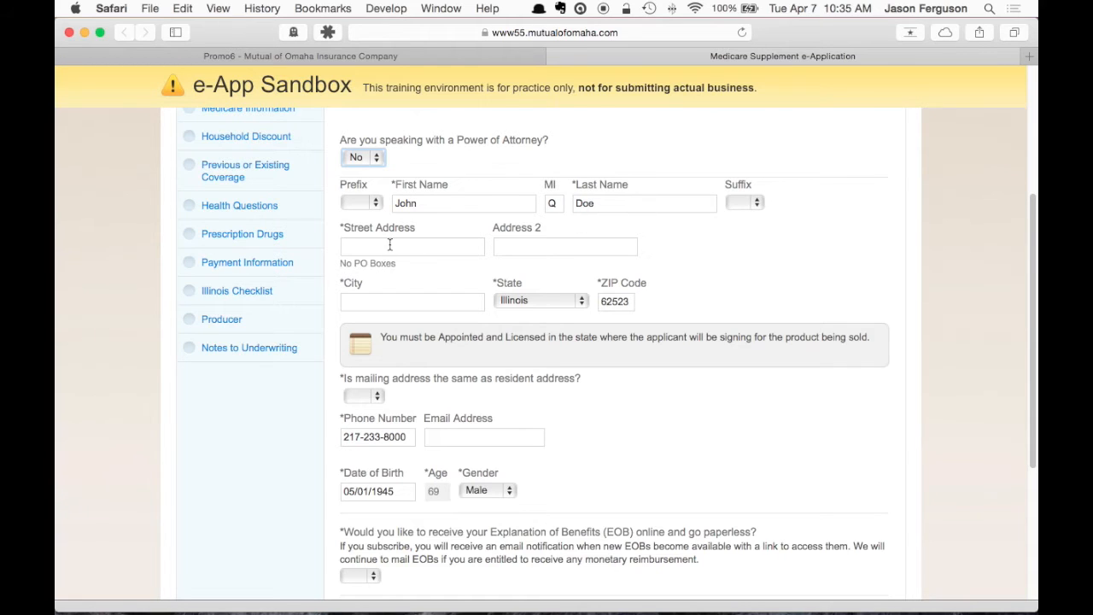
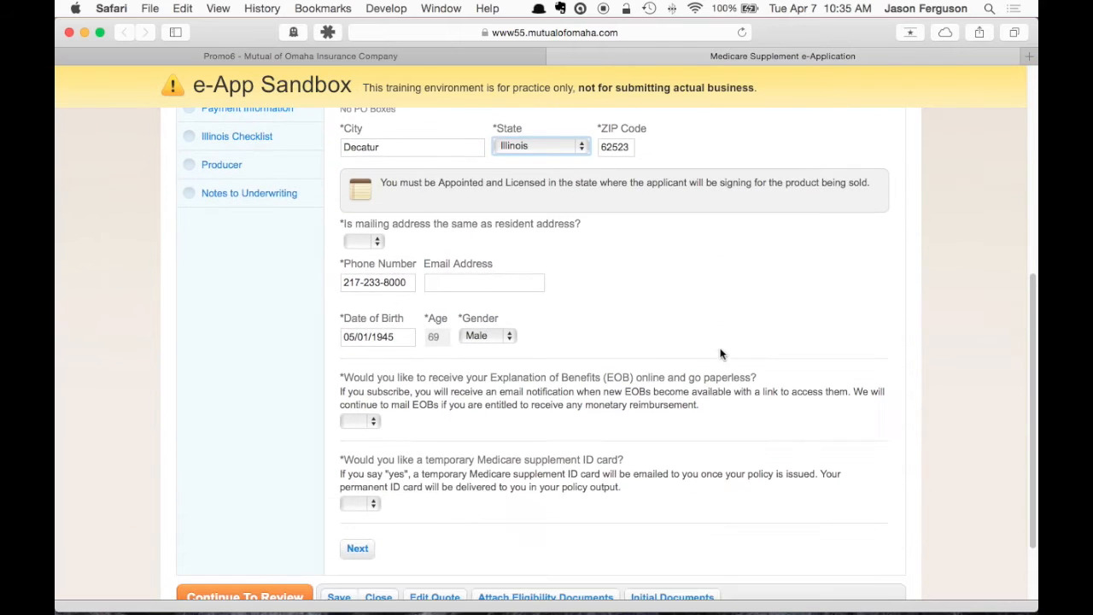
left_click(358, 241)
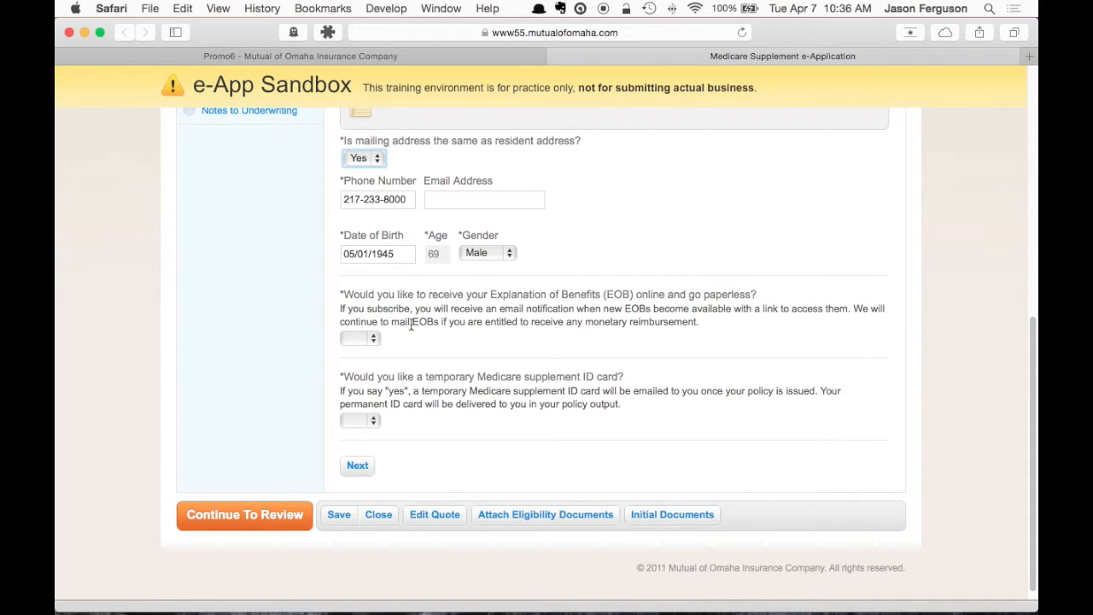
Decline paperless EOBs and the temporary ID card, then continue to Medicare Information.
left_click(359, 338)
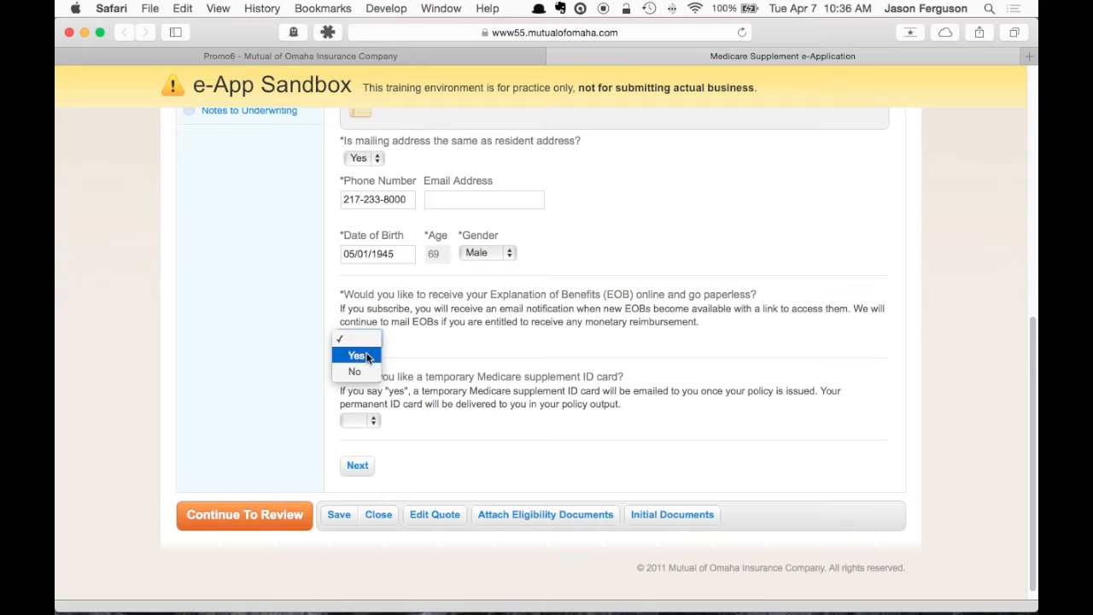
mouse_move(366, 362)
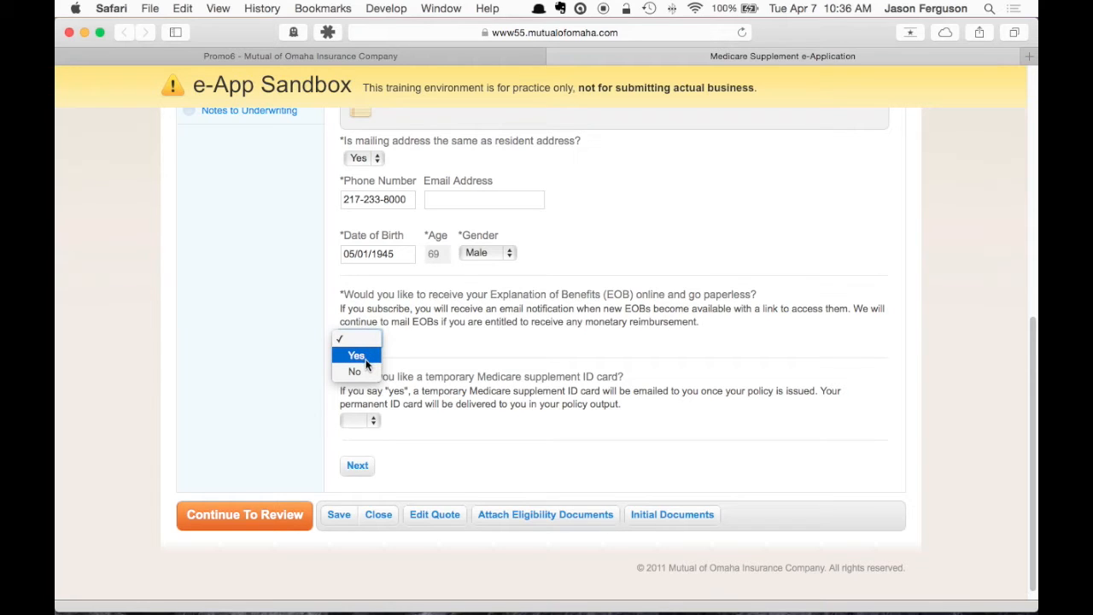
left_click(353, 371)
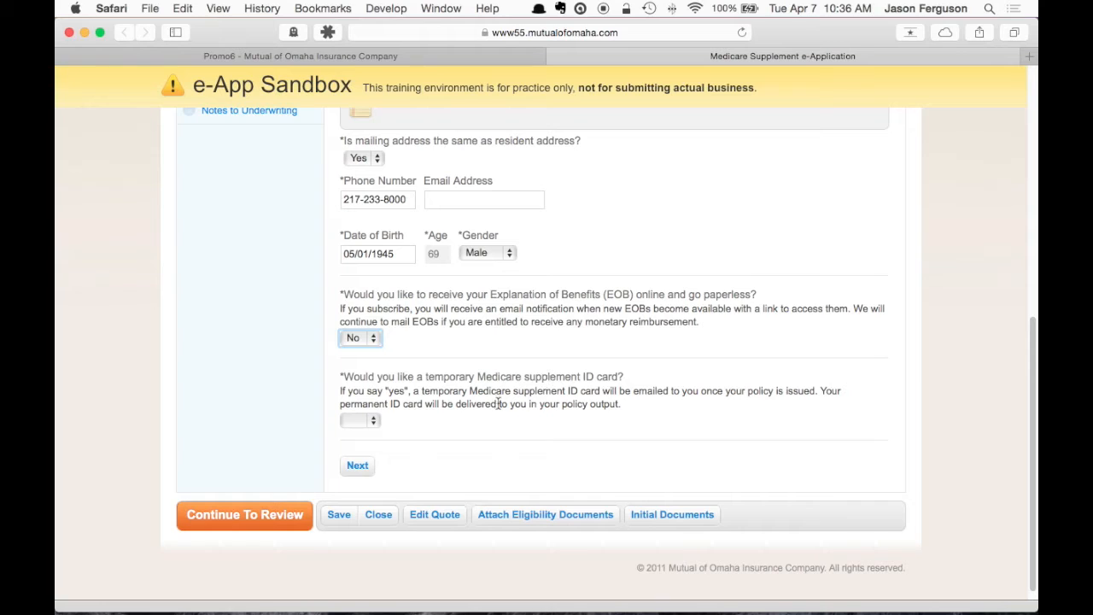
mouse_move(375, 429)
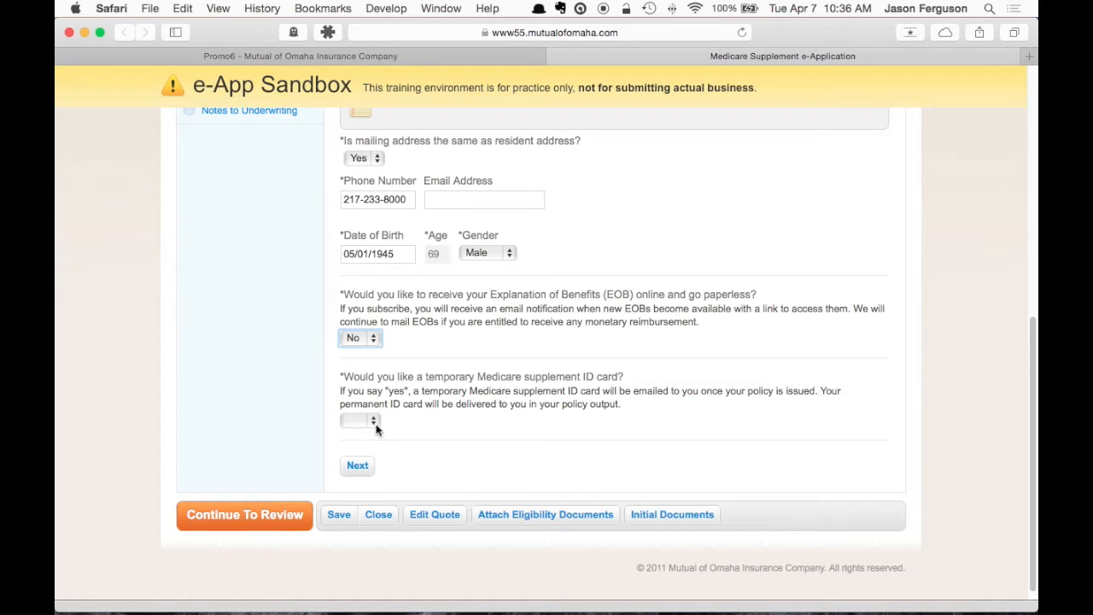
left_click(359, 420)
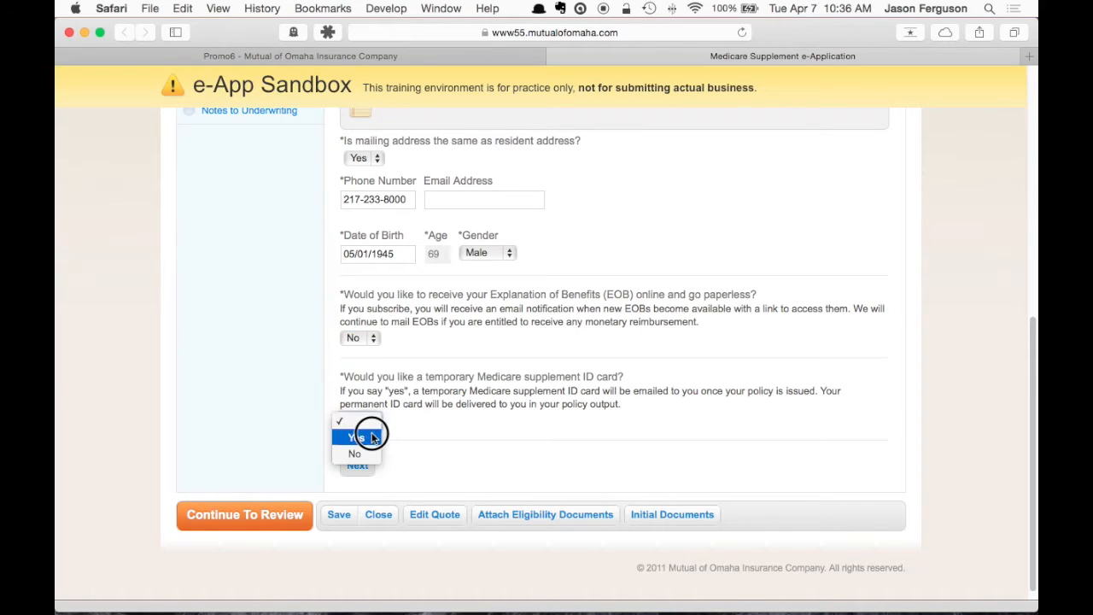
left_click(355, 435)
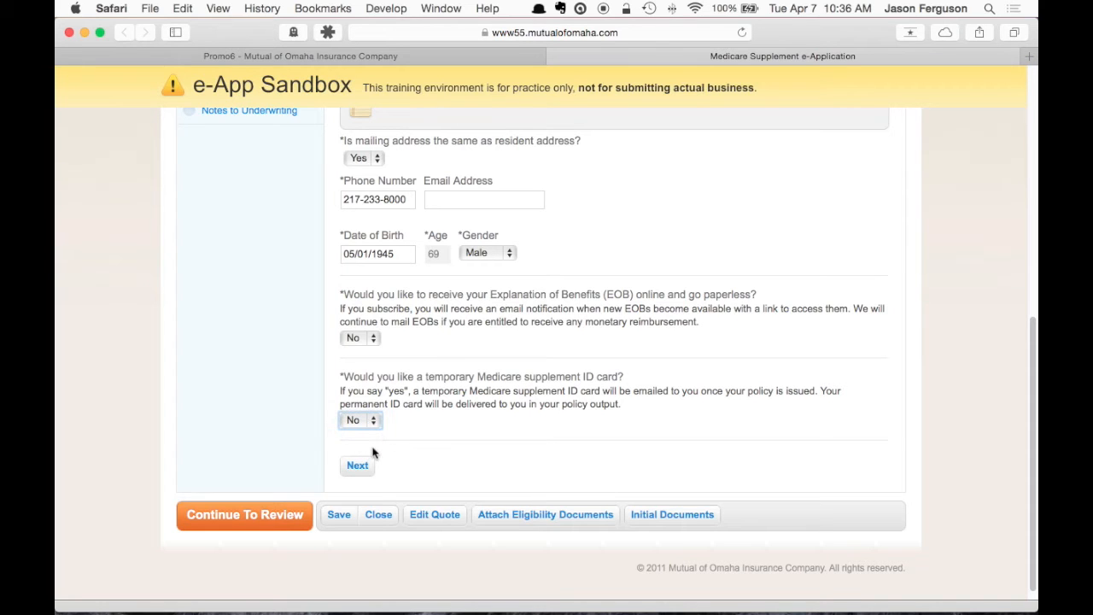
left_click(357, 466)
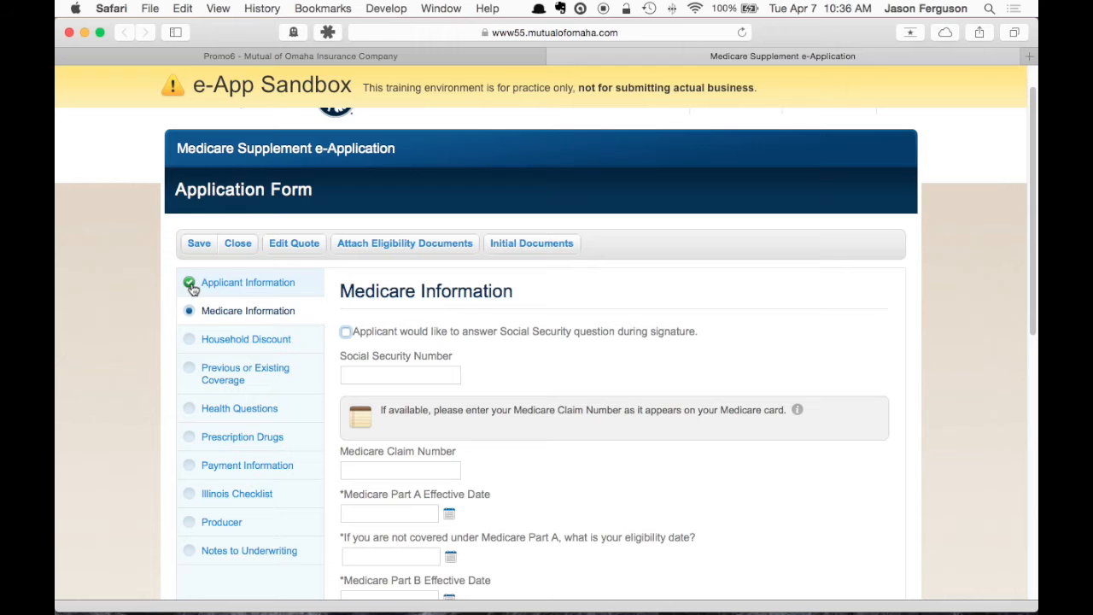
Enter SSN 333222..., Medicare claim number, and Part A/B dates corrected to 05/01/2012.
scroll("down", 3)
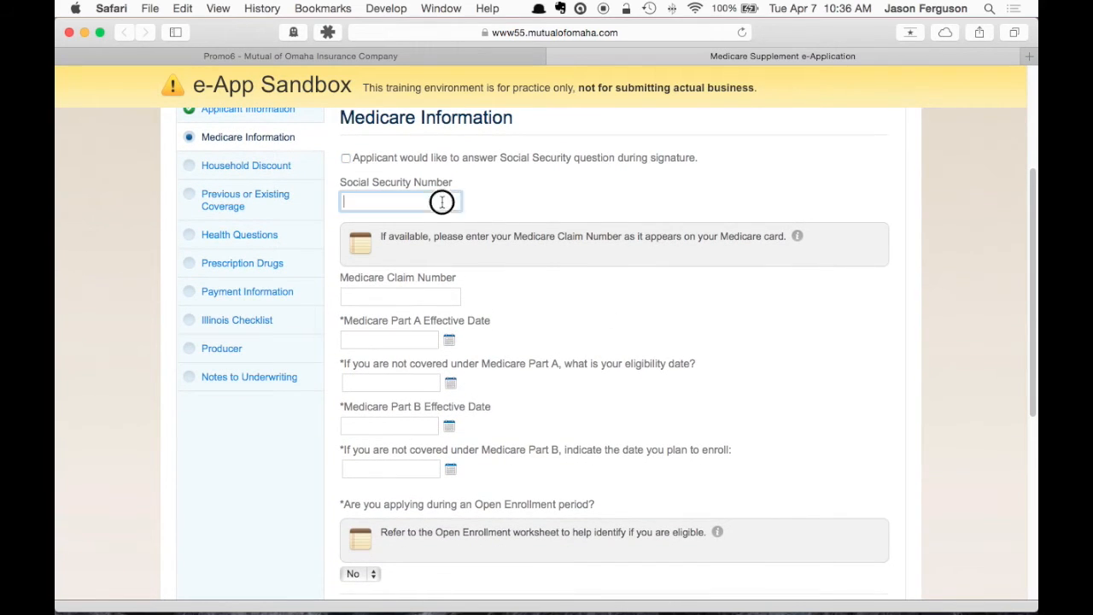
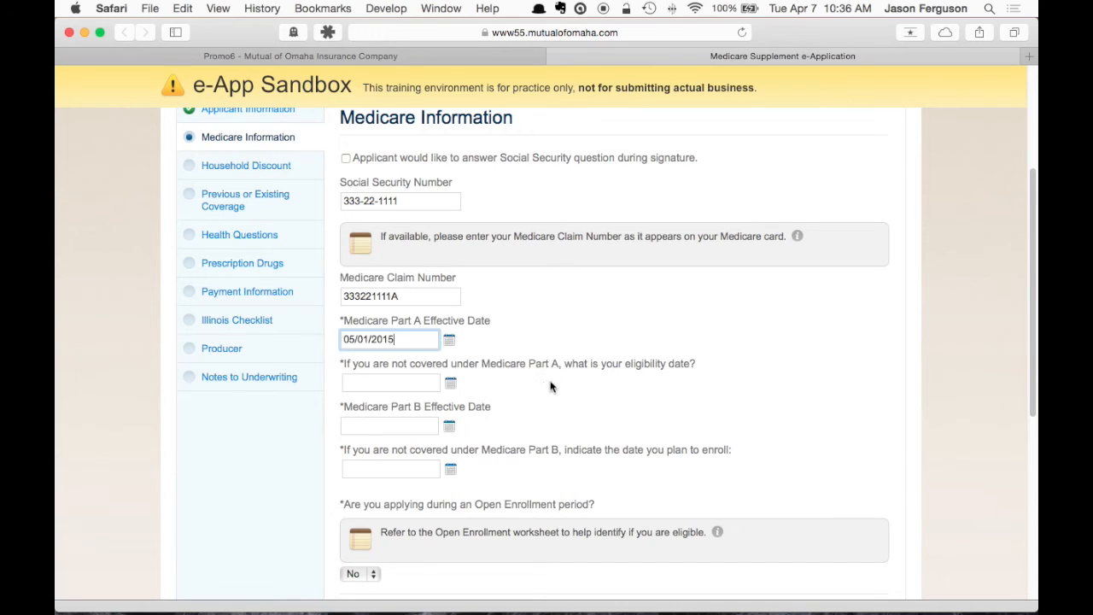
key("backspace")
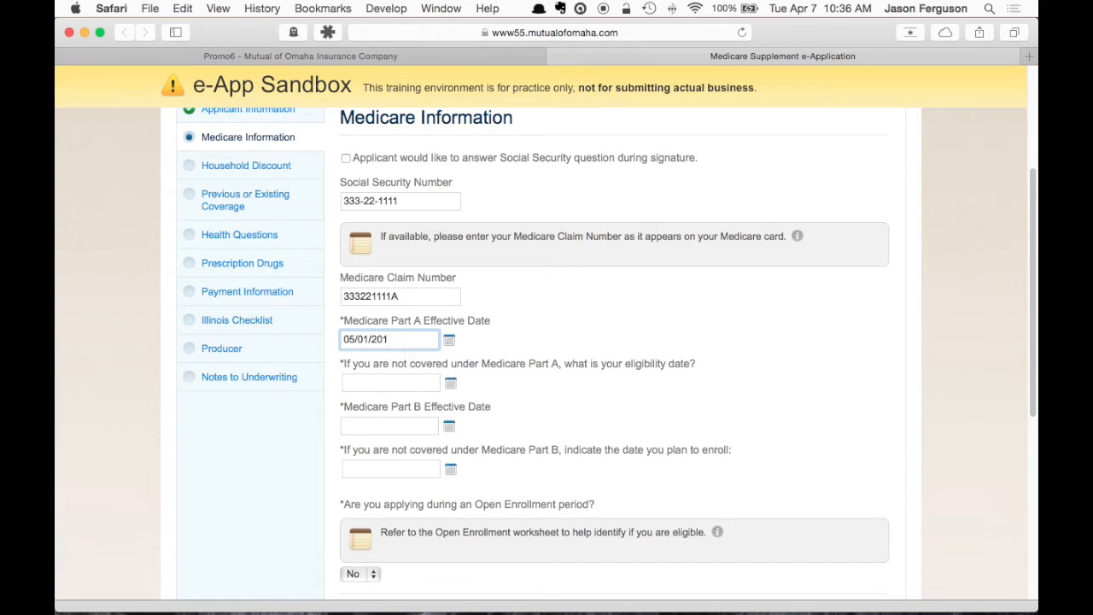
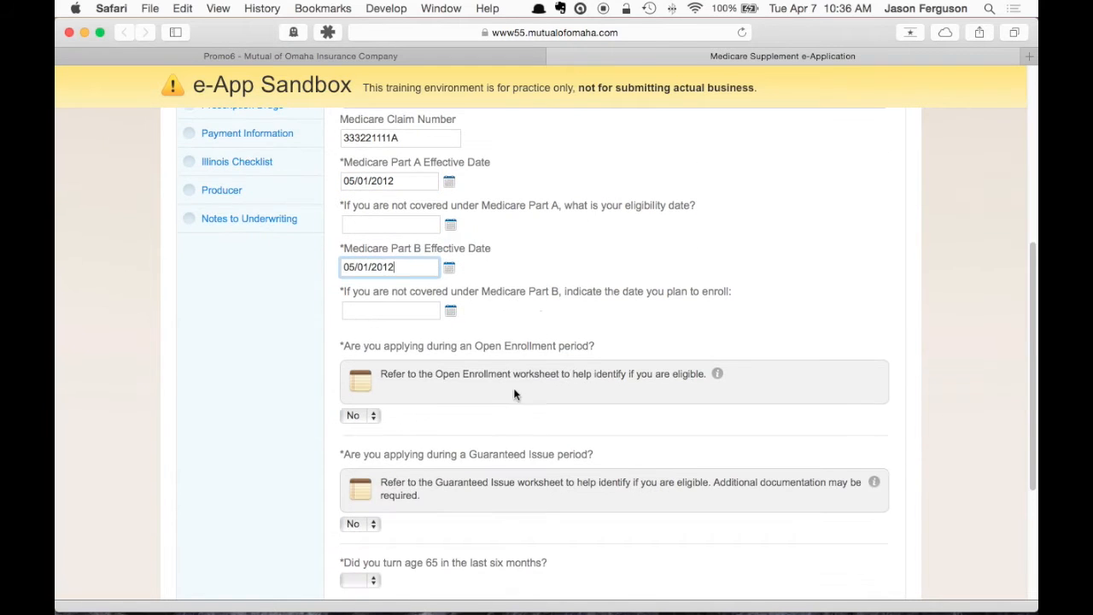
Answer No to turning 65 recently and recent Part B enrollment, then continue to Household Discount.
scroll("down", 3)
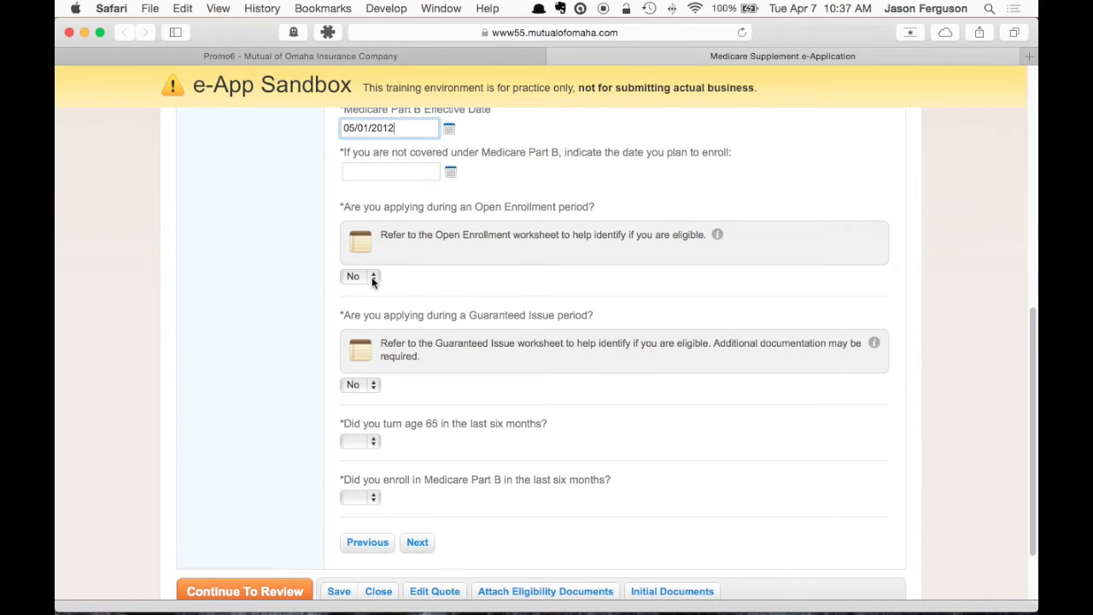
scroll("down", 3)
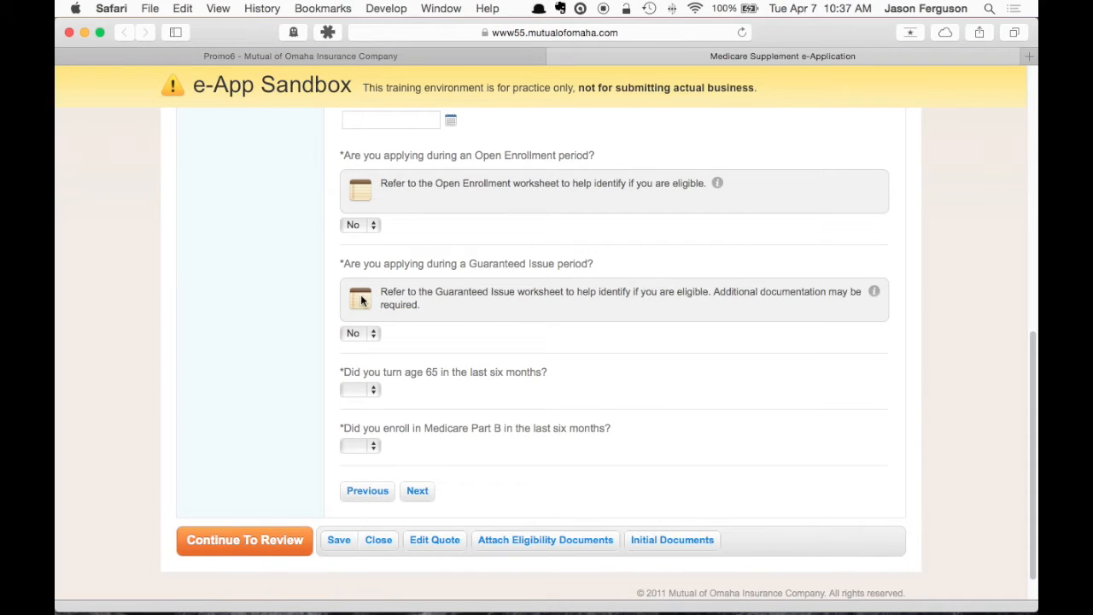
scroll("down", 3)
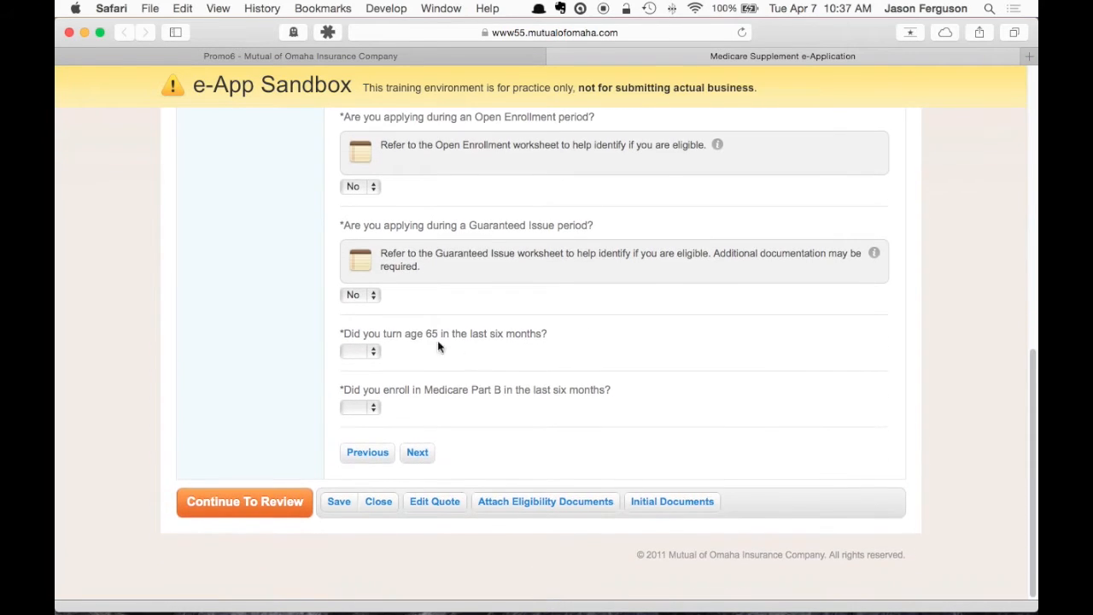
left_click(354, 351)
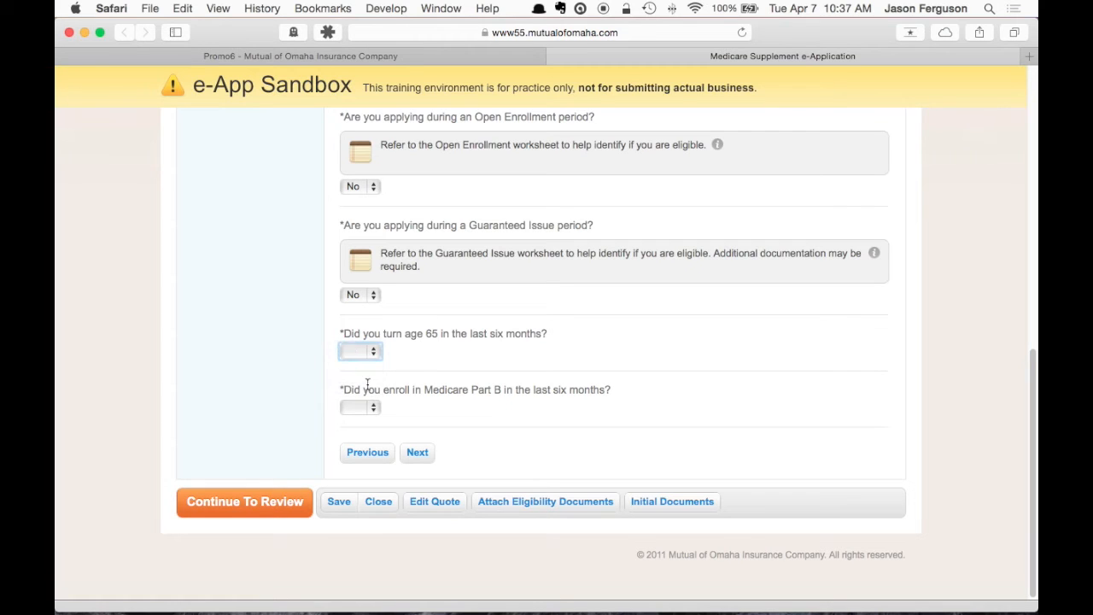
left_click(360, 351)
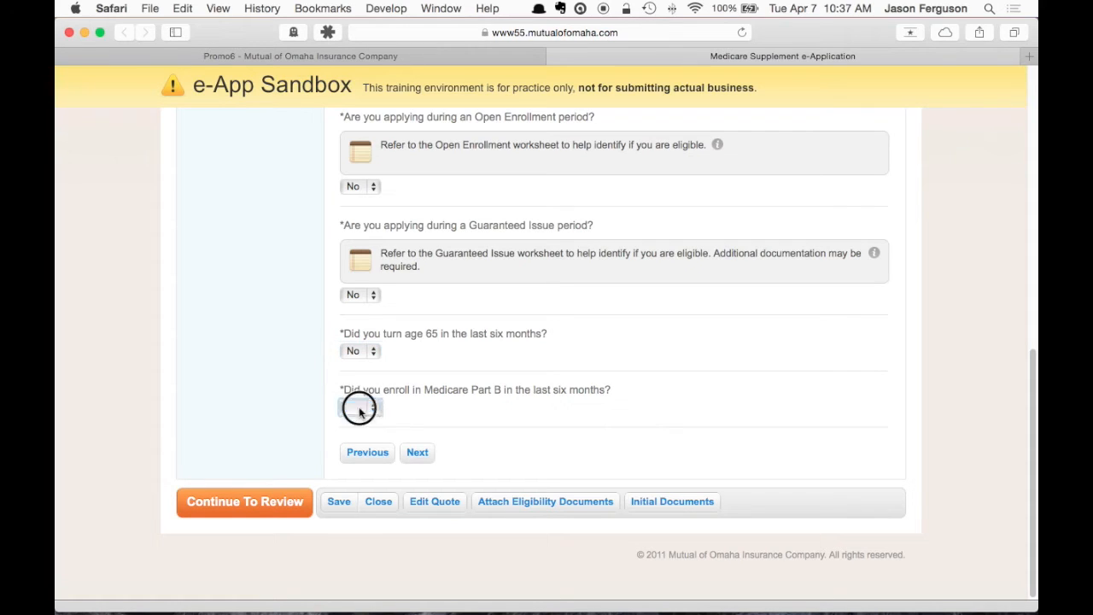
left_click(358, 406)
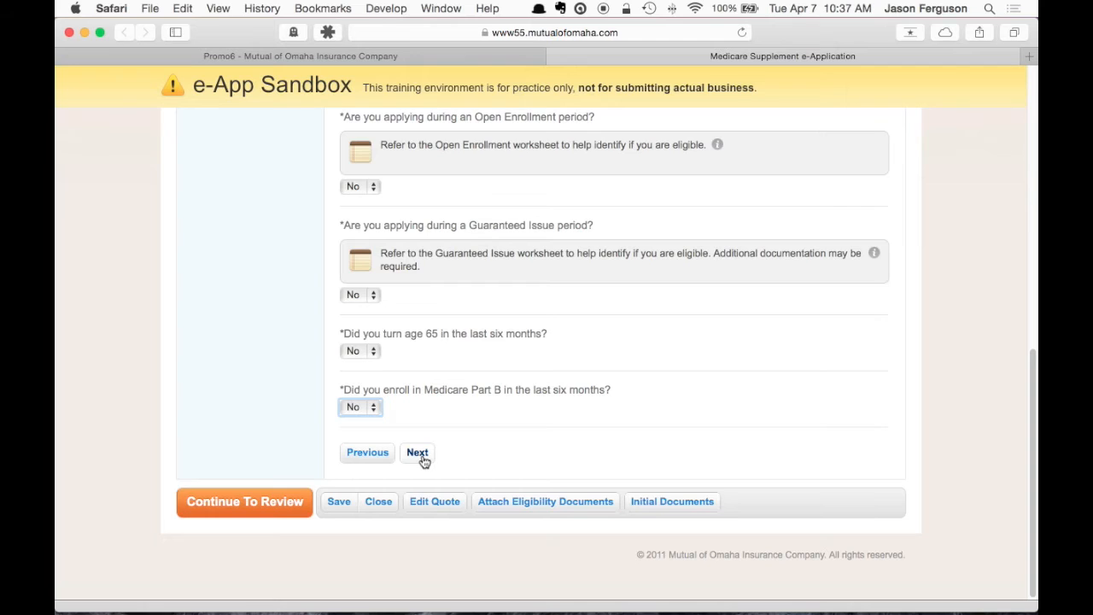
left_click(417, 451)
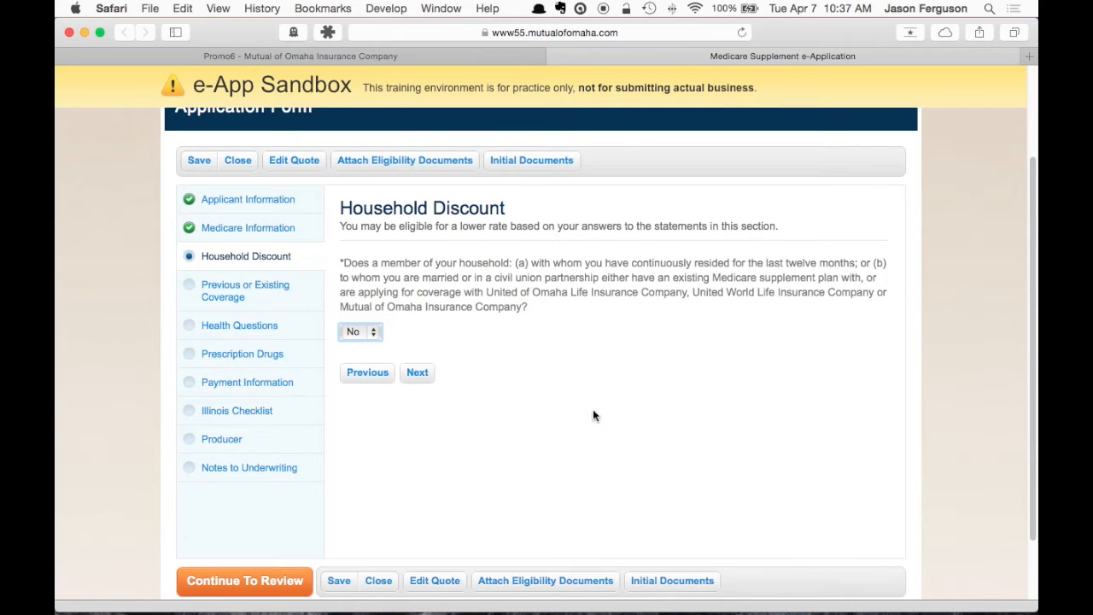
mouse_move(478, 309)
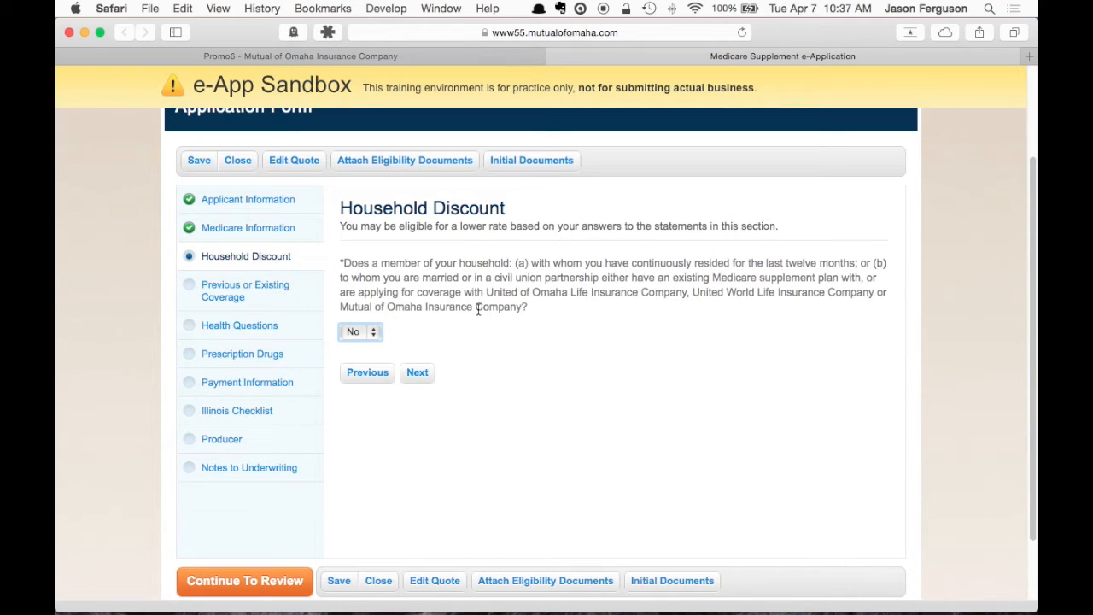
mouse_move(385, 336)
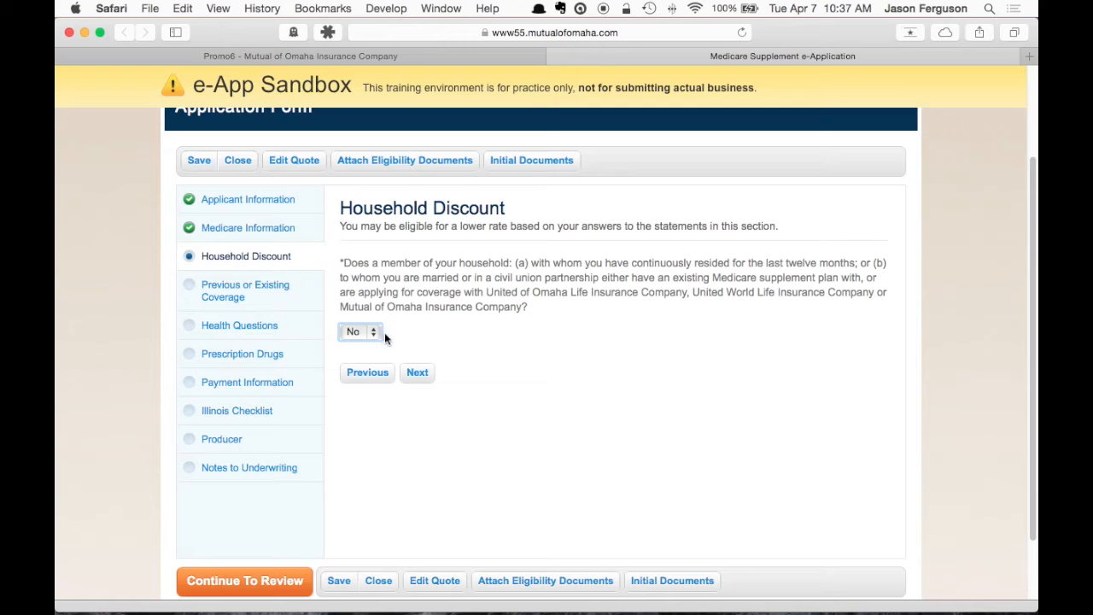
Leave household discount at No and advance past Previous or Existing Coverage.
left_click(417, 373)
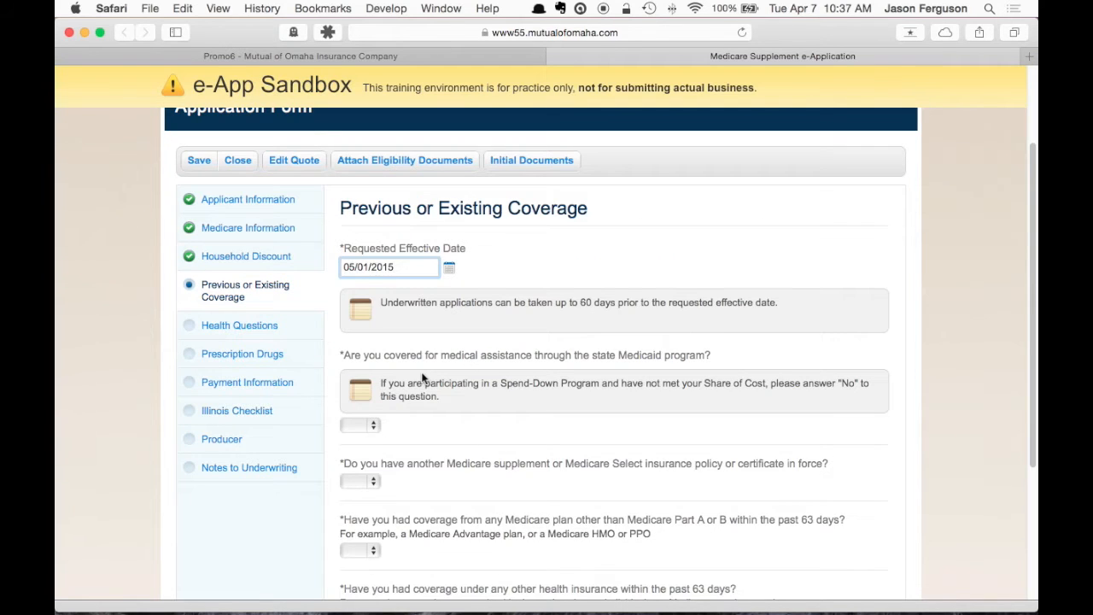
mouse_move(189, 258)
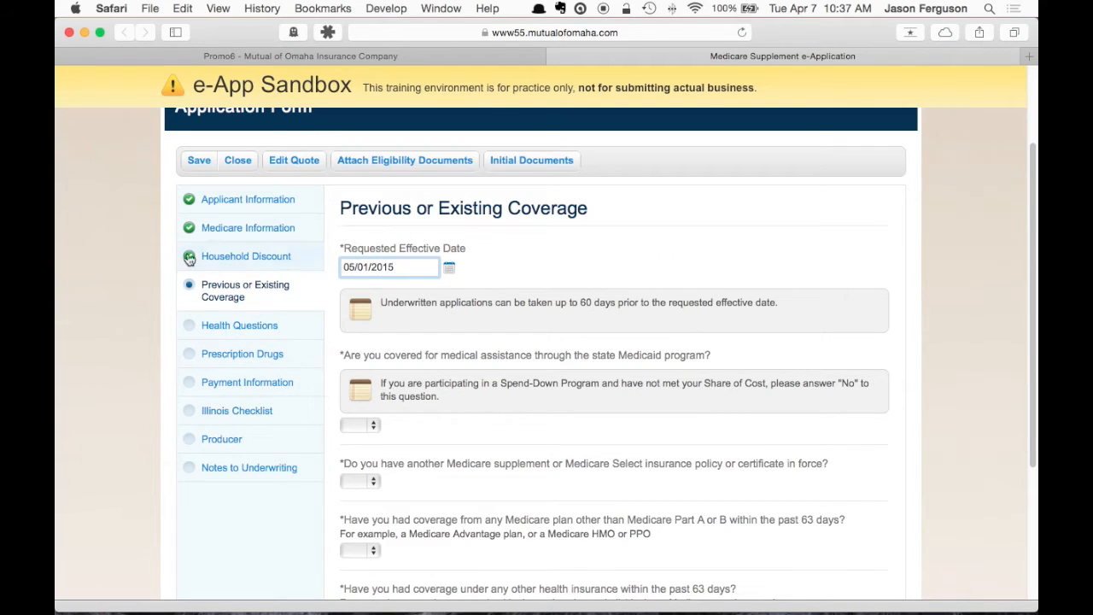
scroll("down", 3)
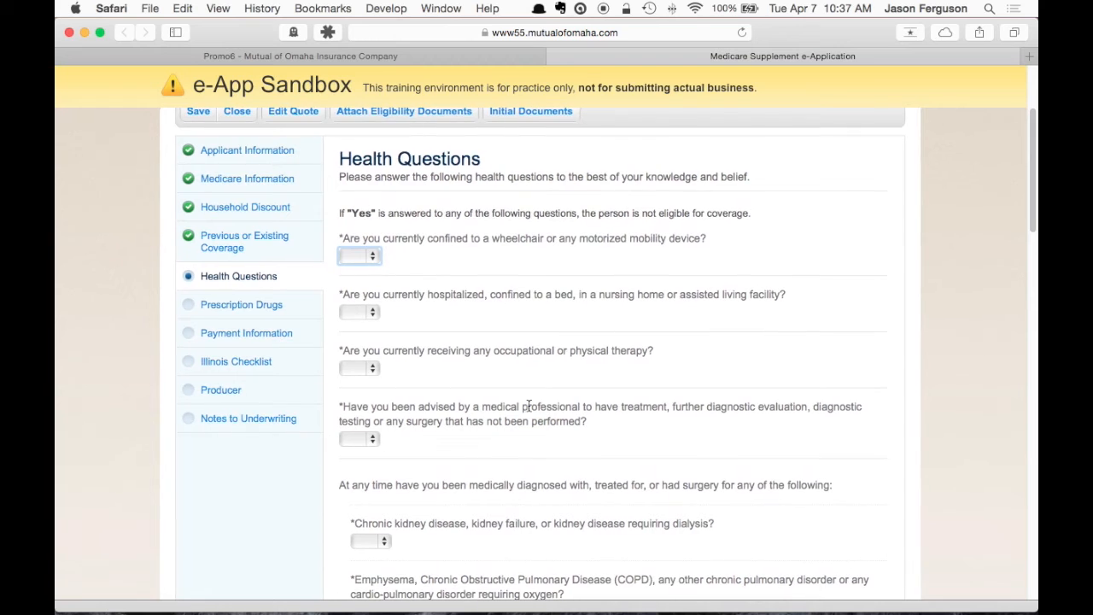
Answer No to the wheelchair, hospitalization, therapy and diagnosis questions through Systemic Lupus.
scroll("down", 3)
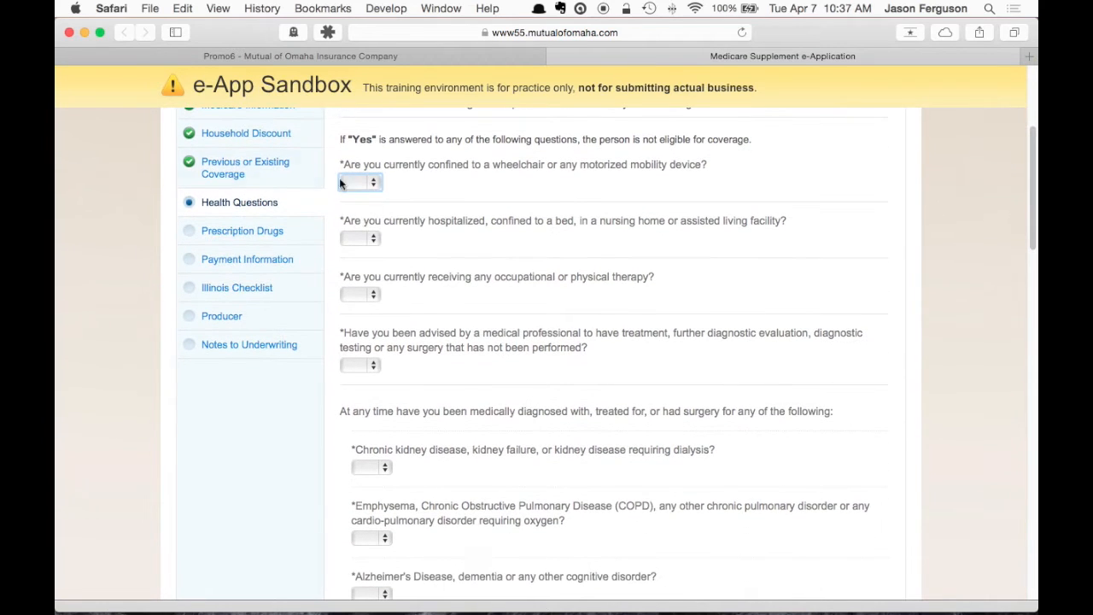
left_click(360, 182)
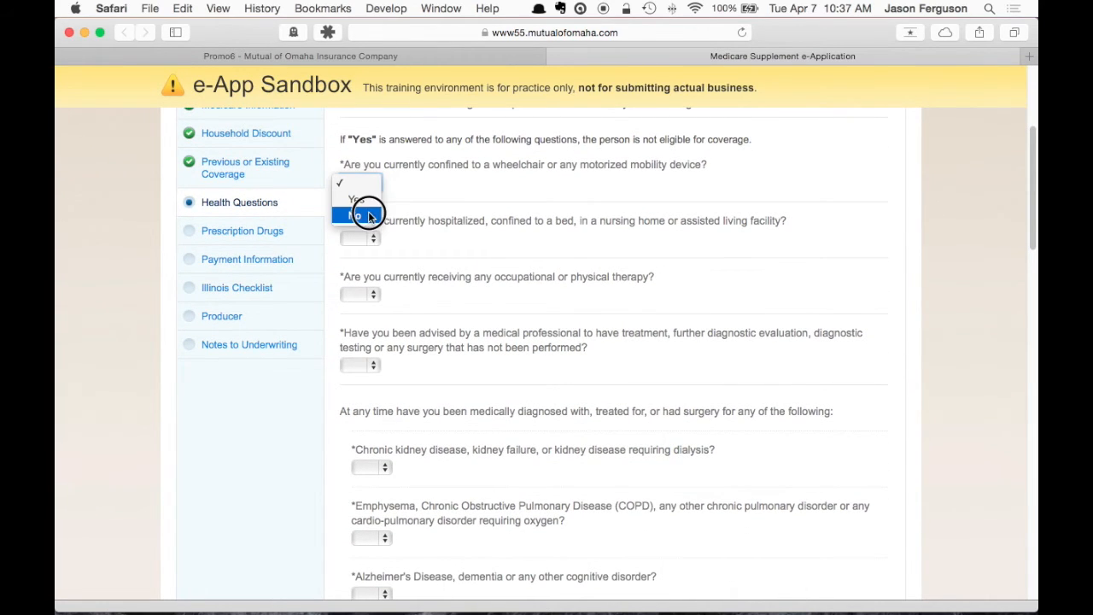
left_click(357, 212)
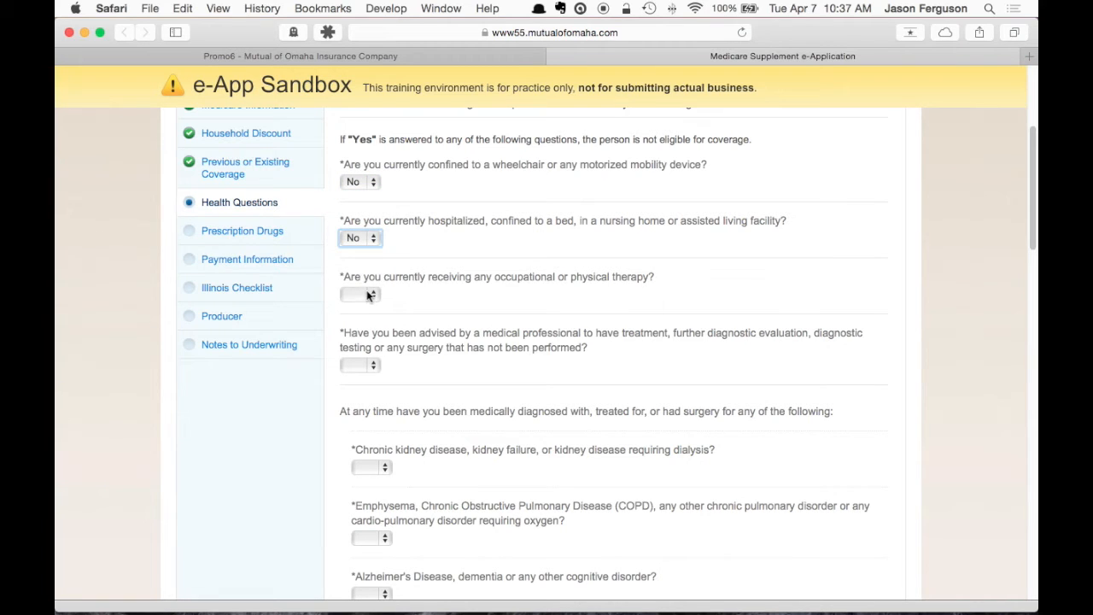
left_click(359, 294)
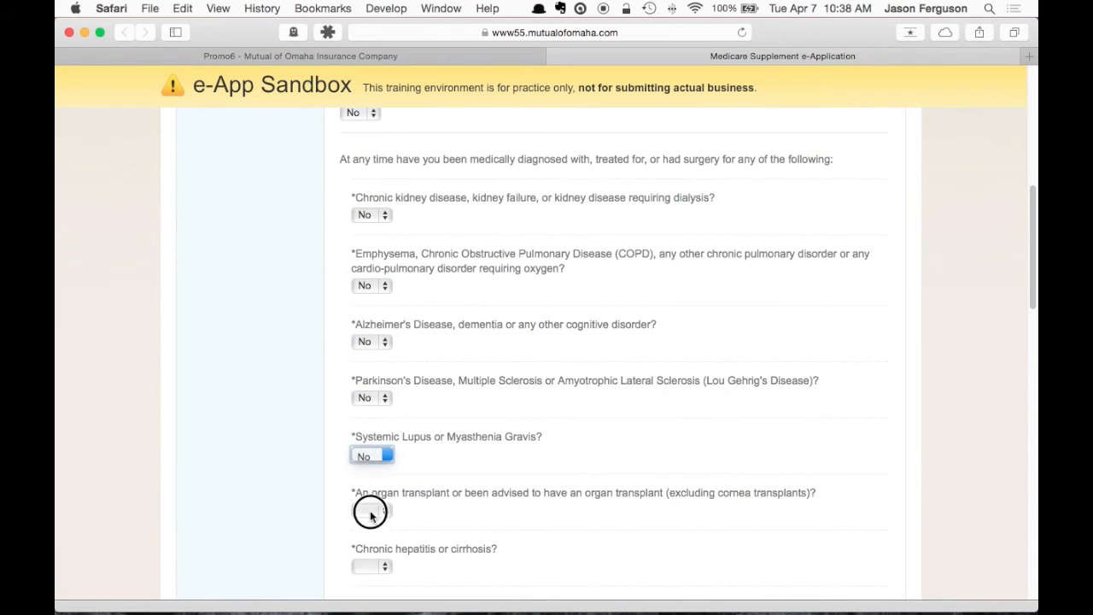
scroll("down", 3)
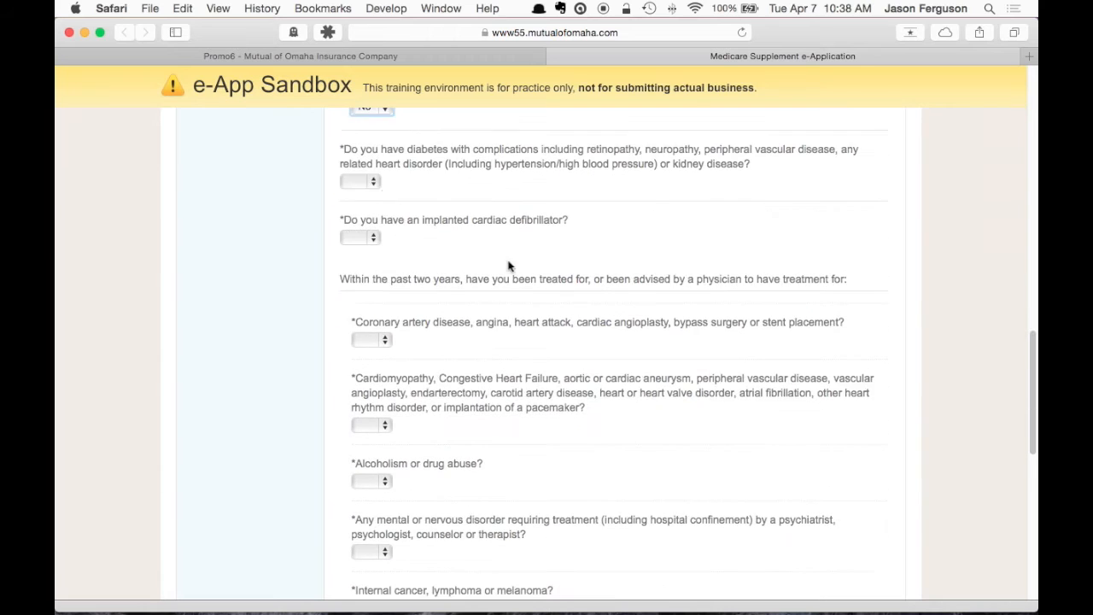
Answer the diabetes question Yes to show the warning, then change it to No.
left_click(359, 180)
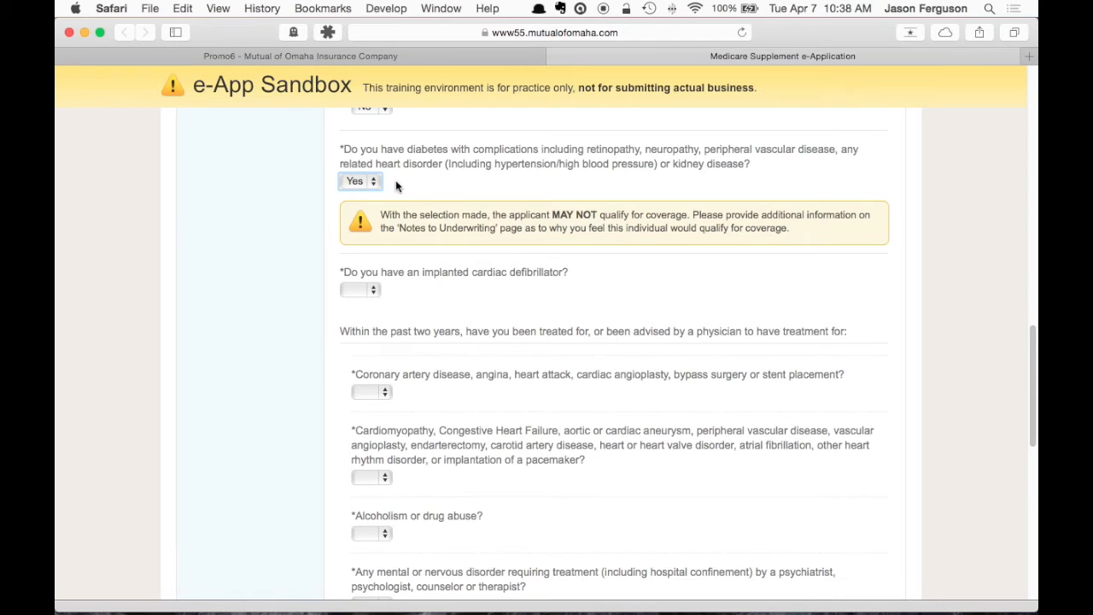
left_click(359, 180)
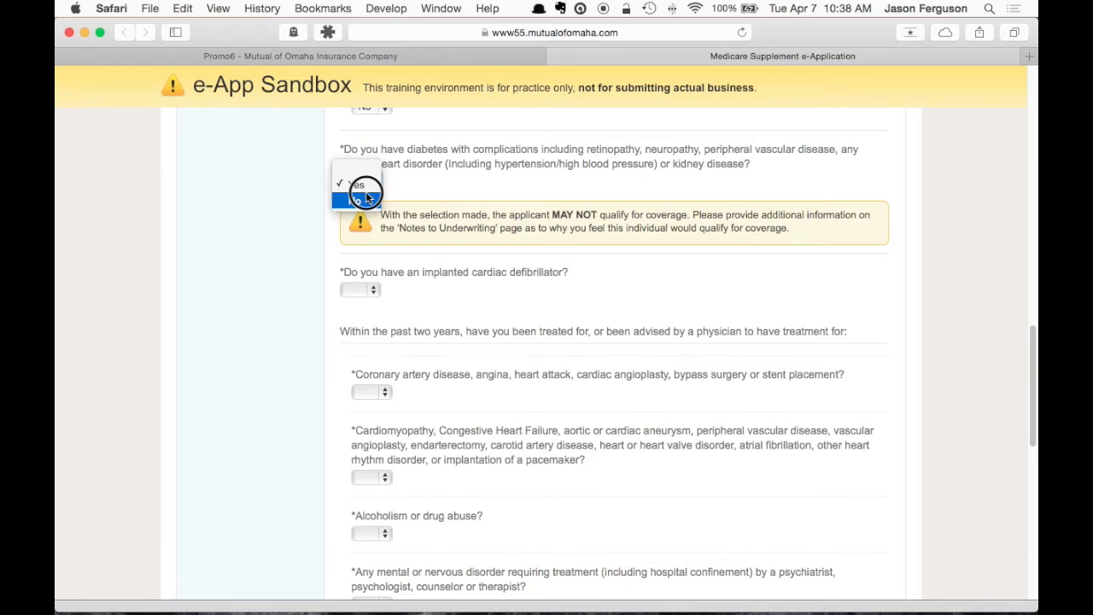
left_click(369, 196)
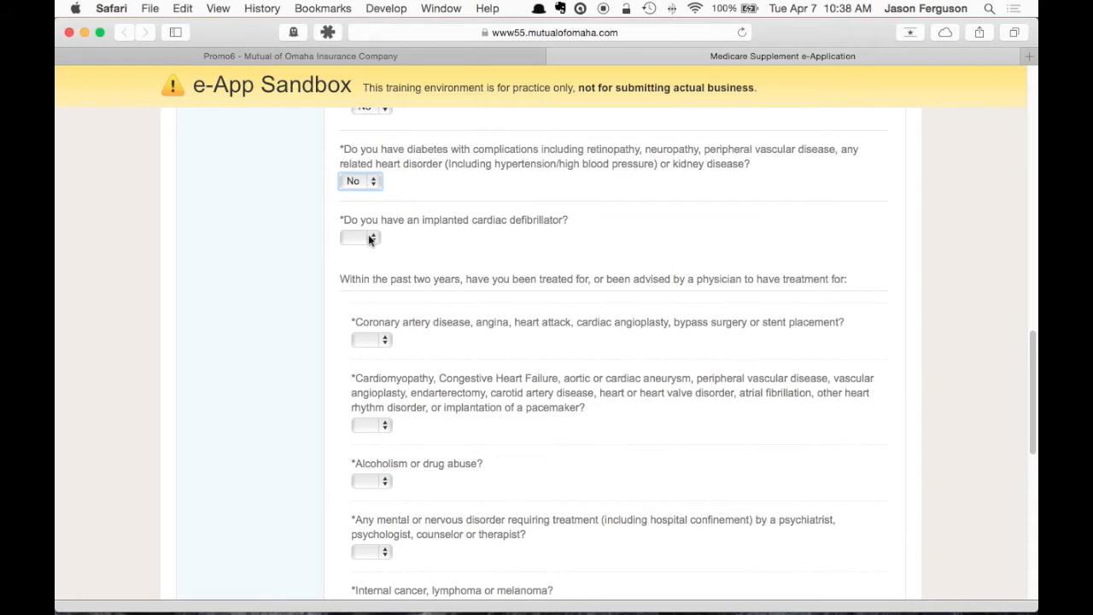
Answer the cardiac defibrillator question Yes to show the warning, then change it to No.
left_click(359, 238)
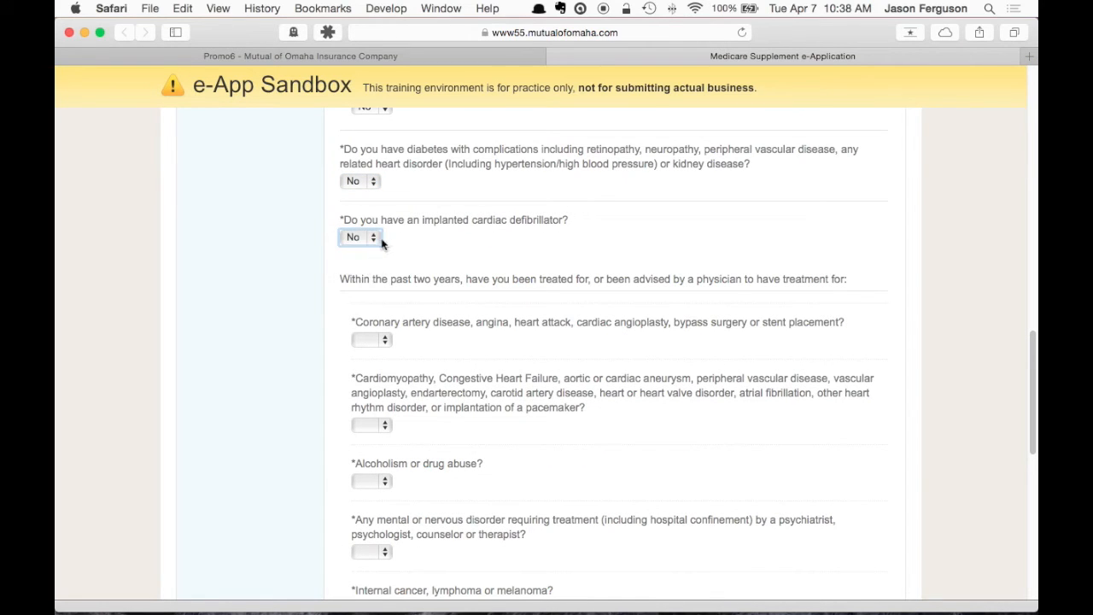
left_click(360, 237)
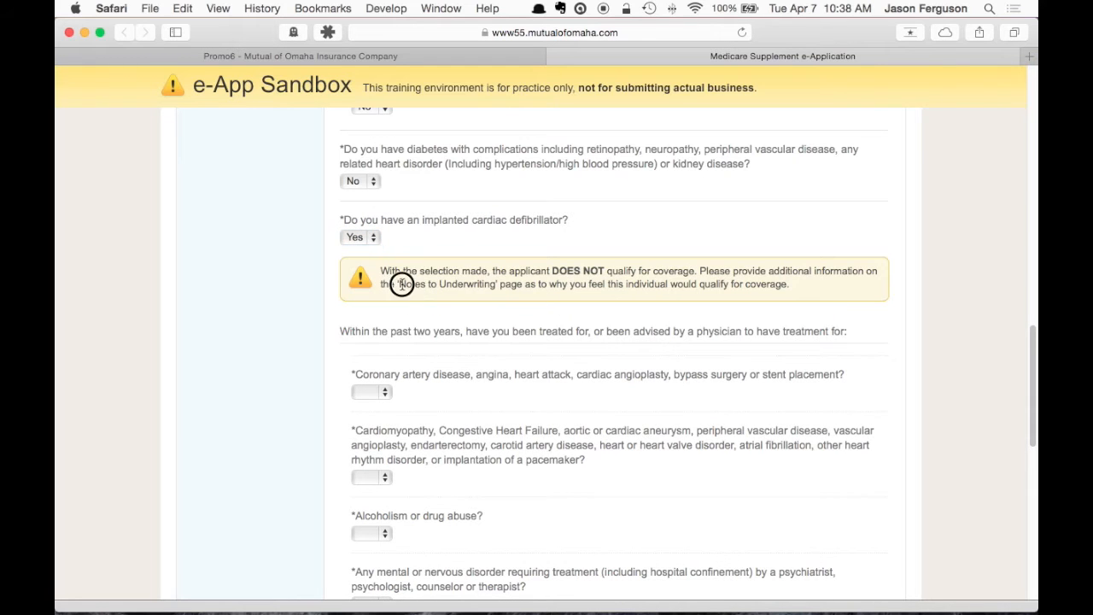
double_click(445, 283)
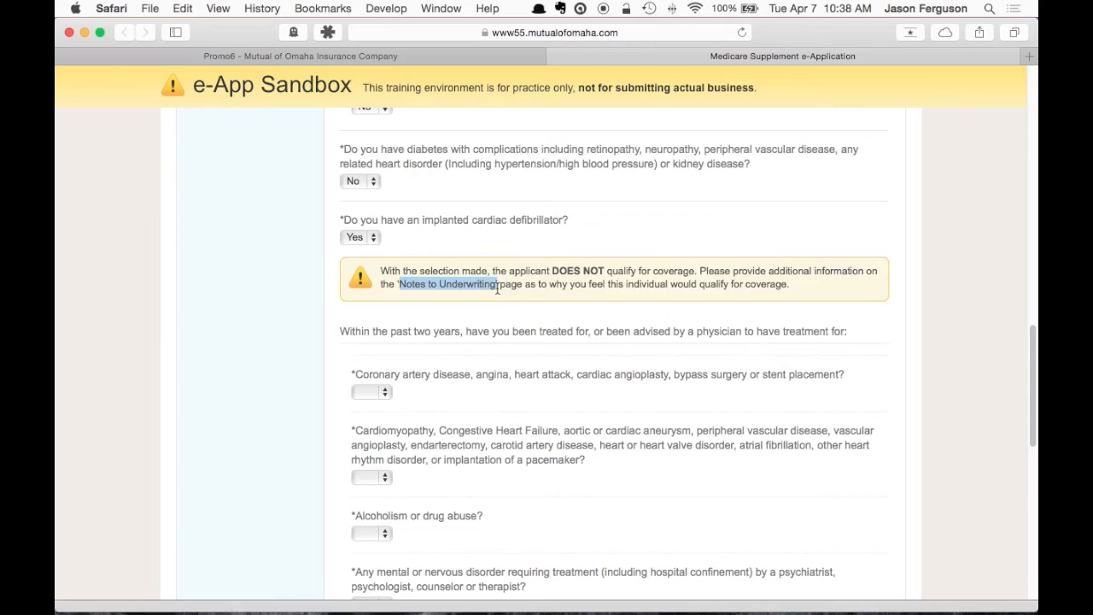
scroll("down", 3)
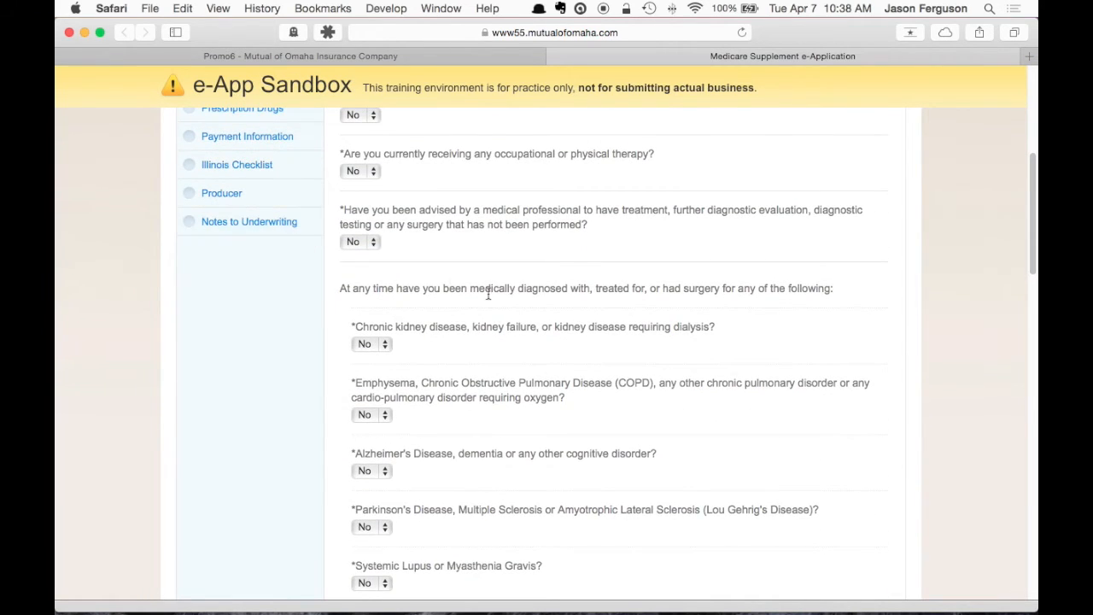
left_click(359, 262)
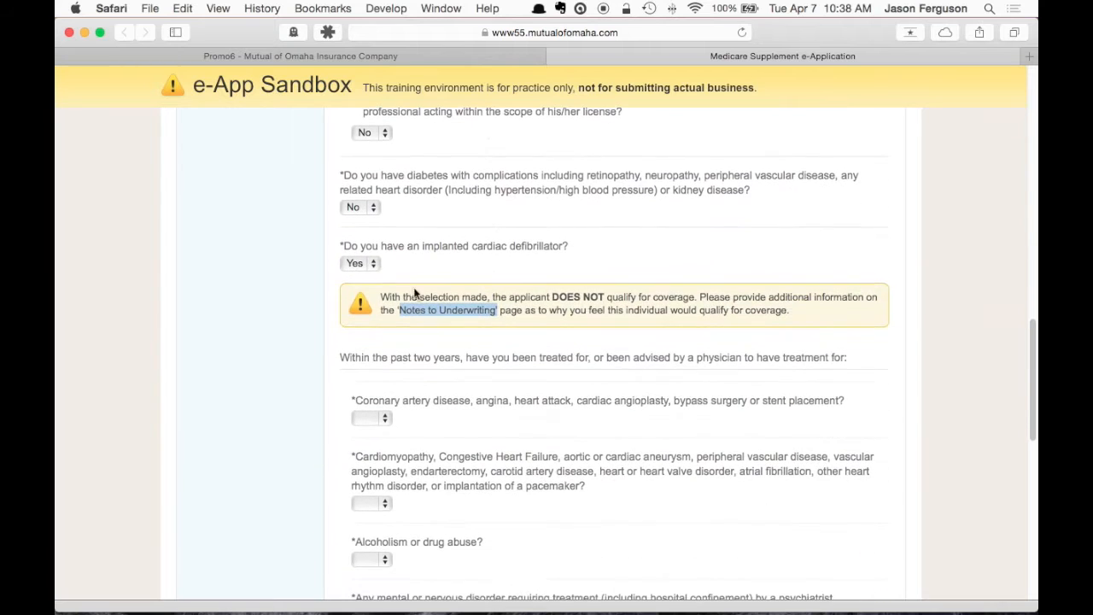
left_click(358, 262)
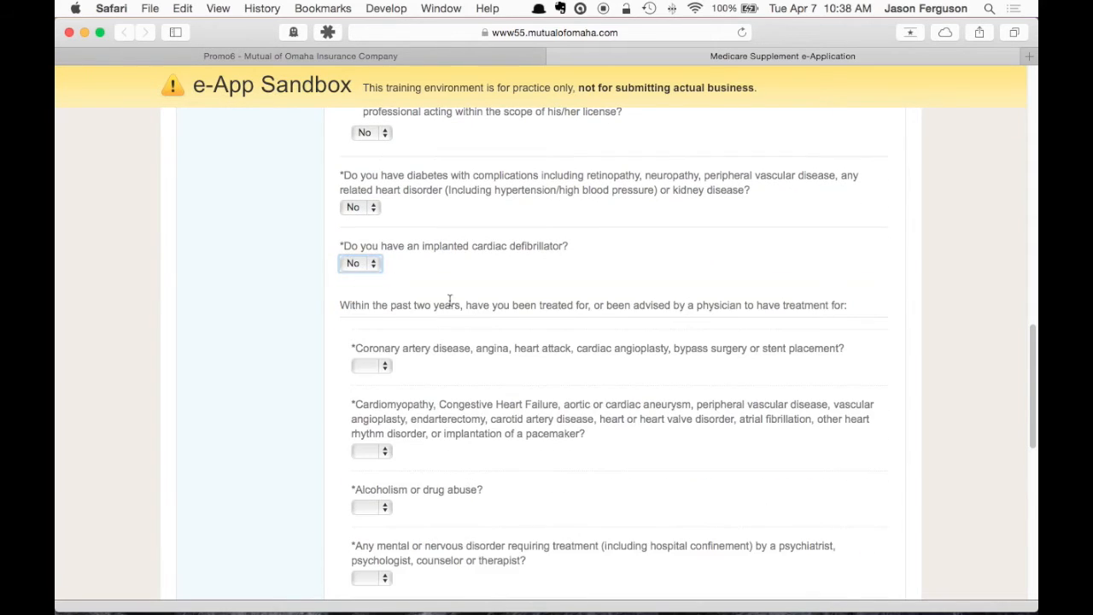
scroll("down", 3)
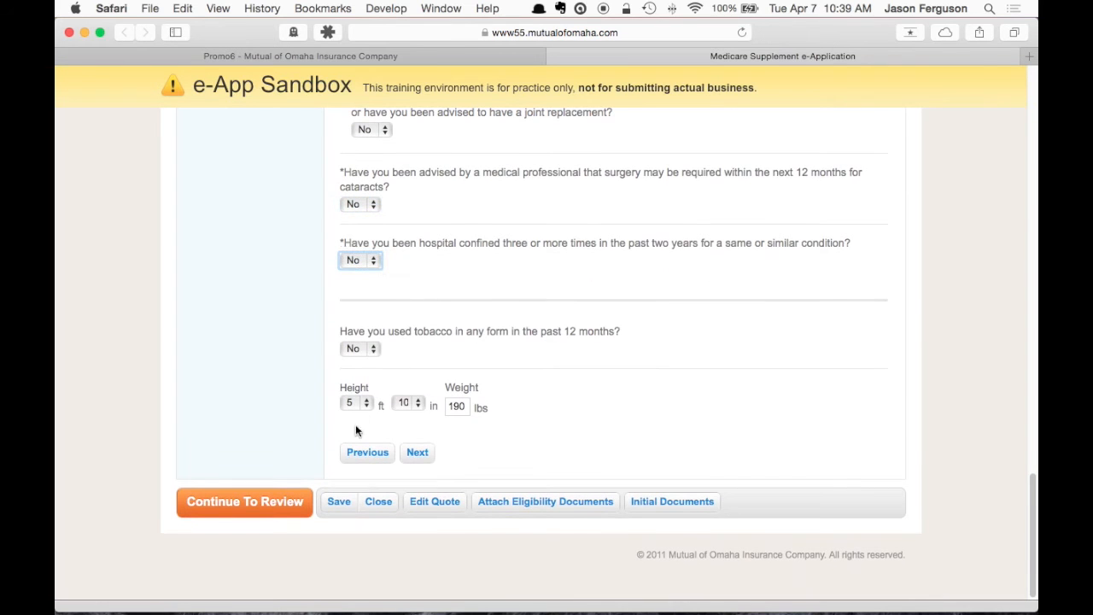
Answer Yes to prescription drugs in the past 24 months and begin adding a medication.
left_click(416, 452)
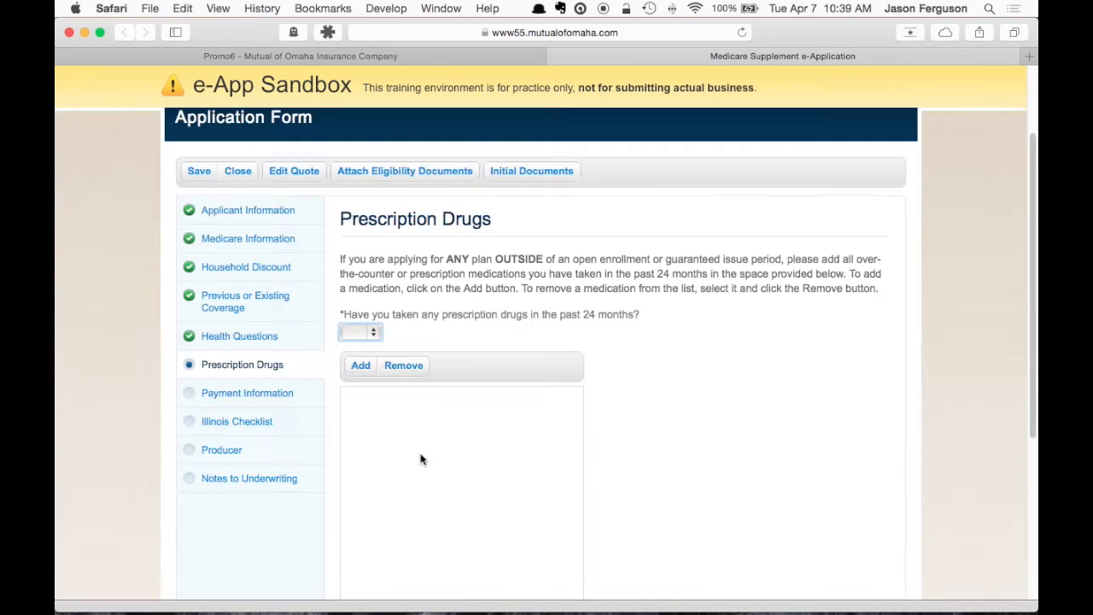
scroll("down", 3)
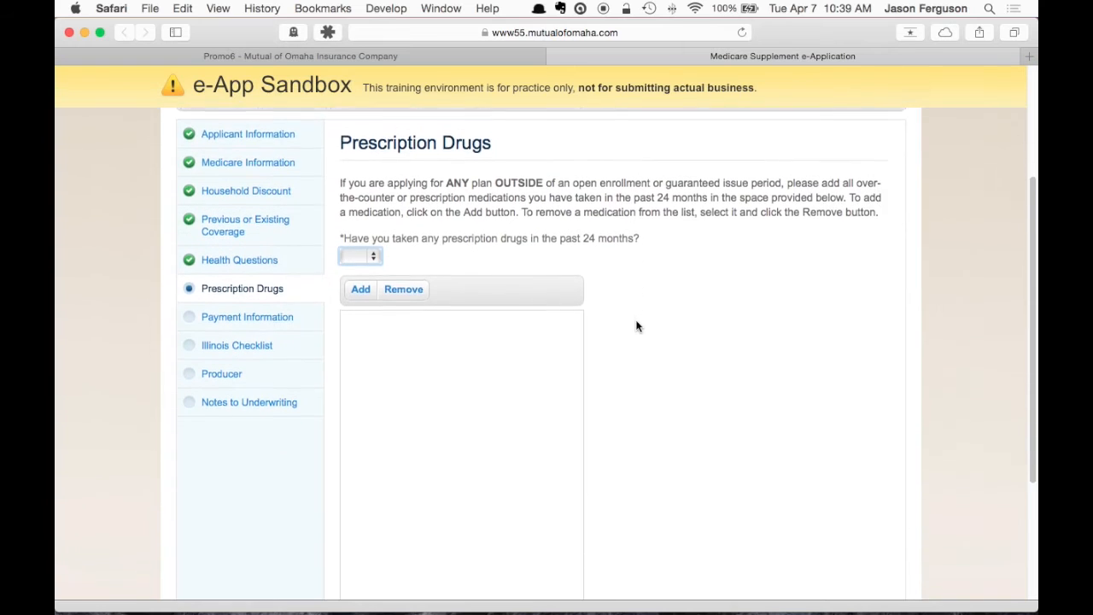
scroll("down", 3)
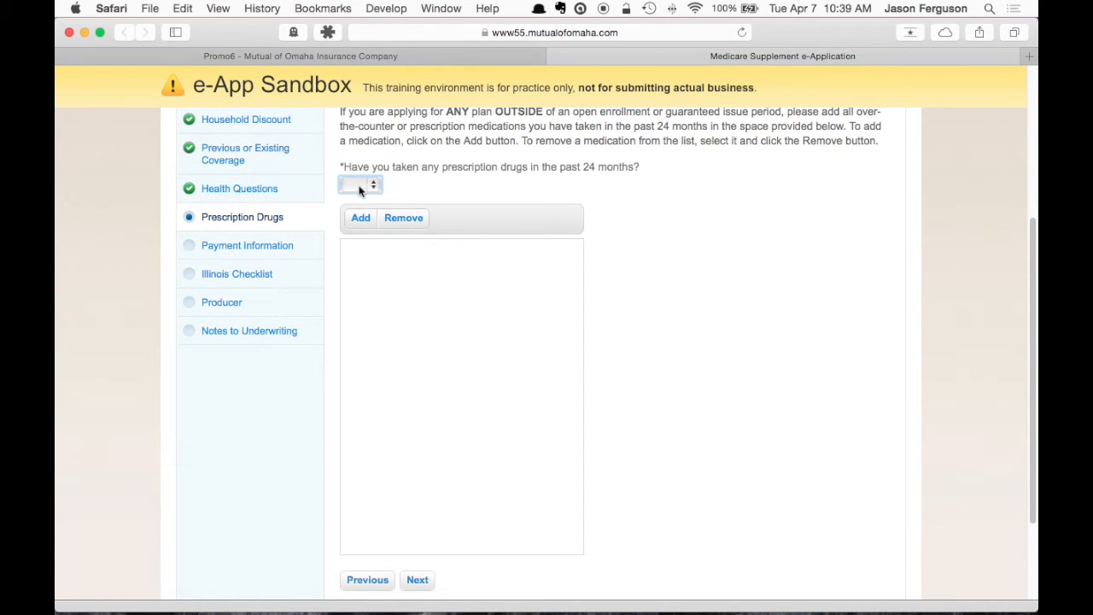
left_click(360, 185)
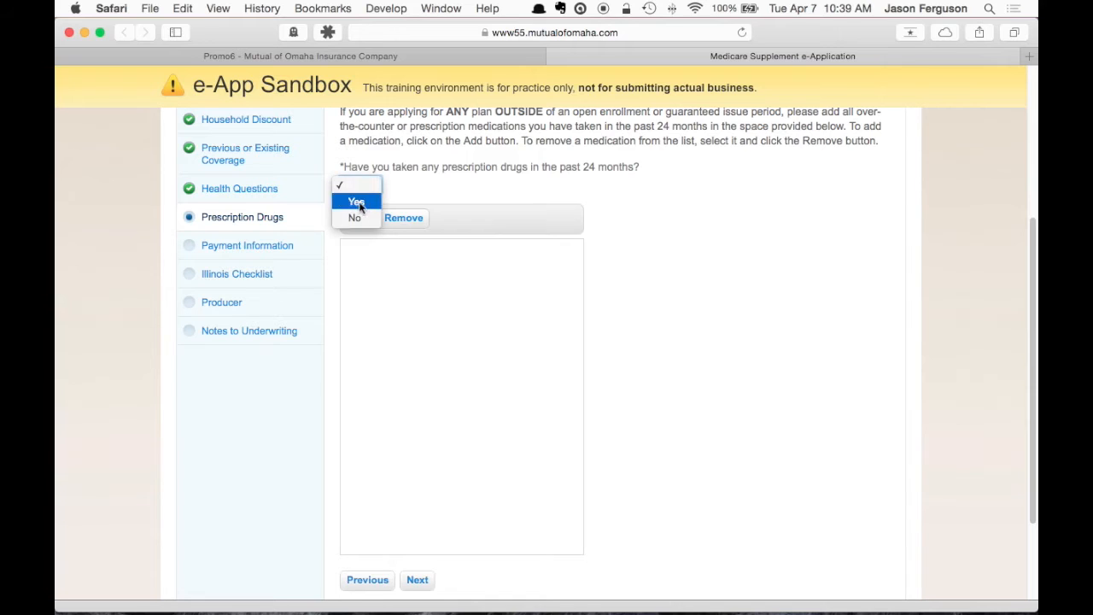
left_click(355, 217)
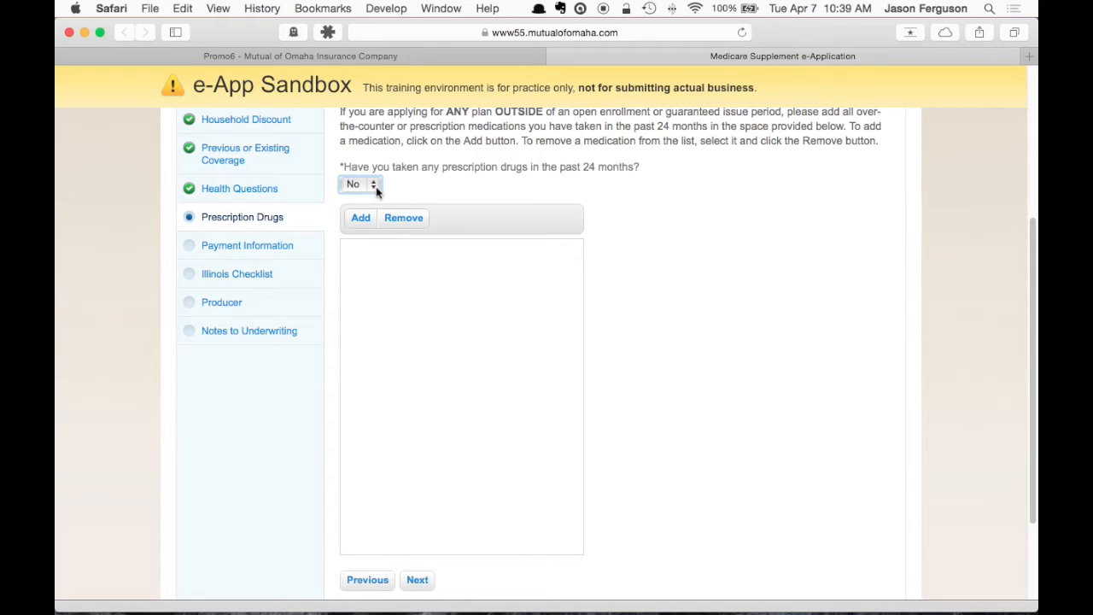
left_click(362, 184)
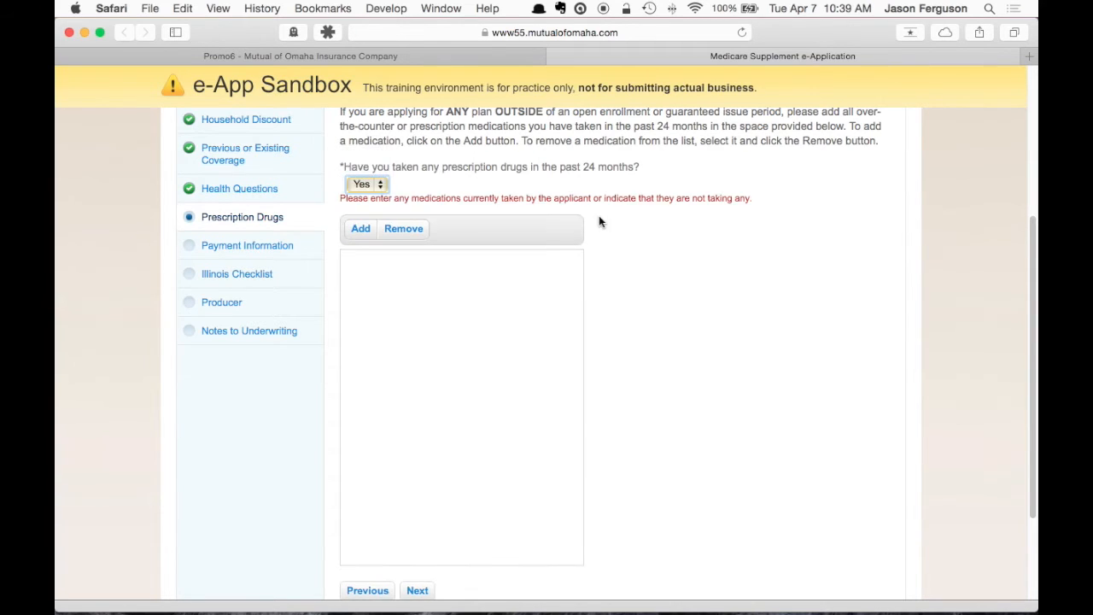
left_click(360, 228)
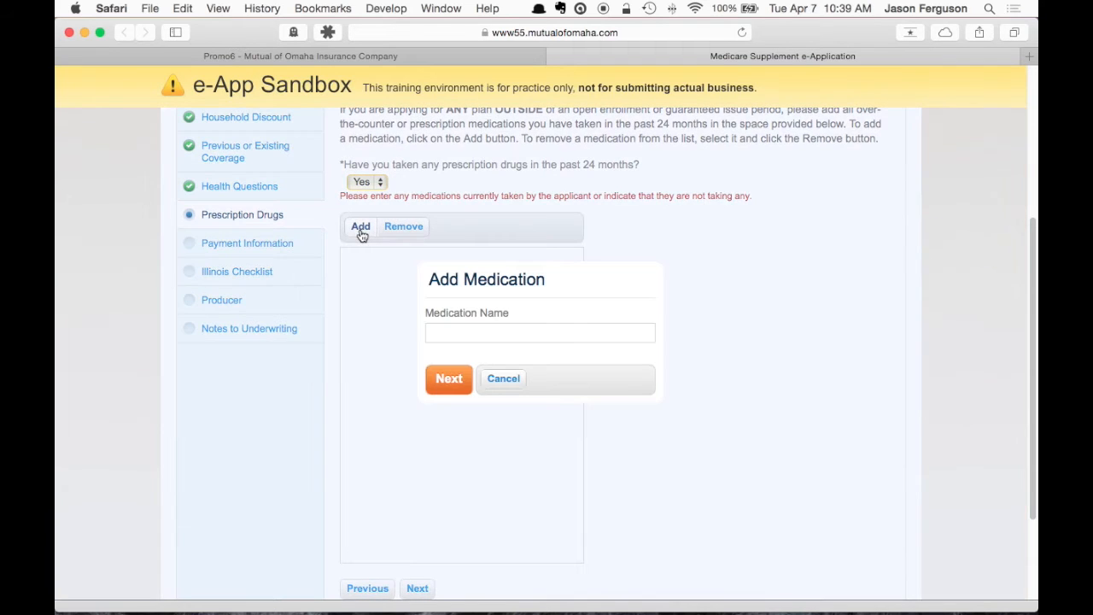
Add SIMVASTATIN 20MG, once daily, taken more than 2 years, prescribed by primary physician.
left_click(540, 332)
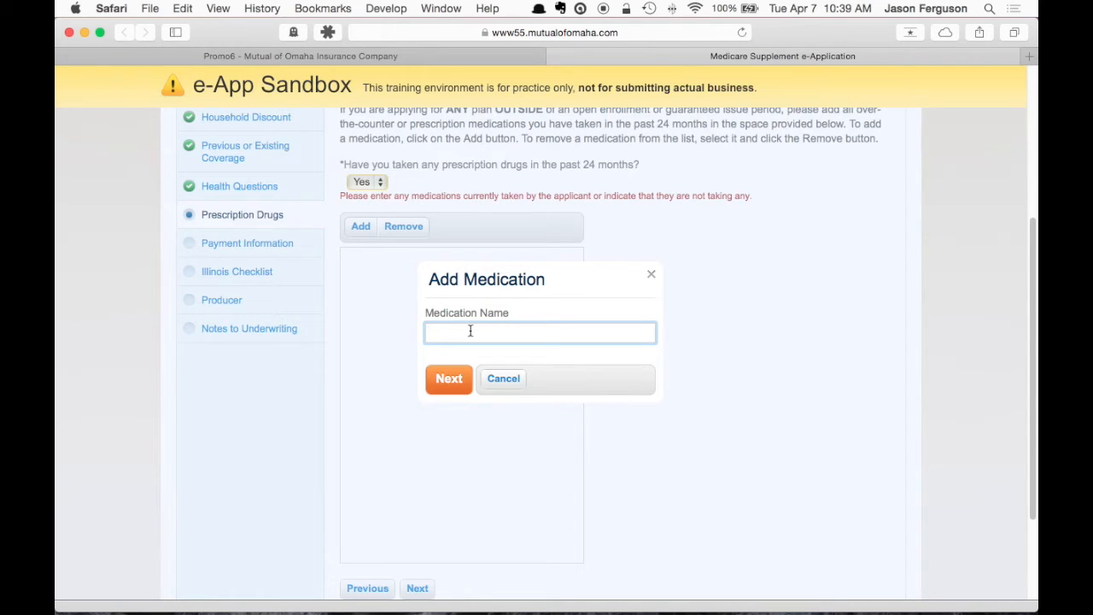
type("sim")
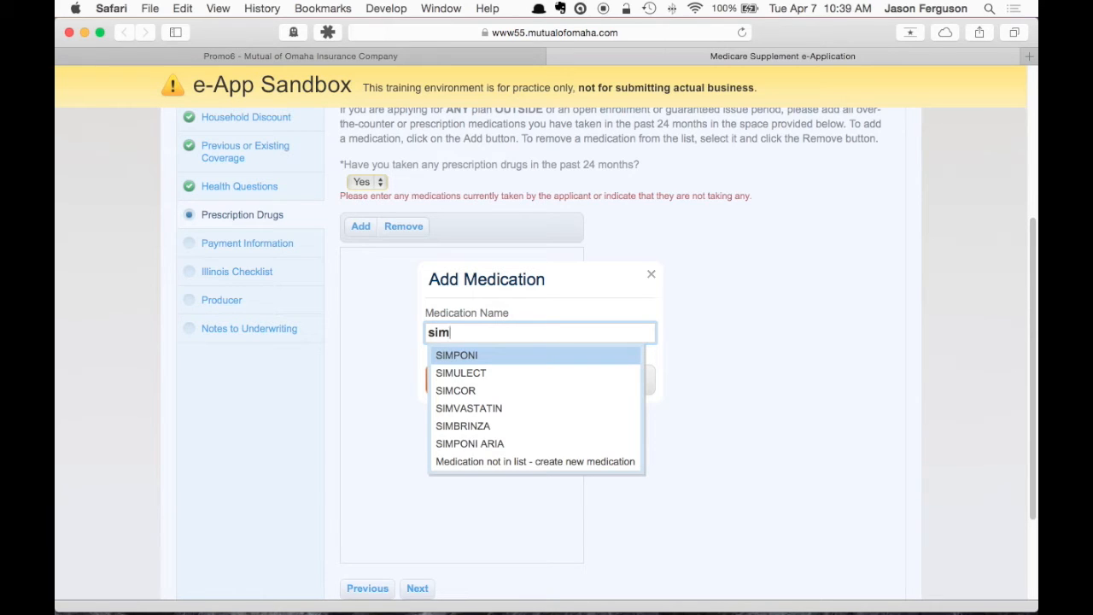
mouse_move(468, 407)
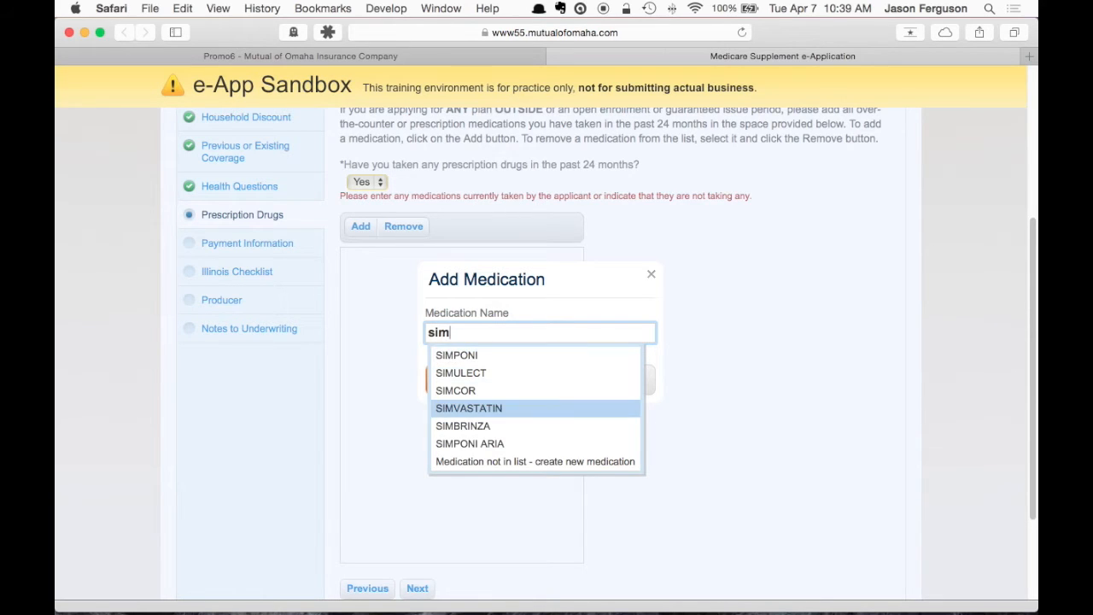
left_click(468, 407)
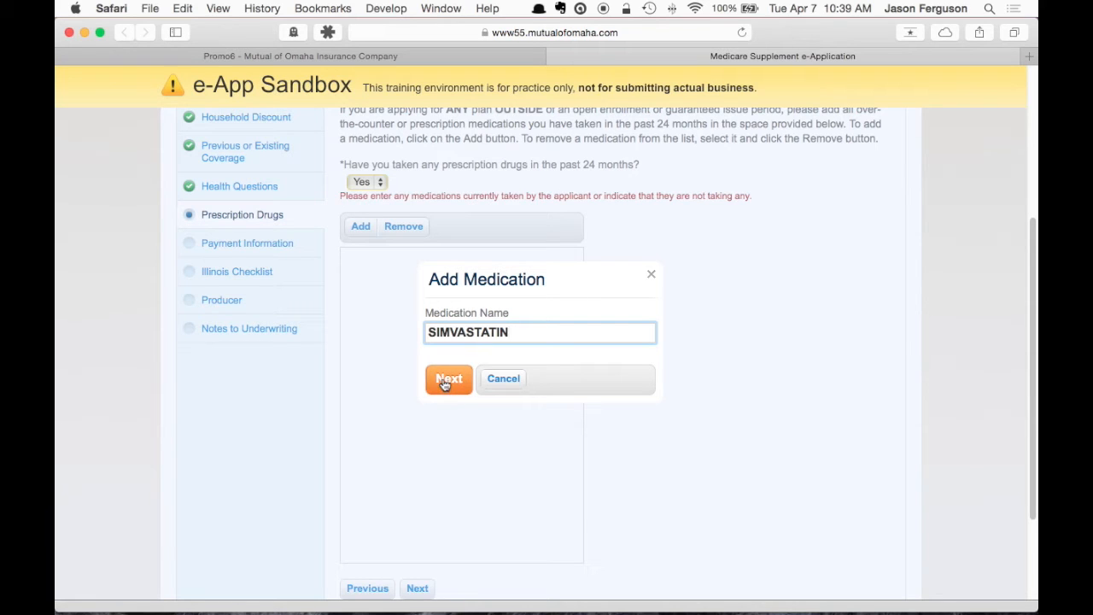
left_click(448, 379)
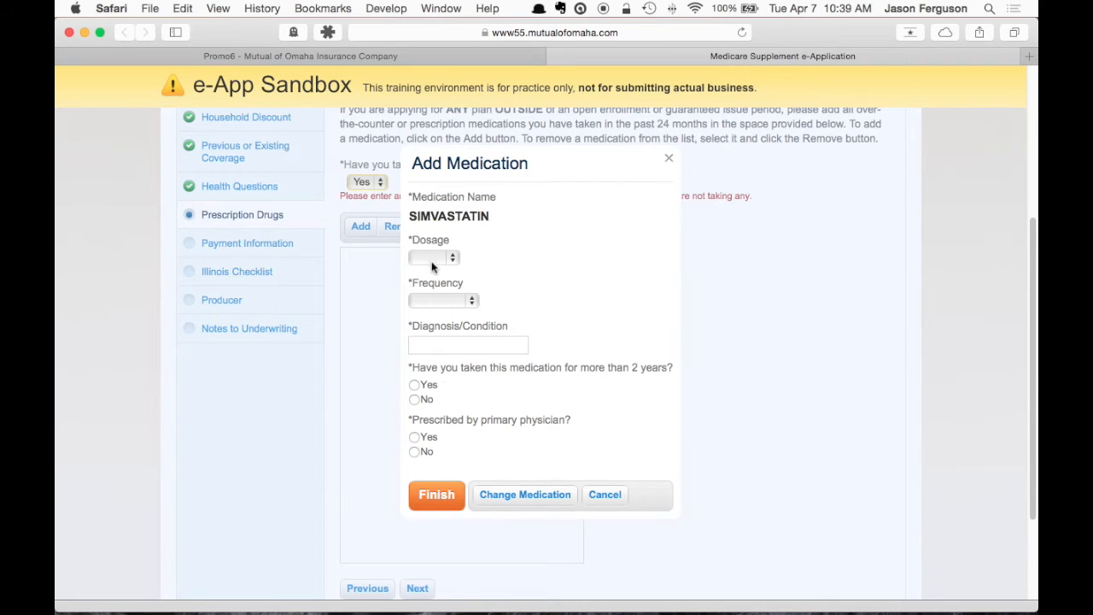
left_click(443, 300)
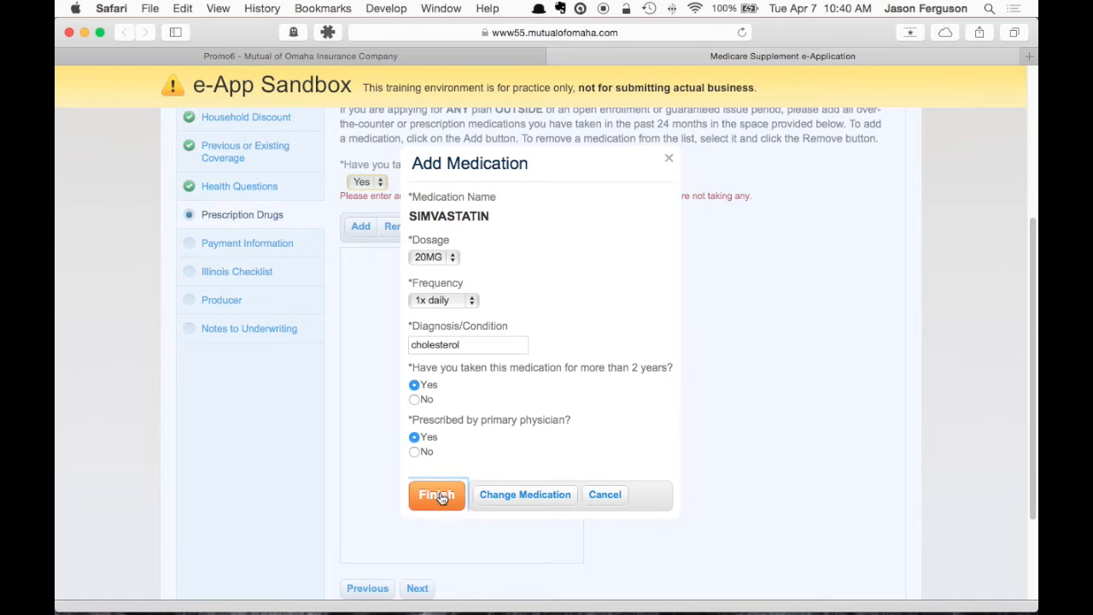
left_click(437, 494)
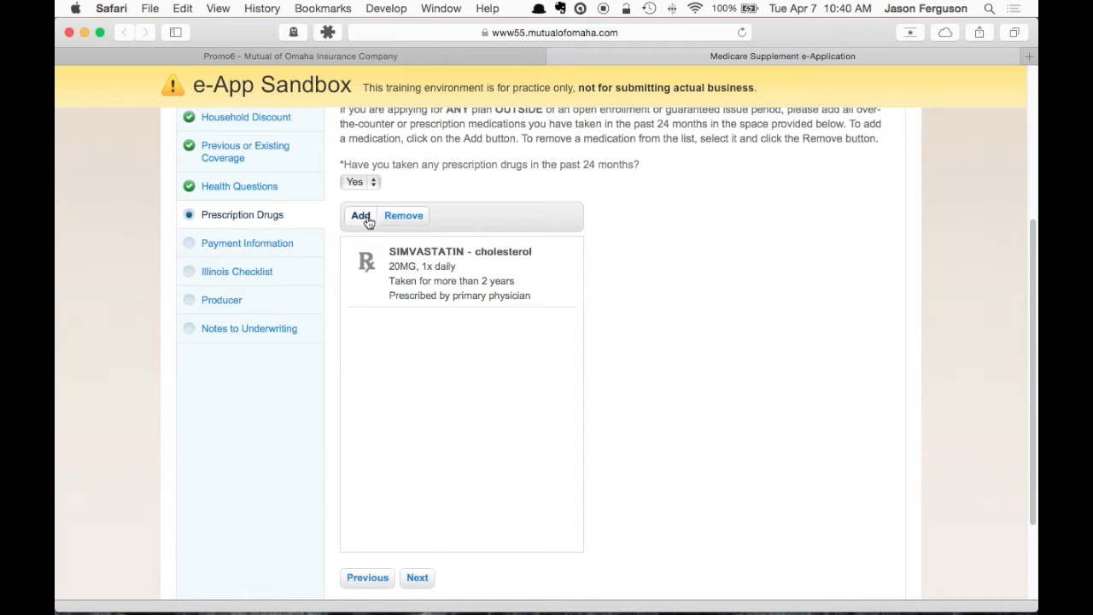
mouse_move(482, 407)
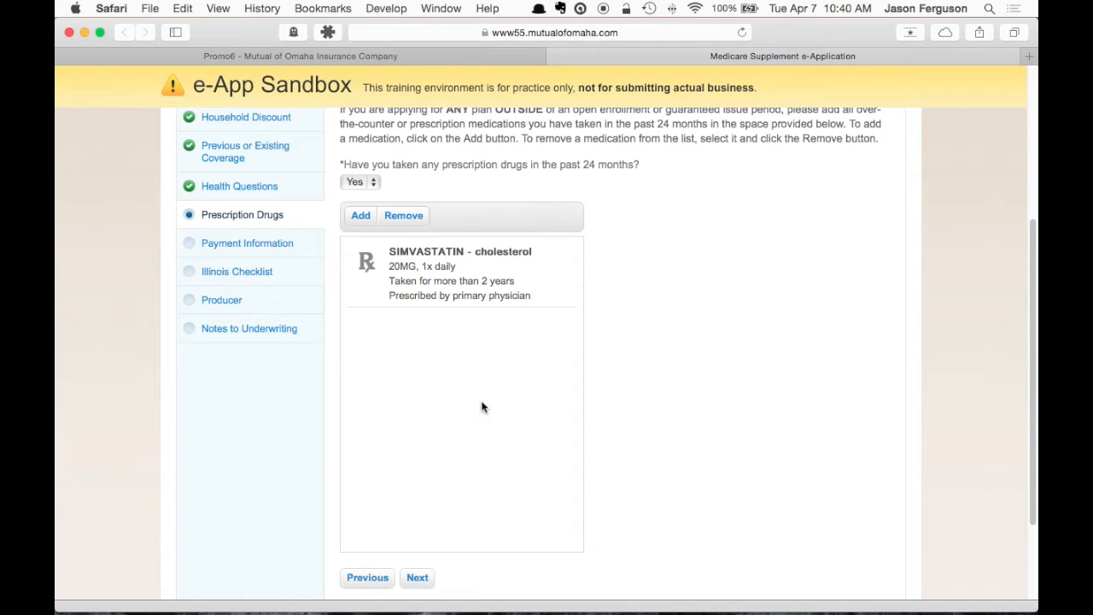
Answer No to wet signature and pay the initial premium by Automatic Bank Withdrawal.
left_click(416, 578)
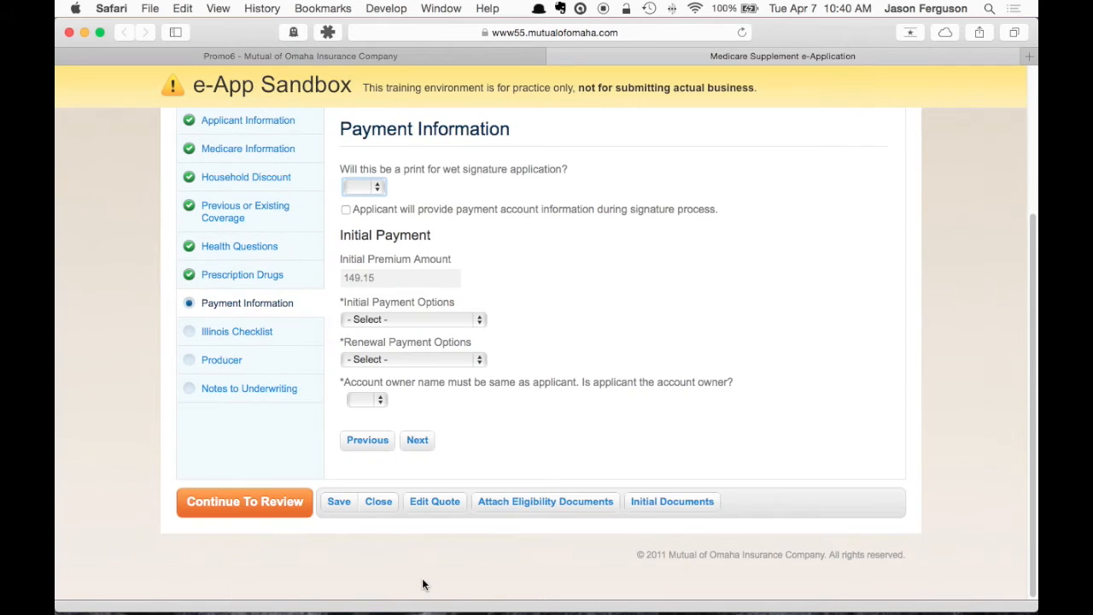
mouse_move(559, 221)
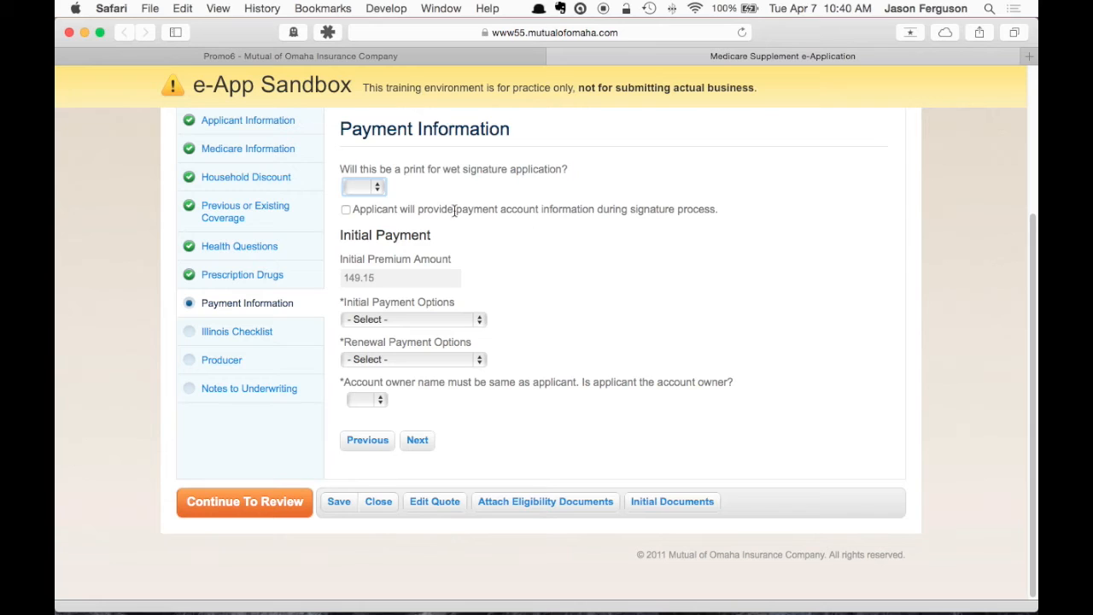
mouse_move(477, 208)
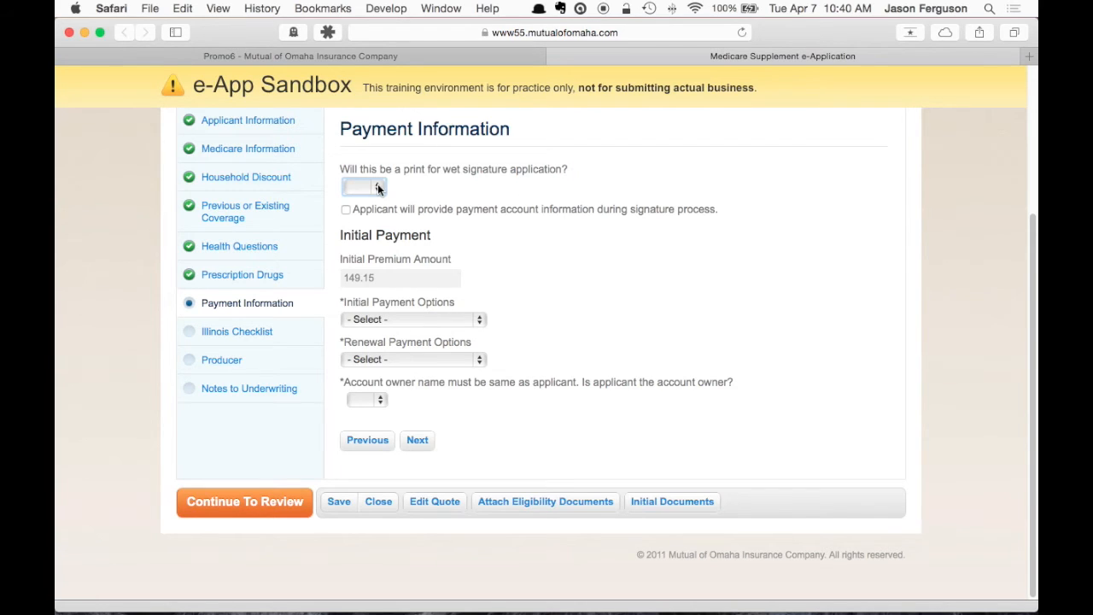
left_click(362, 187)
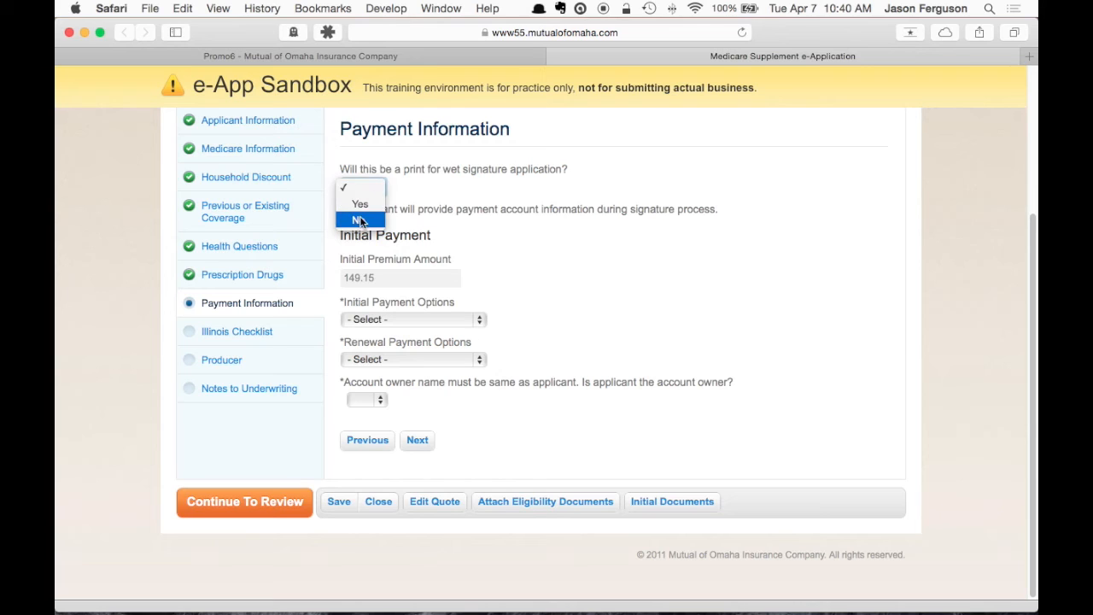
left_click(359, 220)
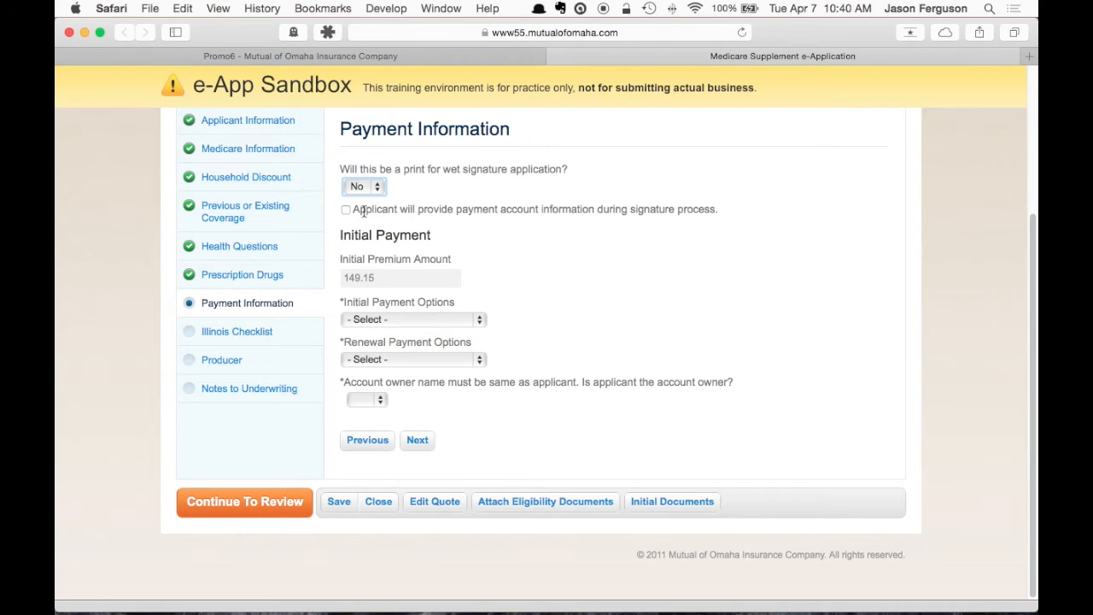
mouse_move(543, 220)
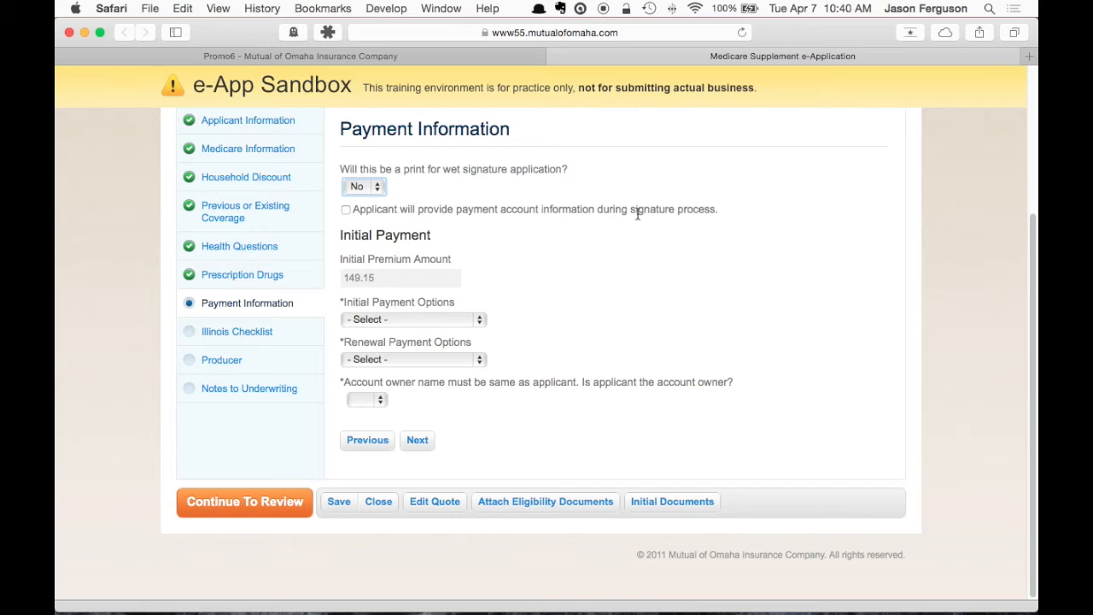
mouse_move(646, 220)
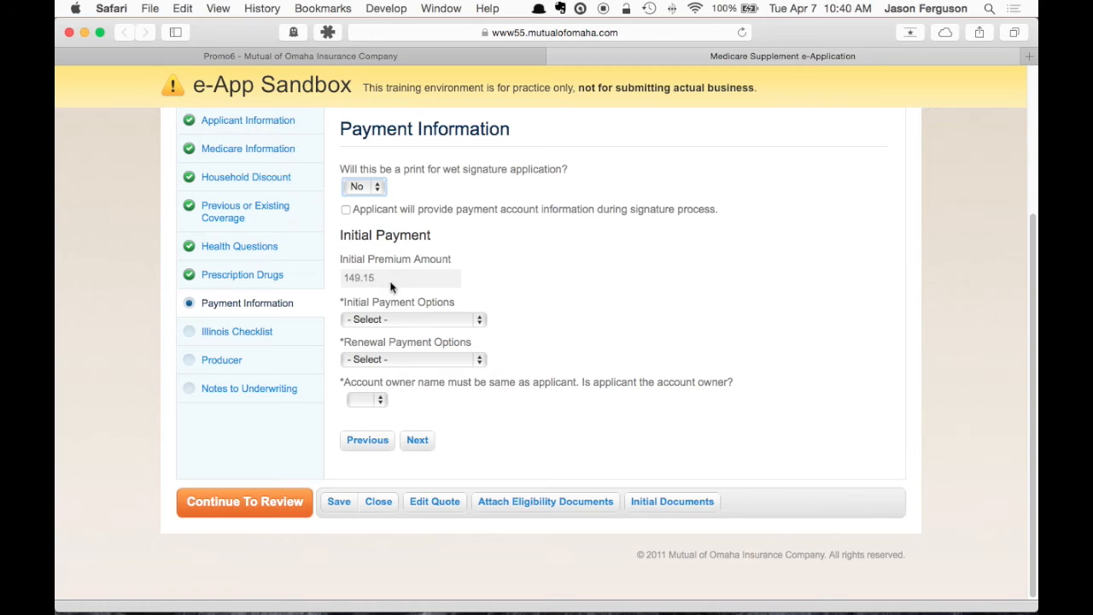
left_click(413, 318)
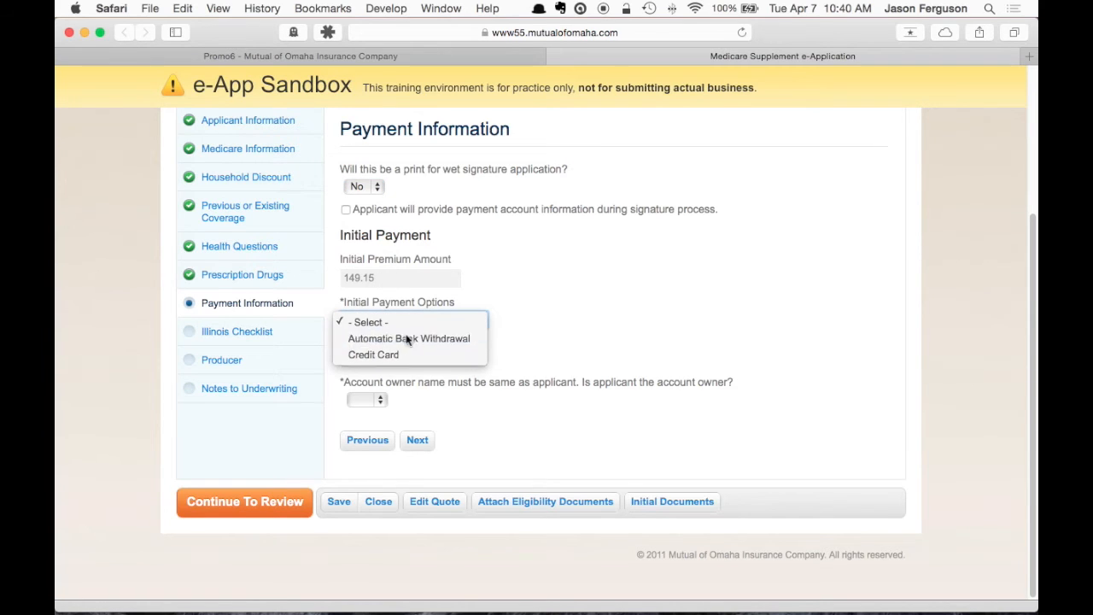
left_click(408, 338)
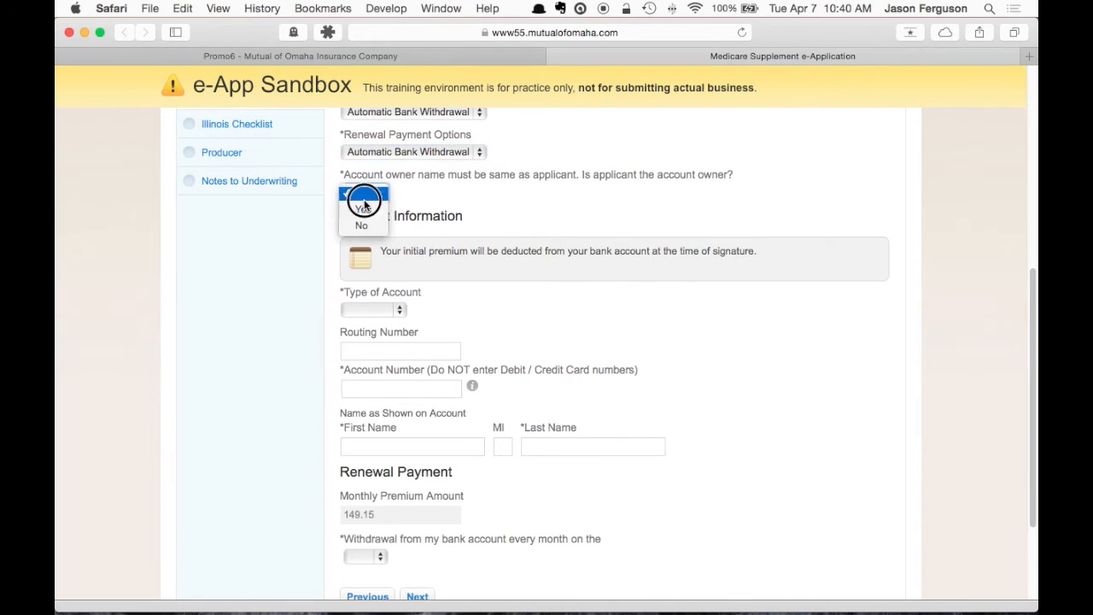
left_click(361, 191)
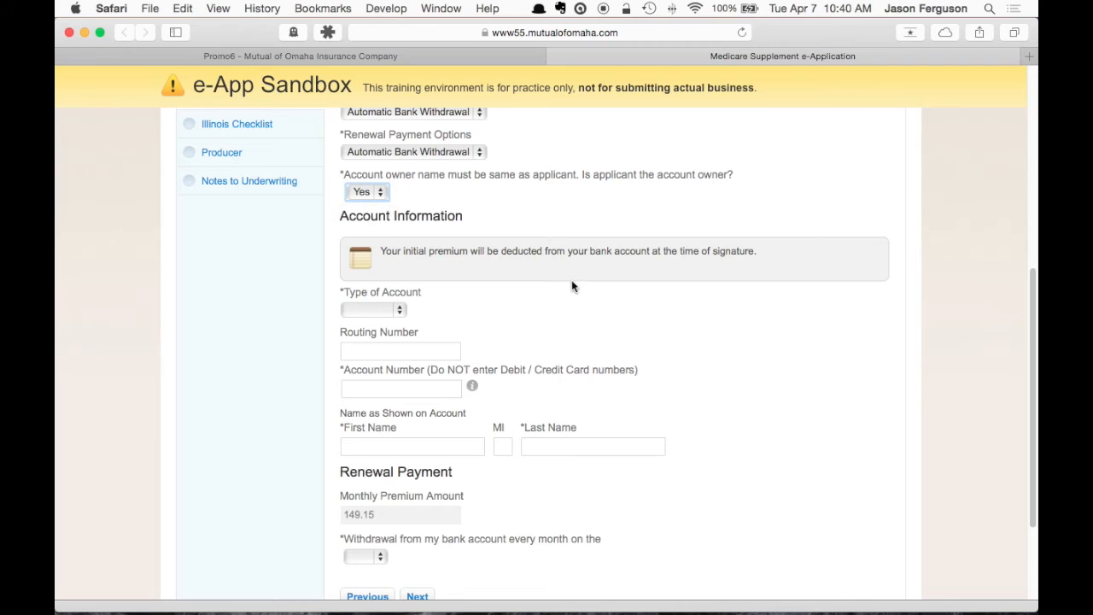
scroll("down", 3)
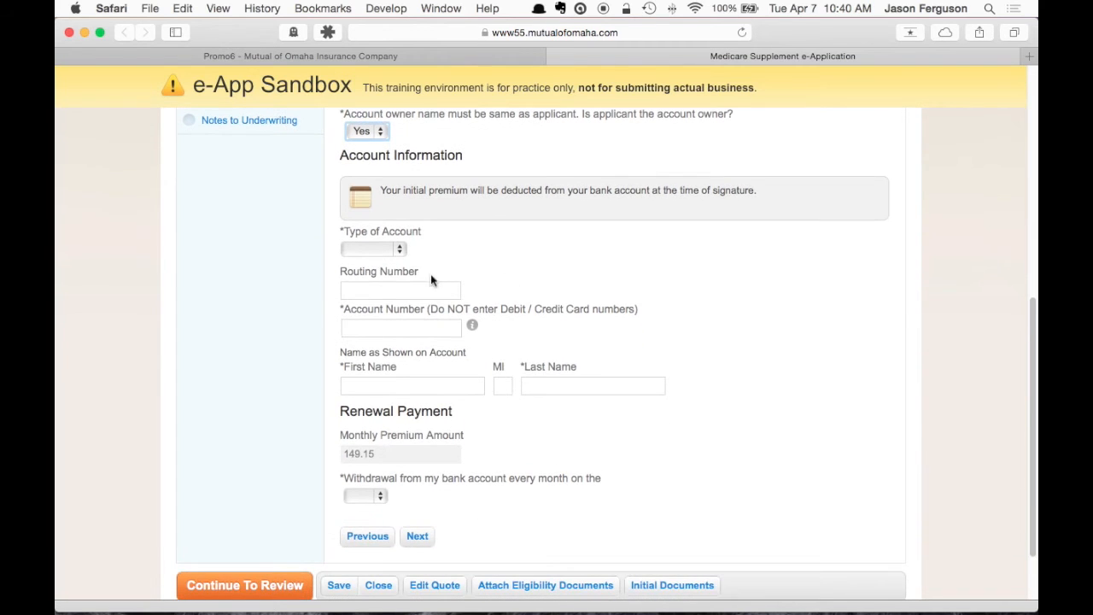
left_click(373, 249)
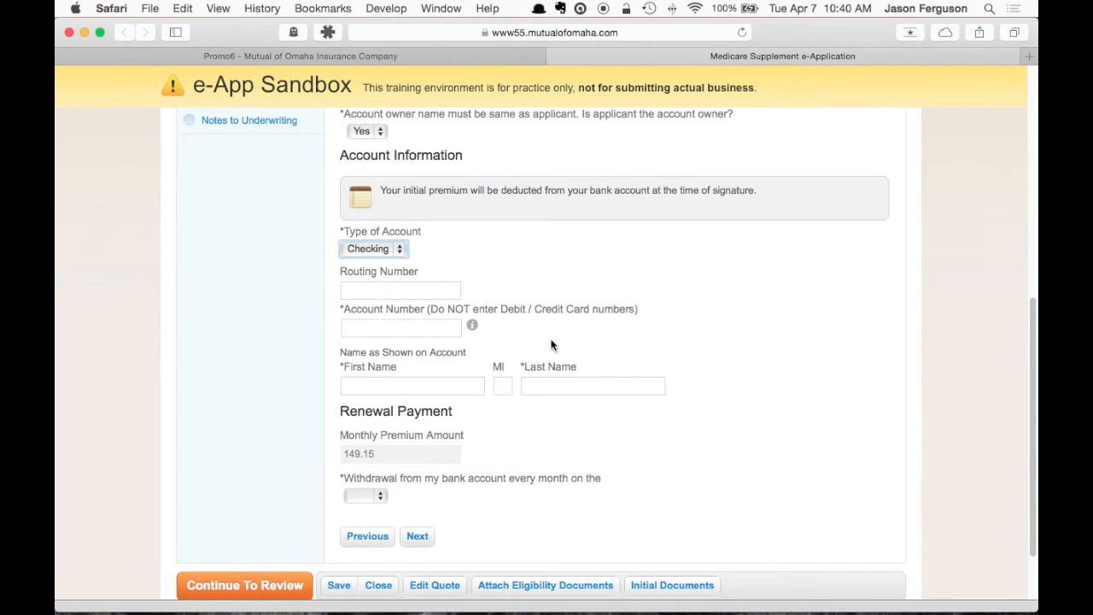
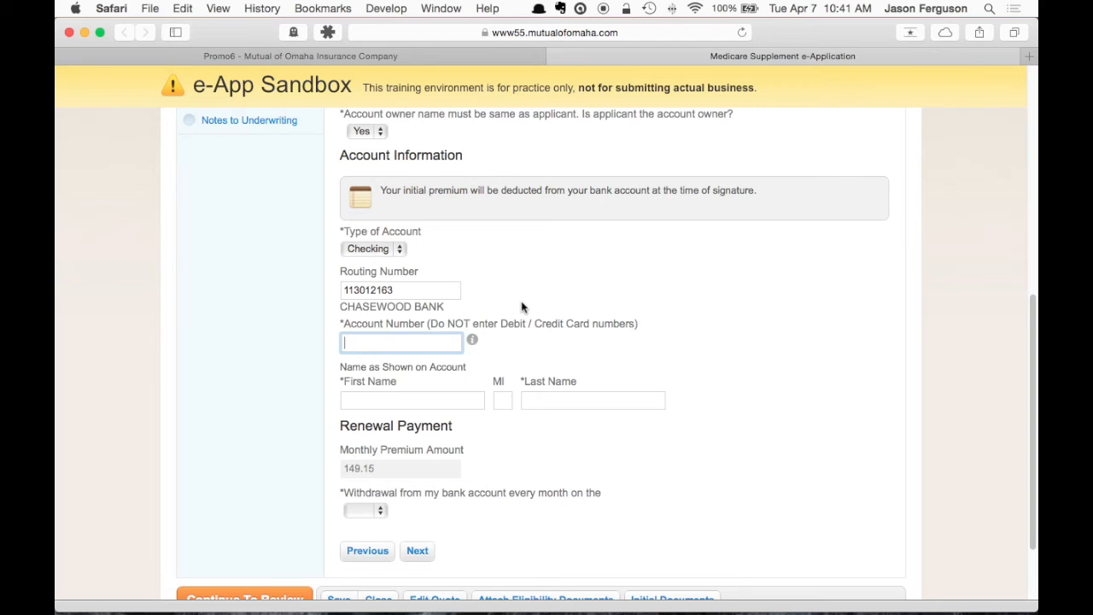
type("Doe")
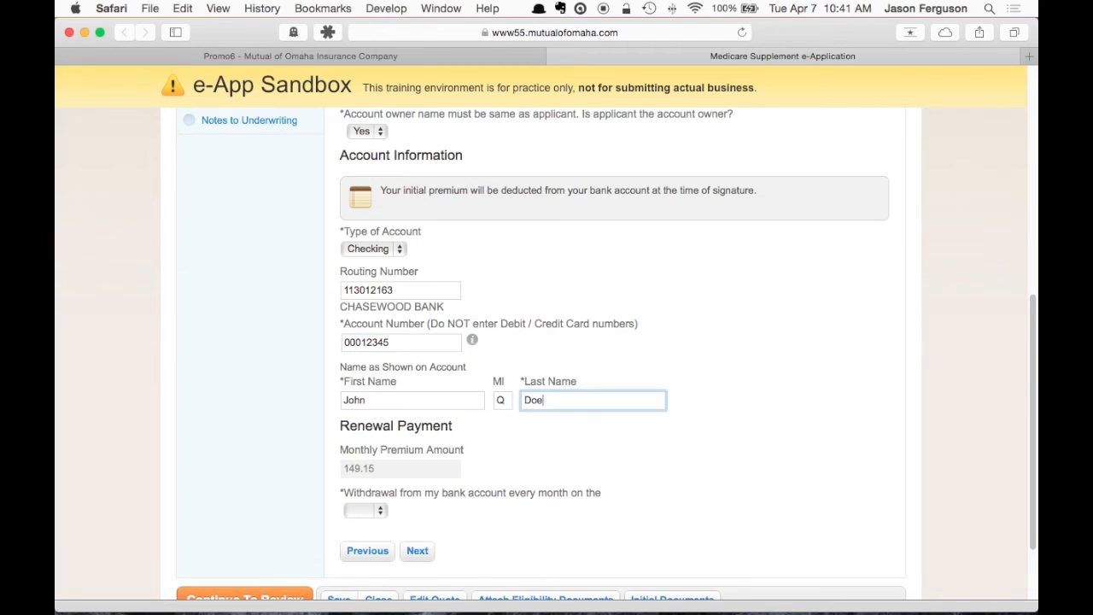
left_click(365, 510)
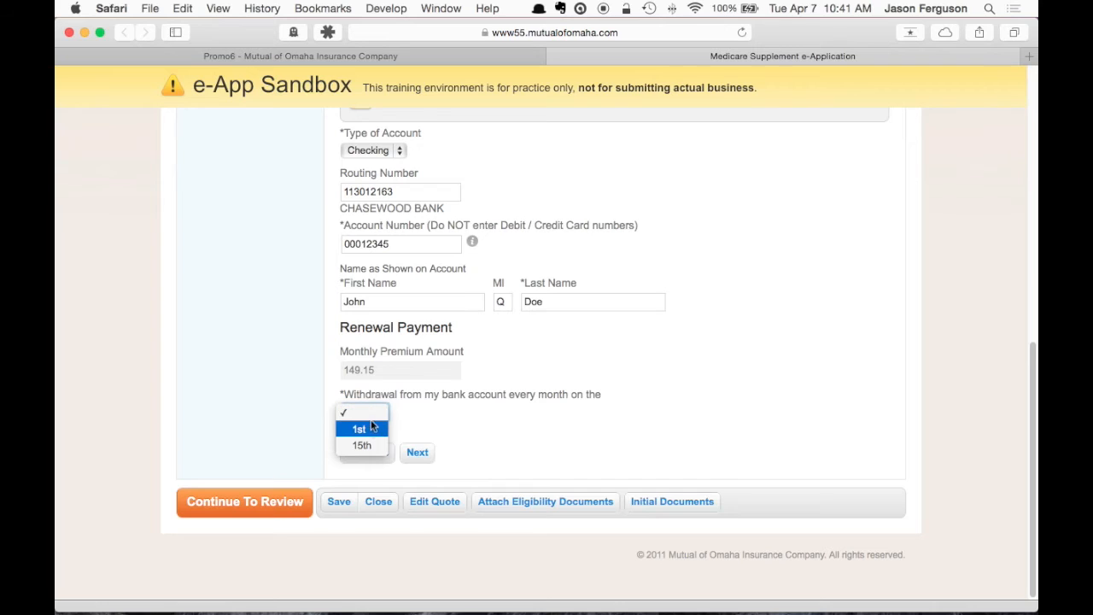
mouse_move(362, 445)
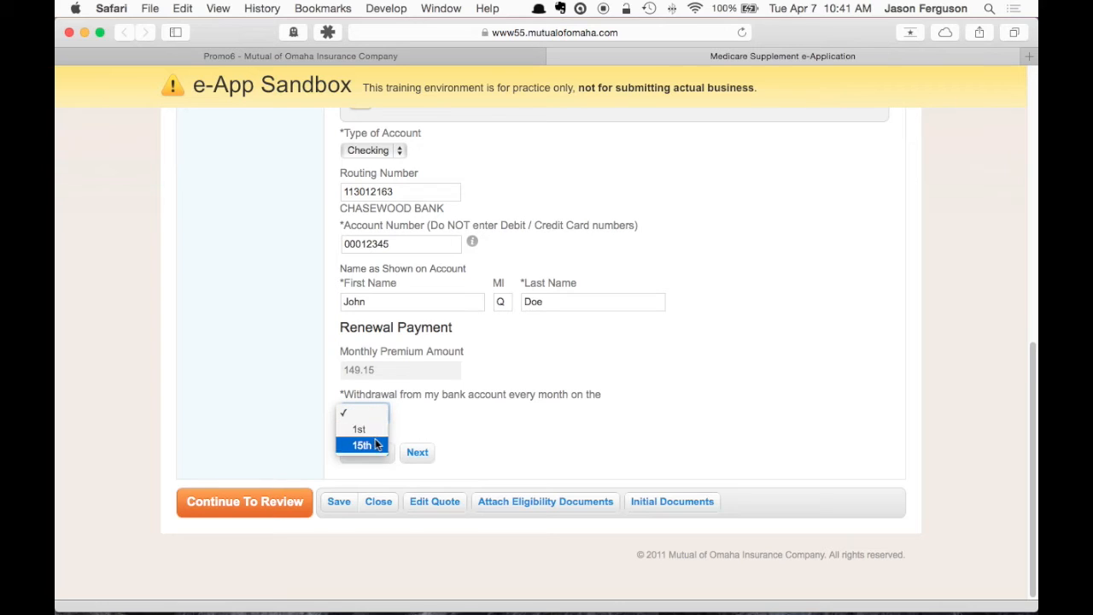
left_click(359, 429)
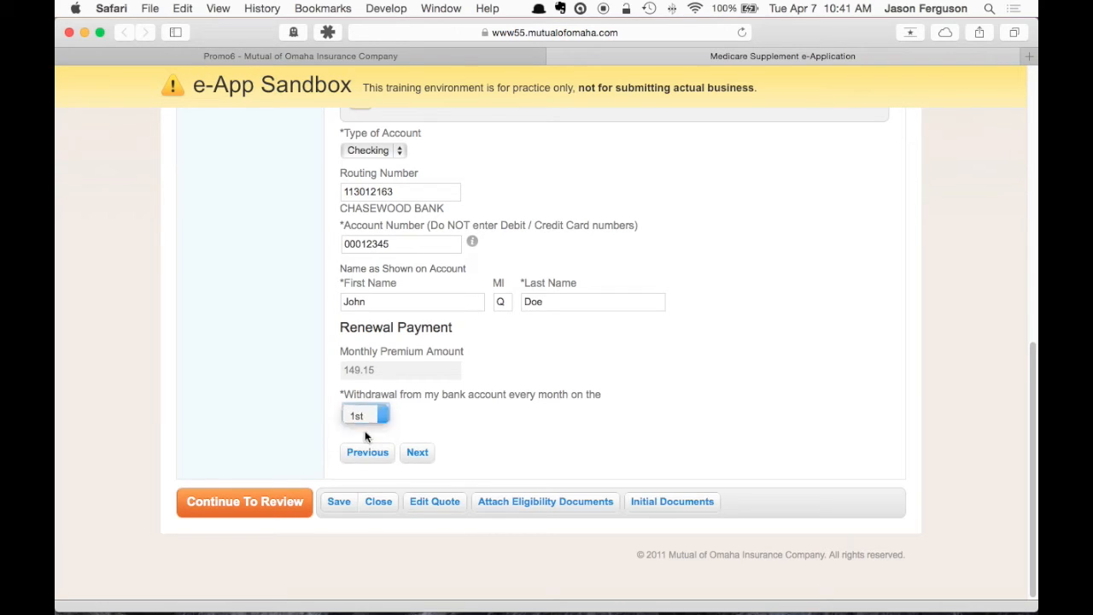
left_click(416, 452)
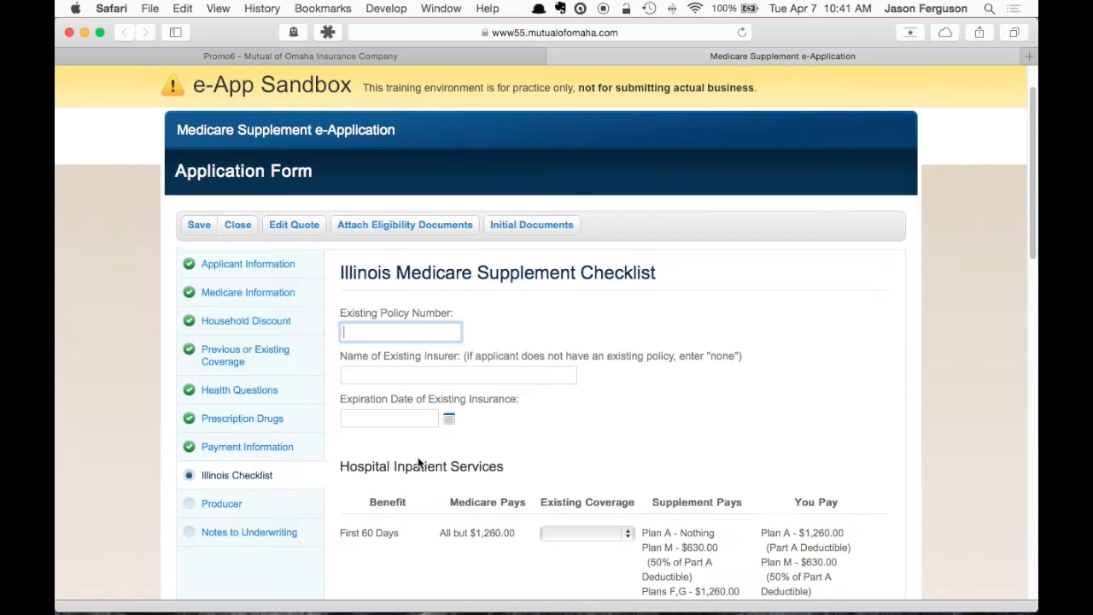
Enter existing policy number 'unk' with insurer Blue Cross Blue Shield and its expiration date.
scroll("down", 3)
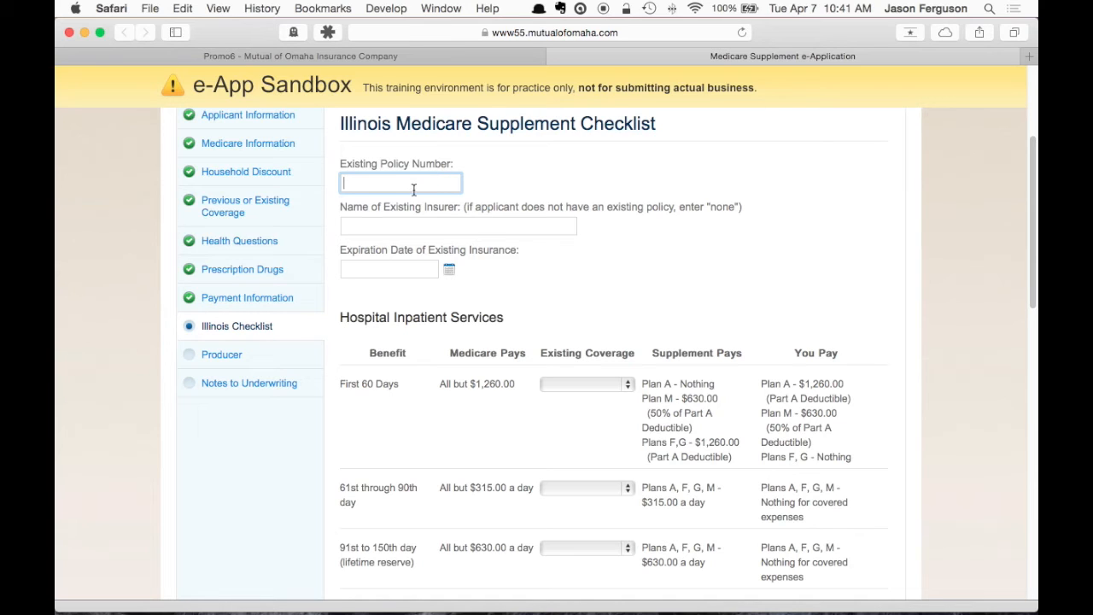
left_click(458, 226)
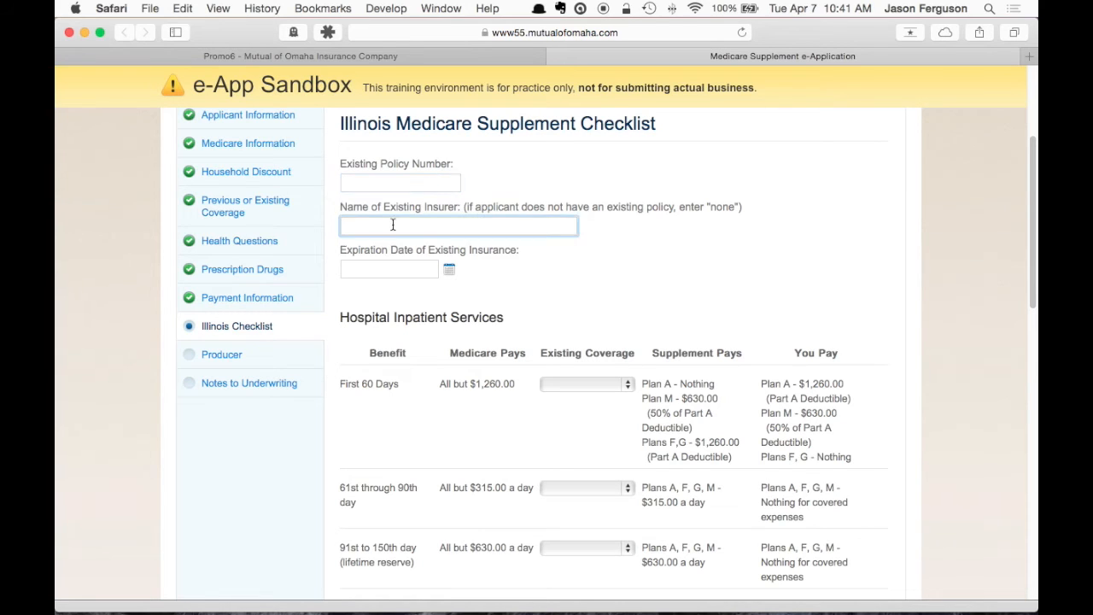
type("unknown")
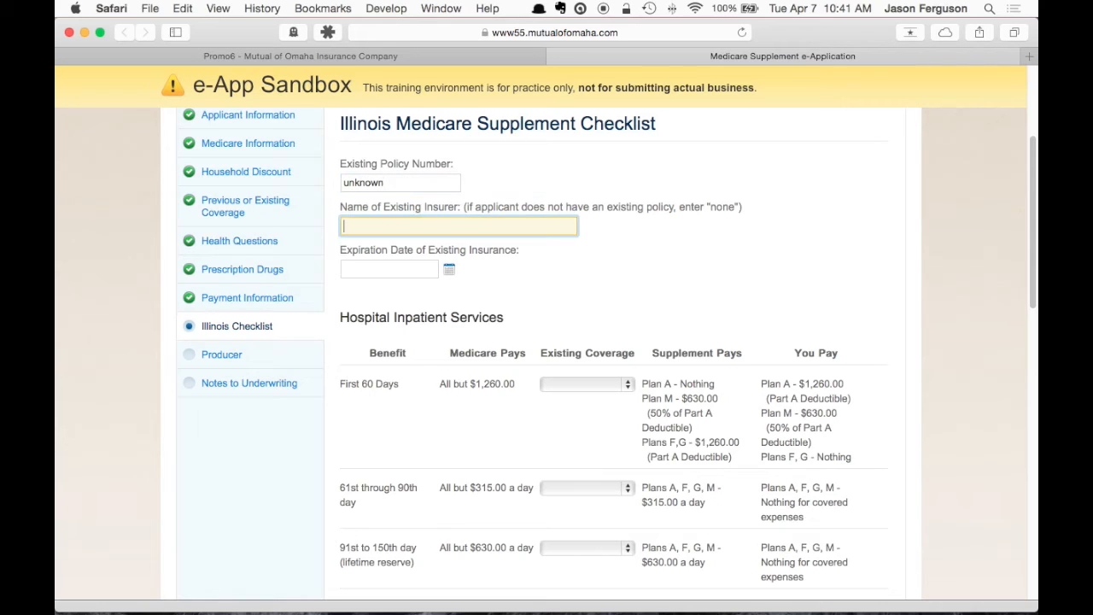
type("Blue Cross Blue Shield")
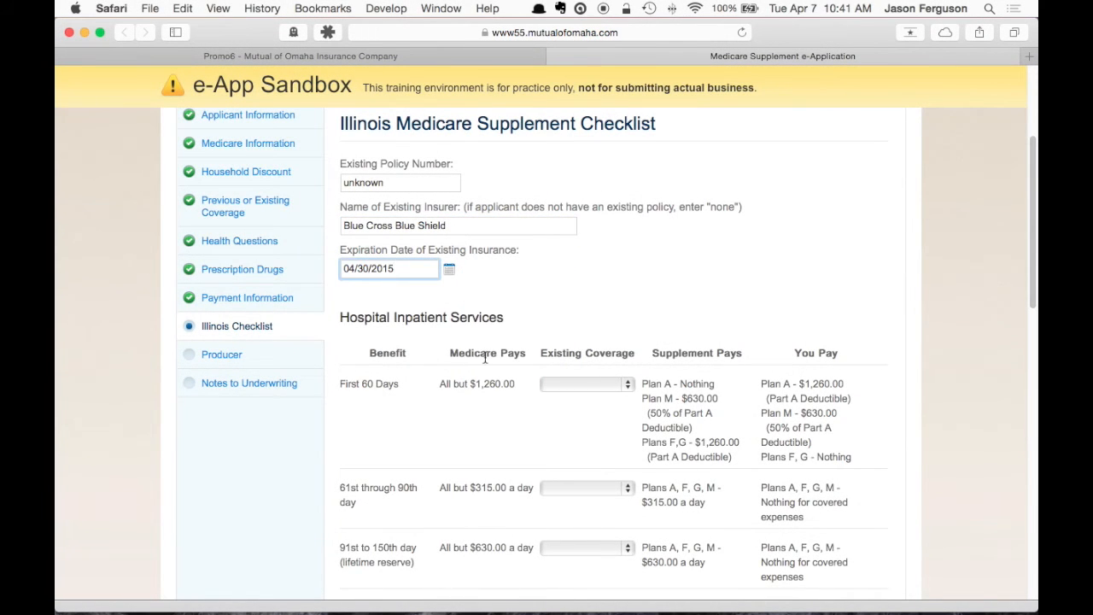
scroll("down", 3)
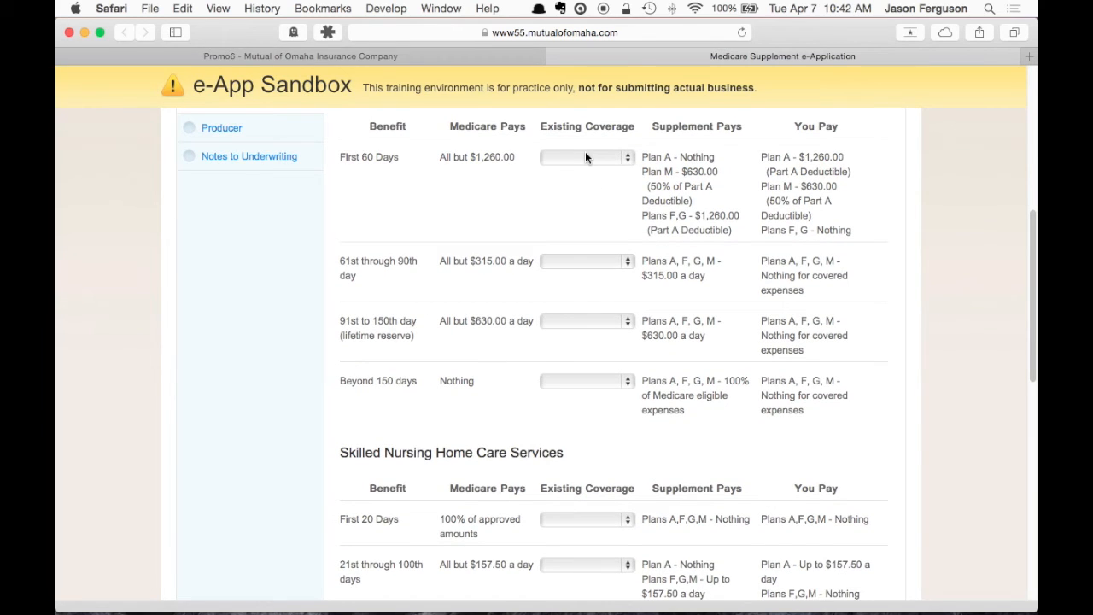
Set each Existing Coverage period to Plan F.
left_click(584, 156)
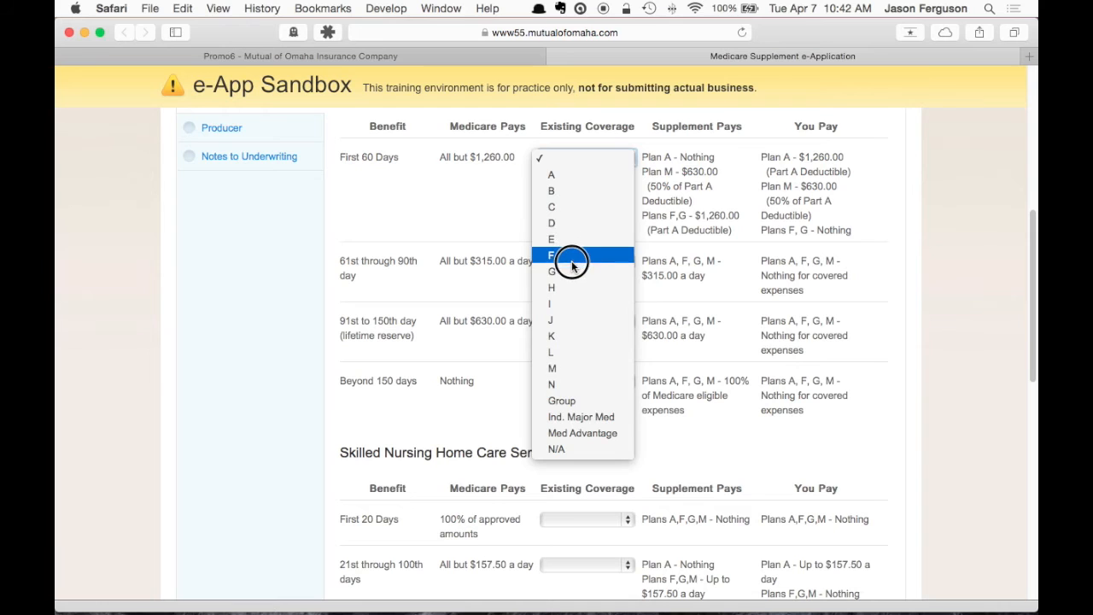
left_click(552, 254)
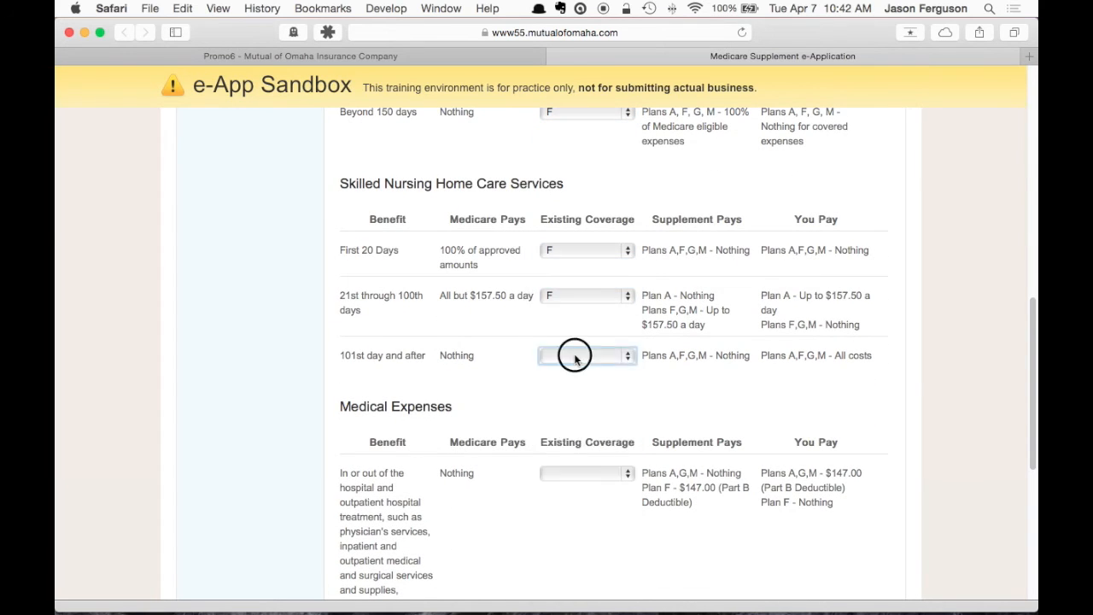
left_click(586, 355)
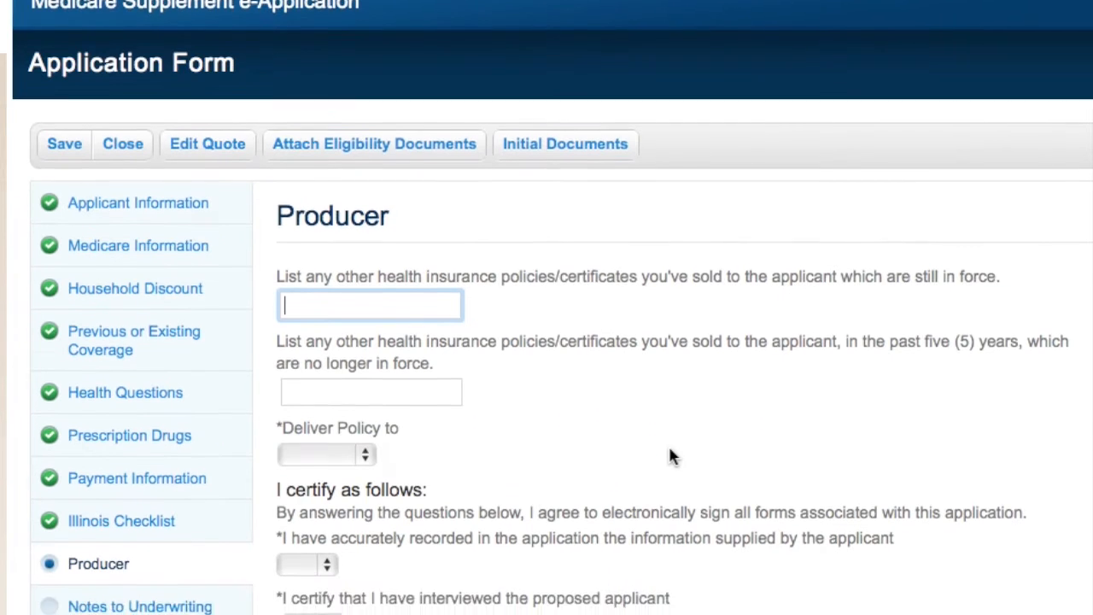
Deliver the policy to Producer, answer both certifications Yes with Decatur, Illinois, and continue.
scroll("down", 3)
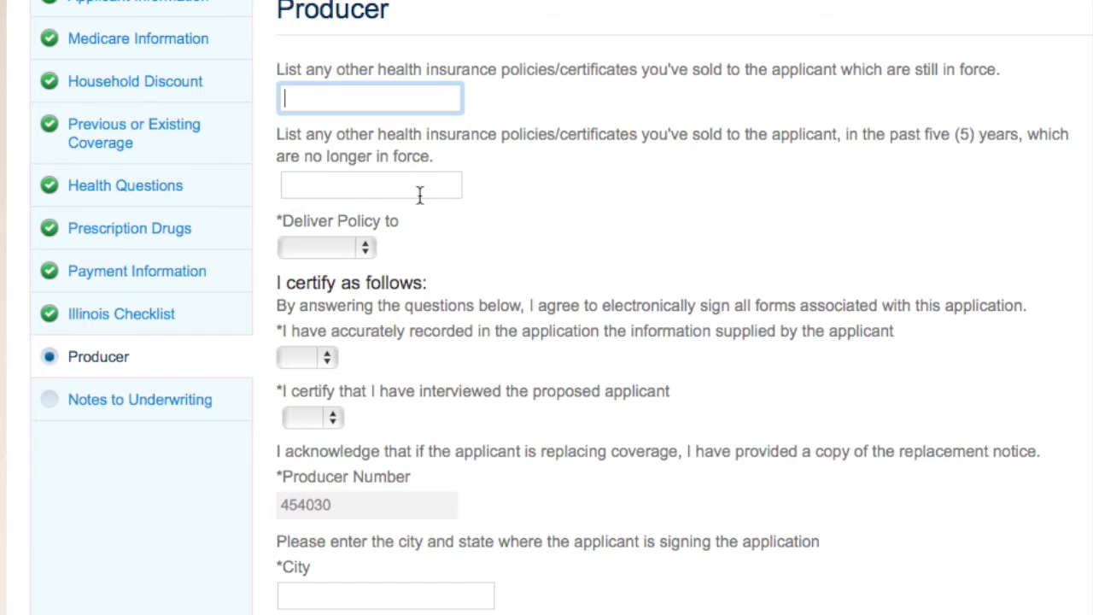
mouse_move(324, 254)
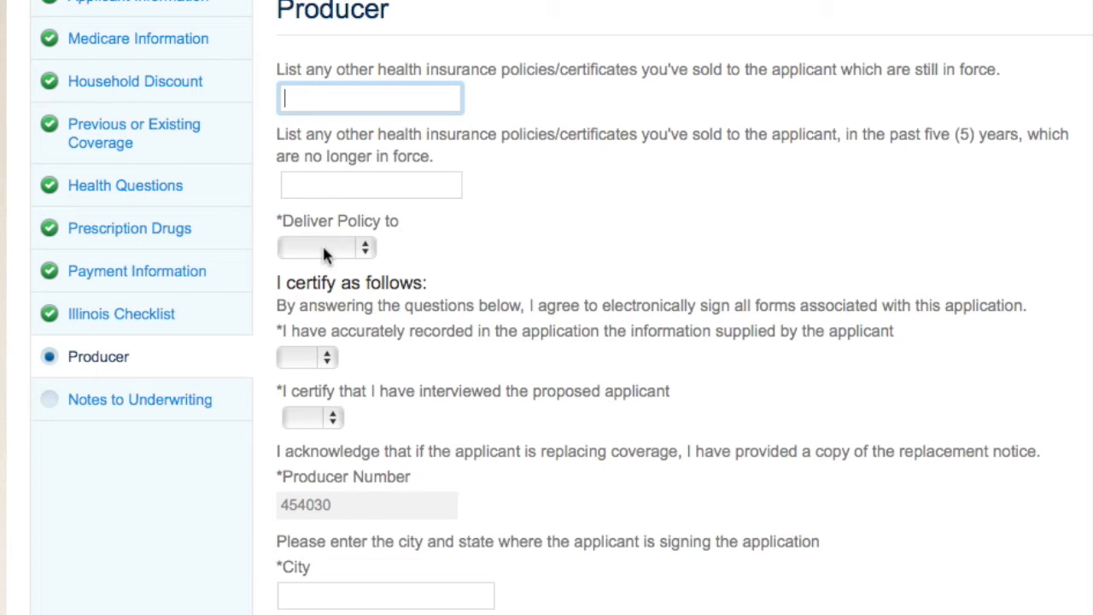
left_click(324, 248)
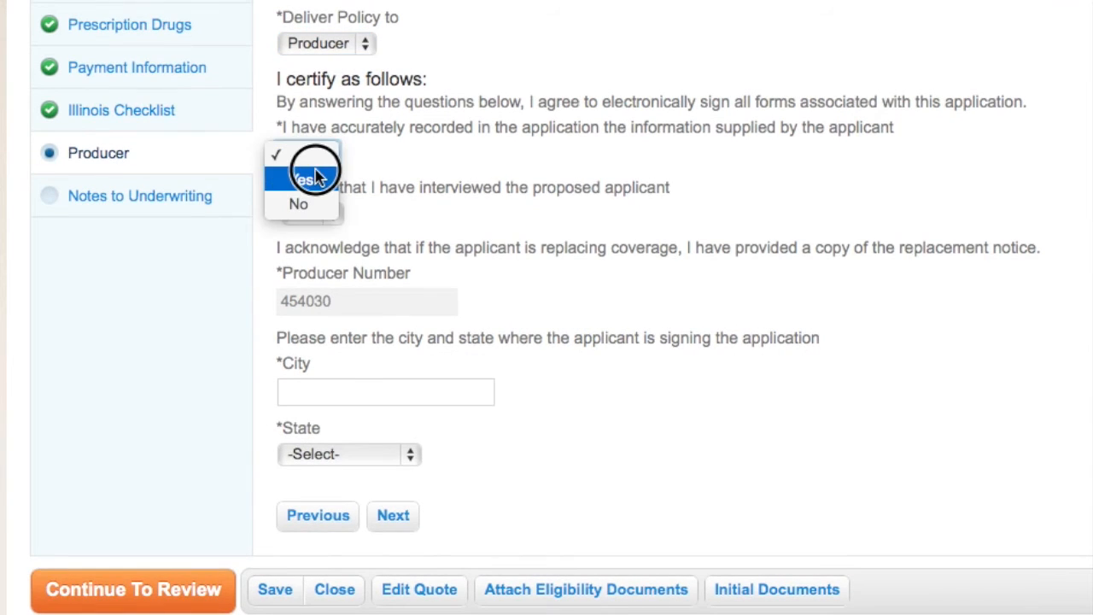
left_click(306, 179)
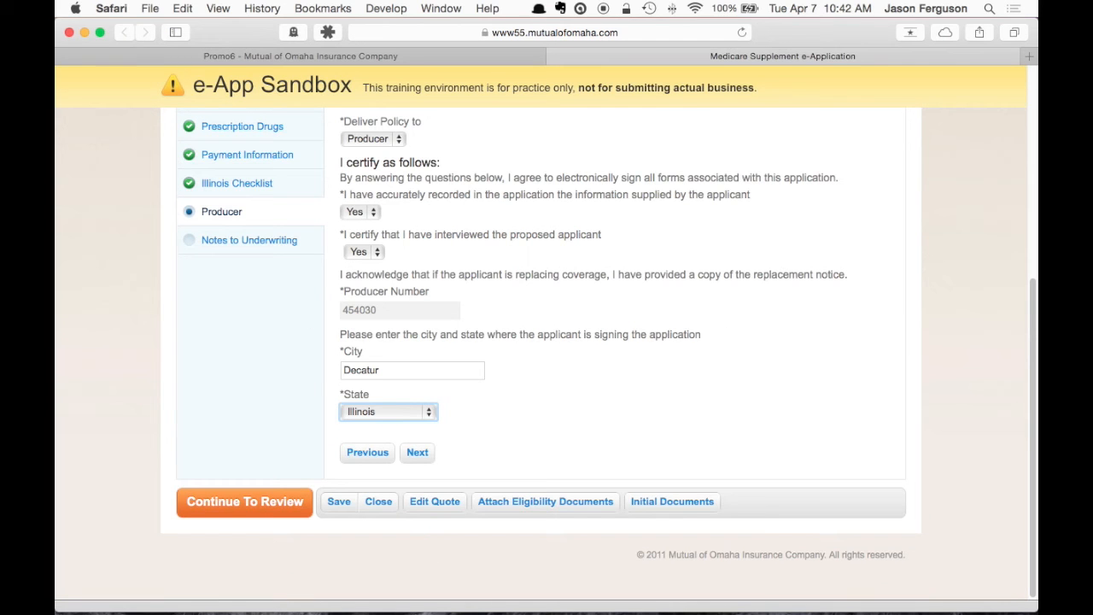
mouse_move(418, 453)
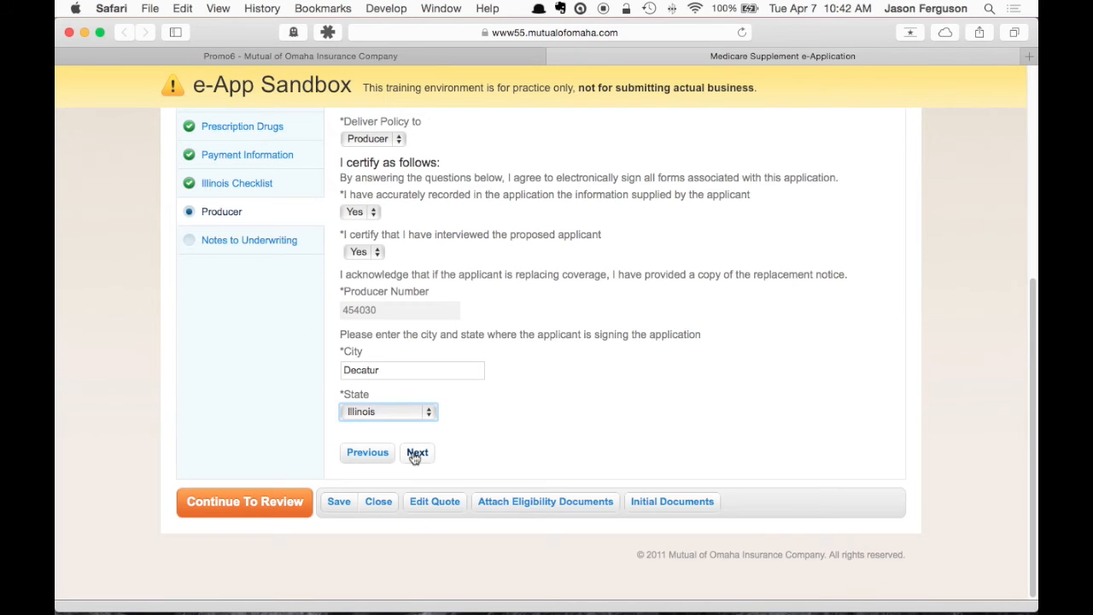
left_click(417, 453)
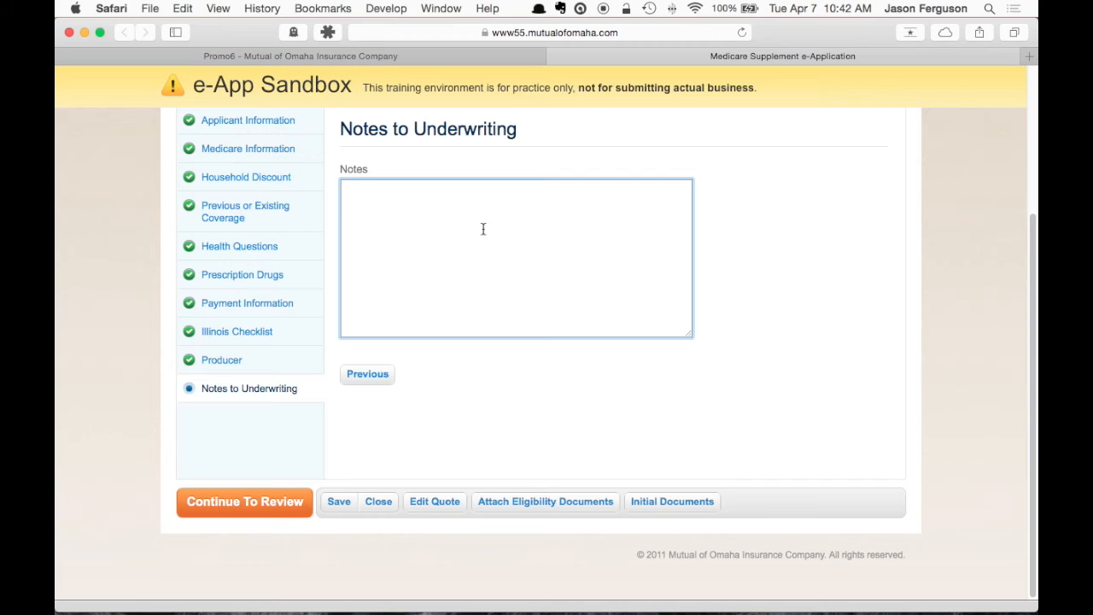
Enter the note 'Applicant is prone to spontaneous combustion.' in Notes to Underwriting.
type("Applicant is prone to spontaneous combustion.")
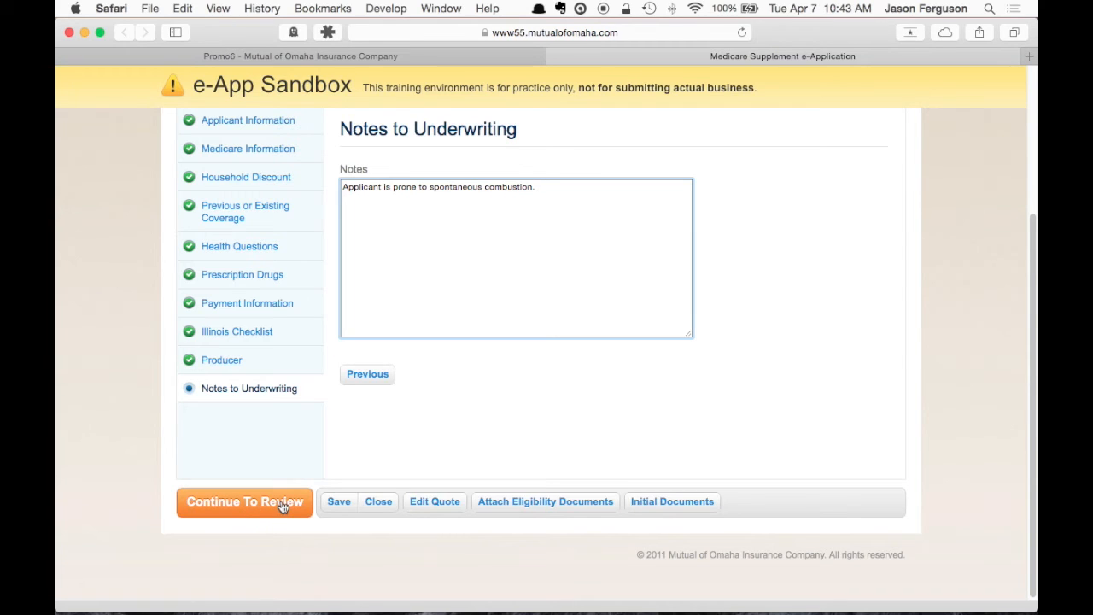
mouse_move(197, 358)
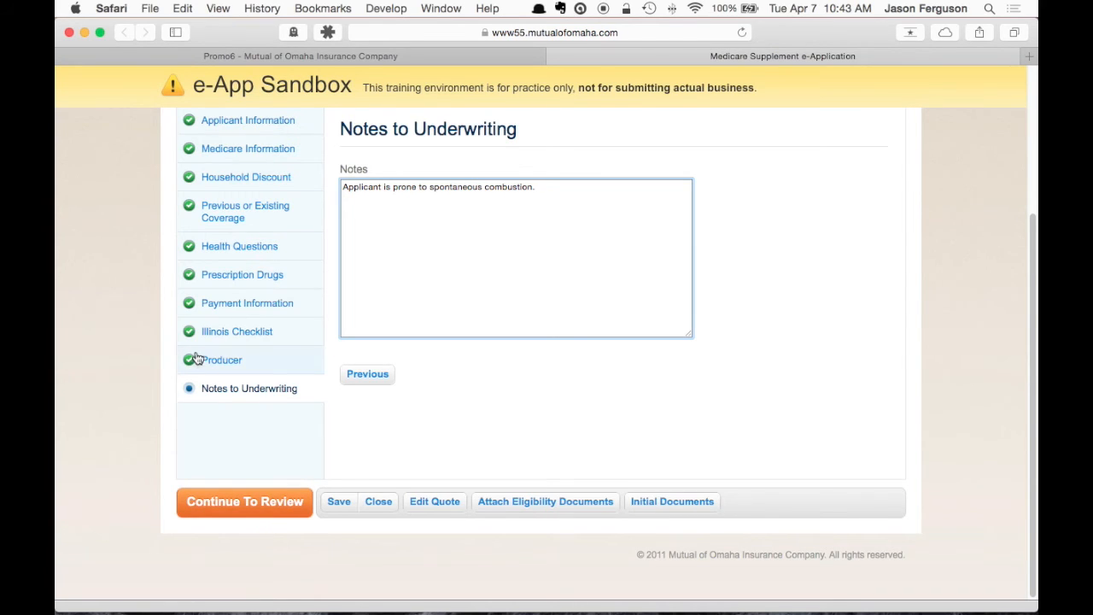
mouse_move(193, 247)
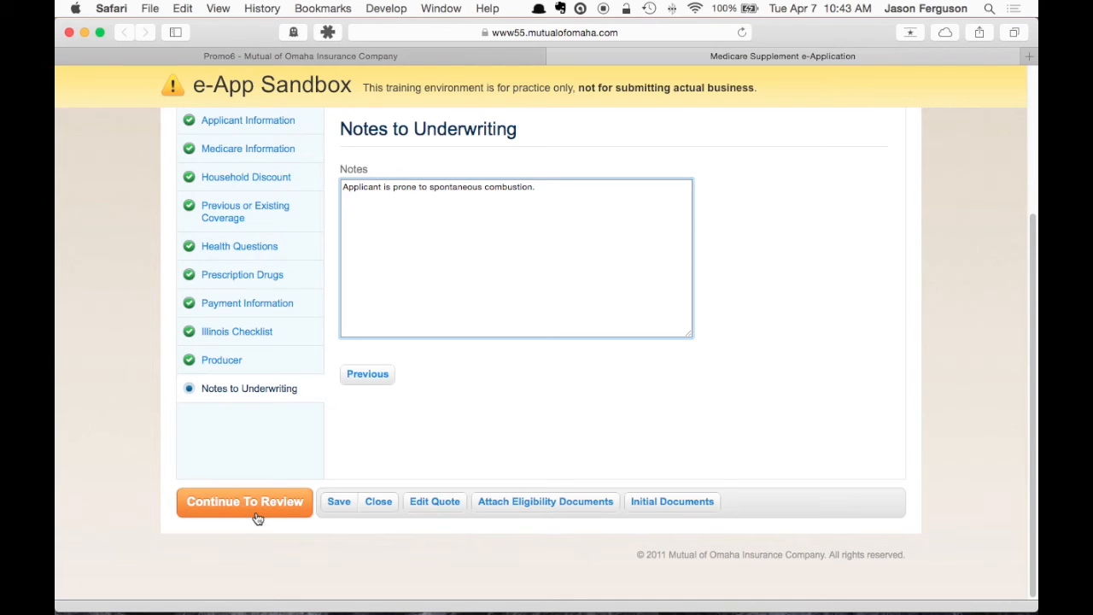
Continue to Review past the failed Medicare eligibility validation warning.
left_click(245, 502)
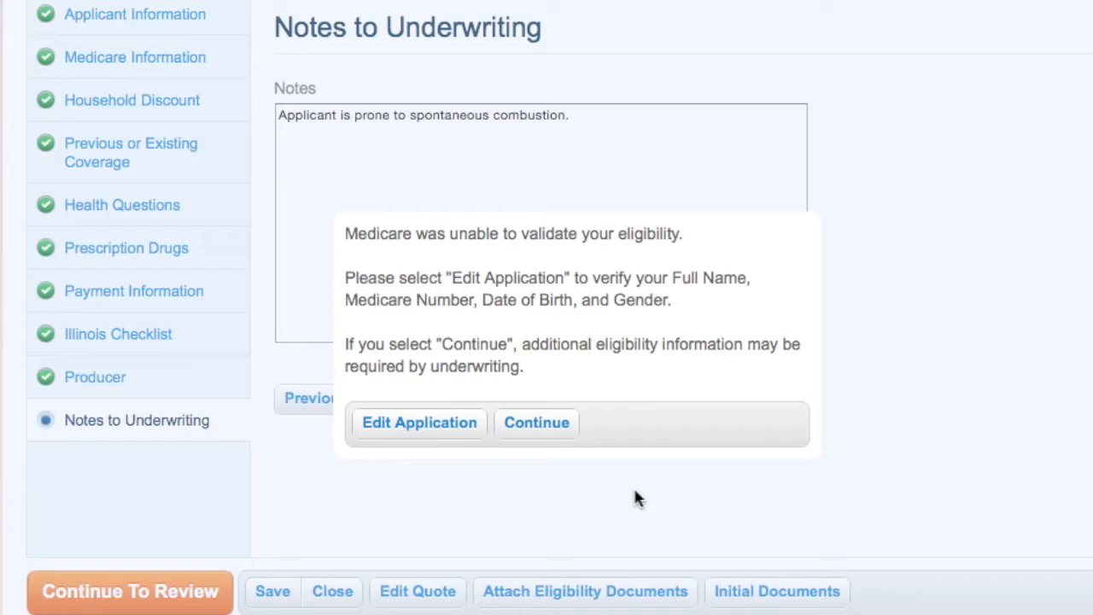
mouse_move(497, 256)
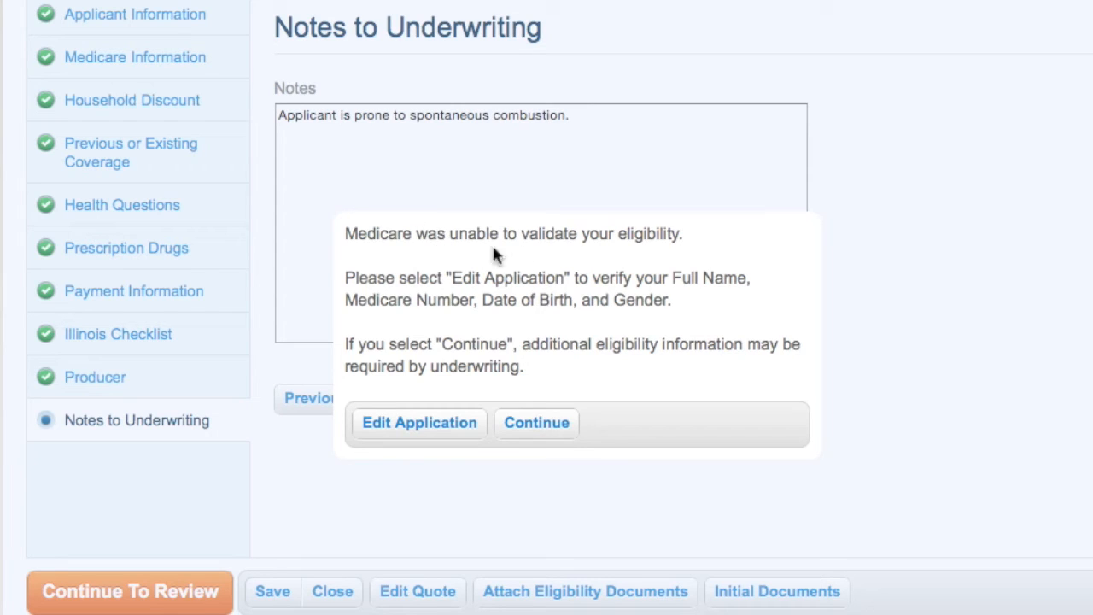
mouse_move(602, 383)
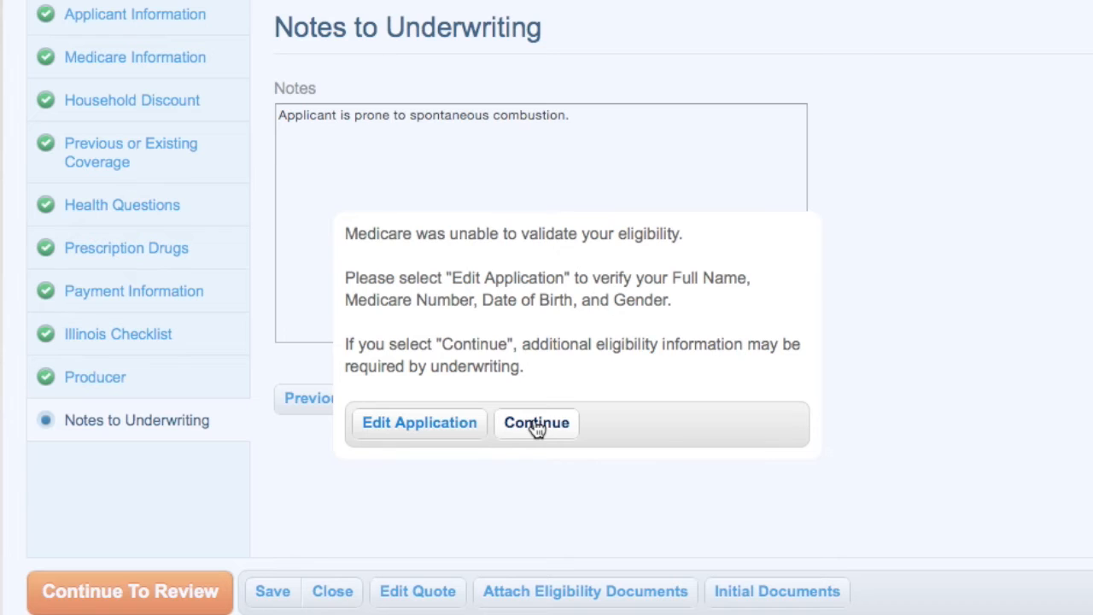
left_click(536, 422)
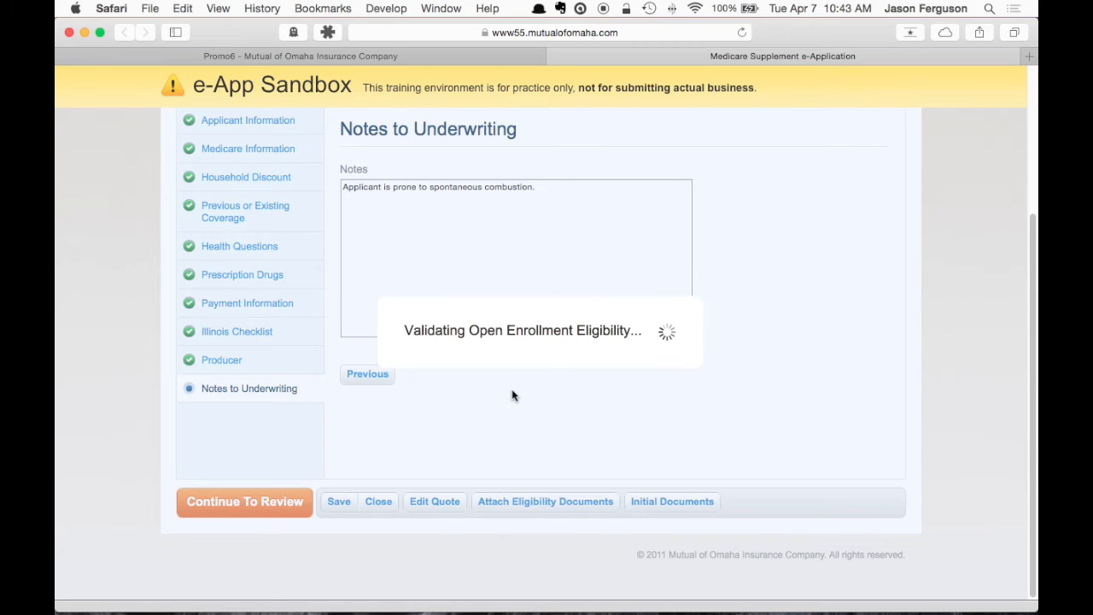
left_click(245, 501)
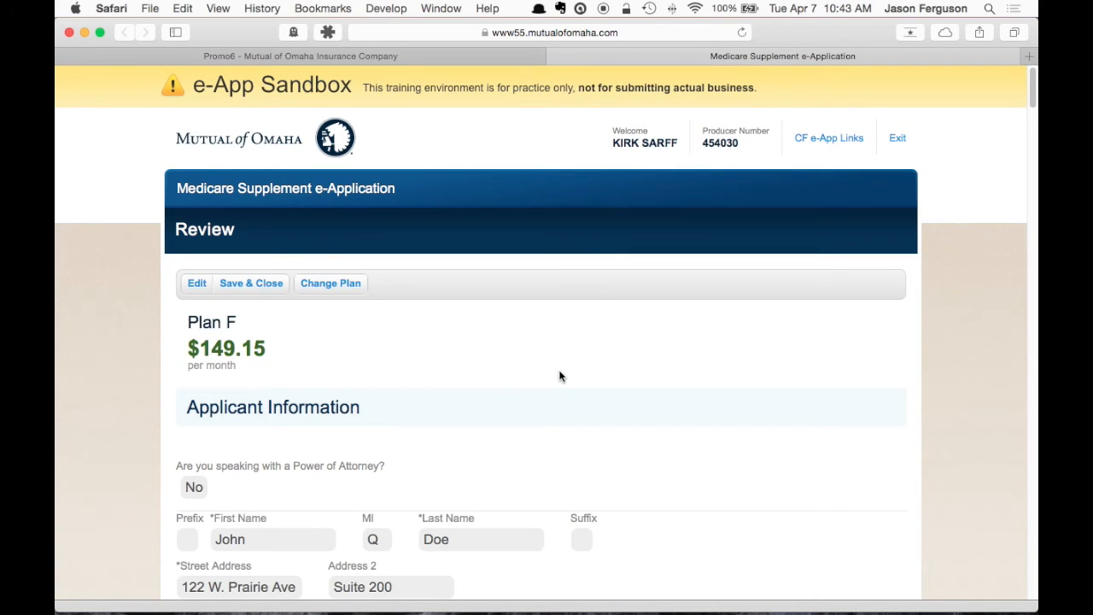
scroll("down", 3)
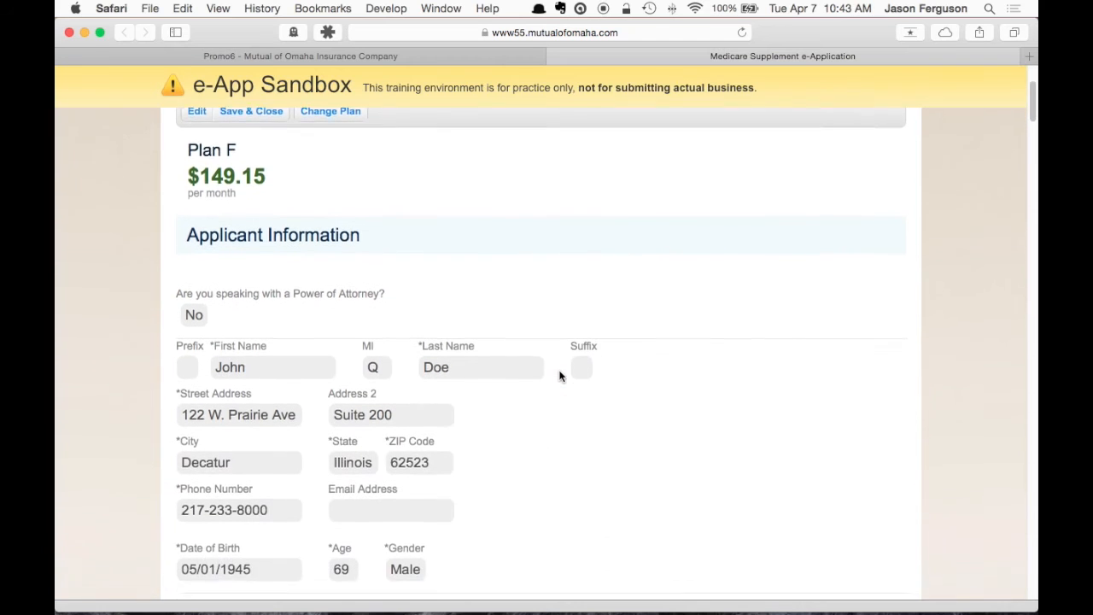
scroll("down", 3)
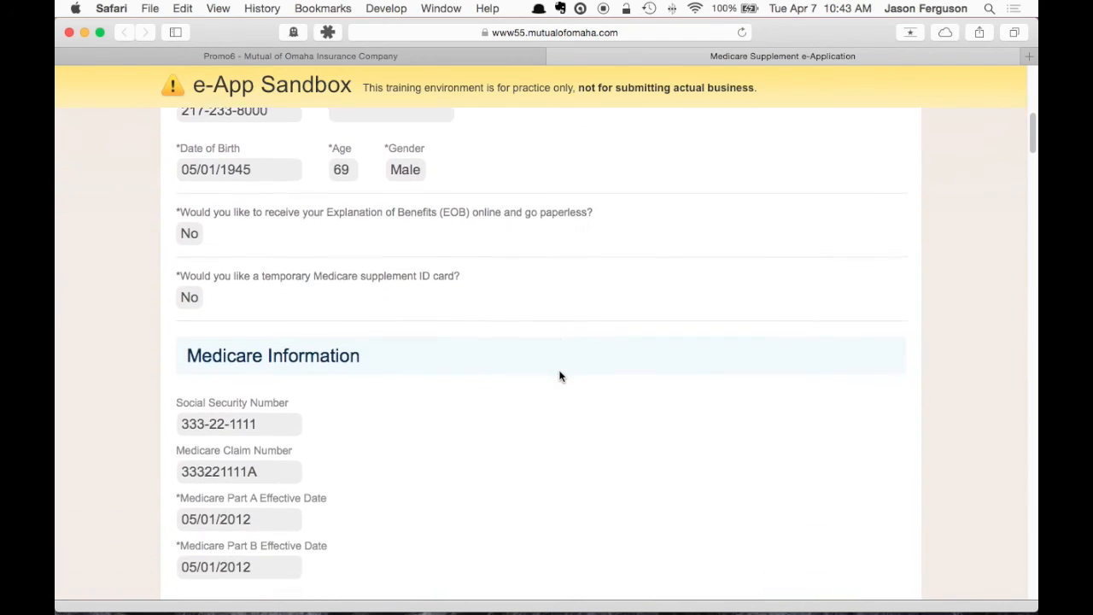
scroll("down", 3)
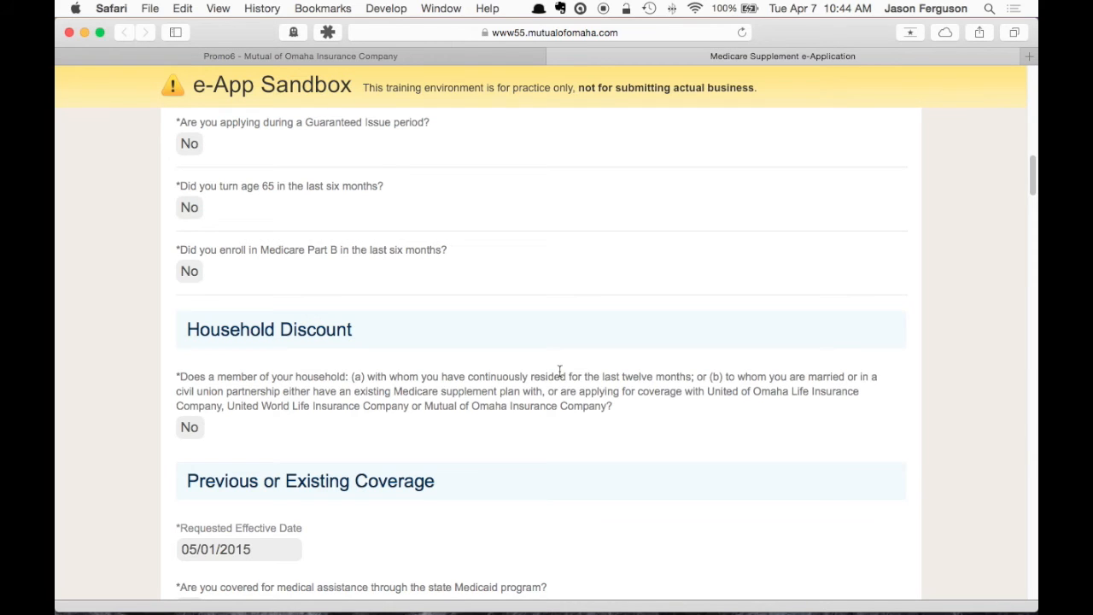
scroll("down", 3)
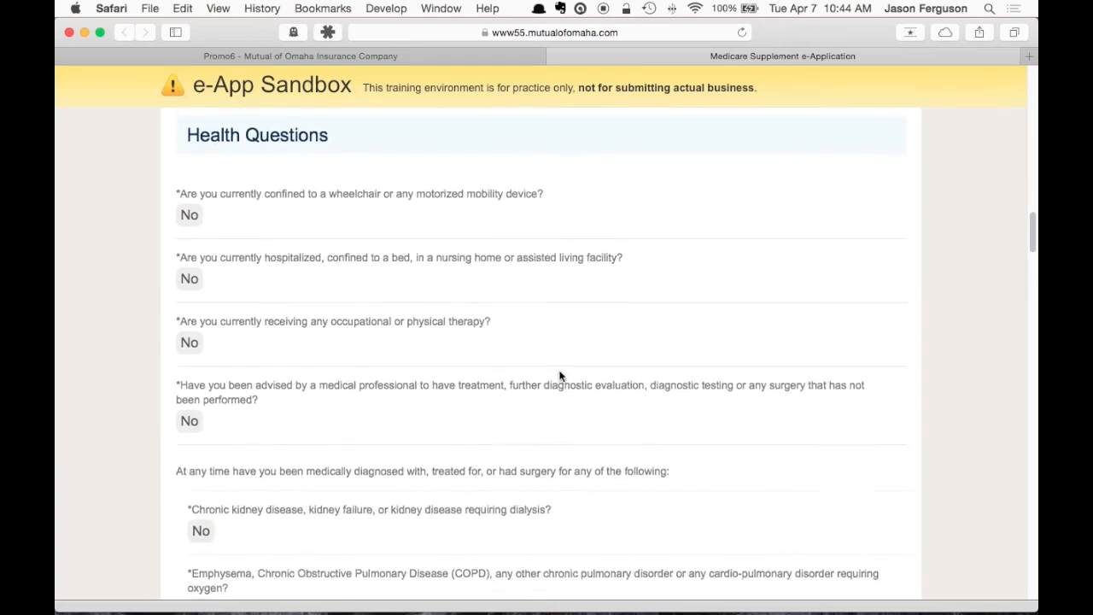
scroll("down", 3)
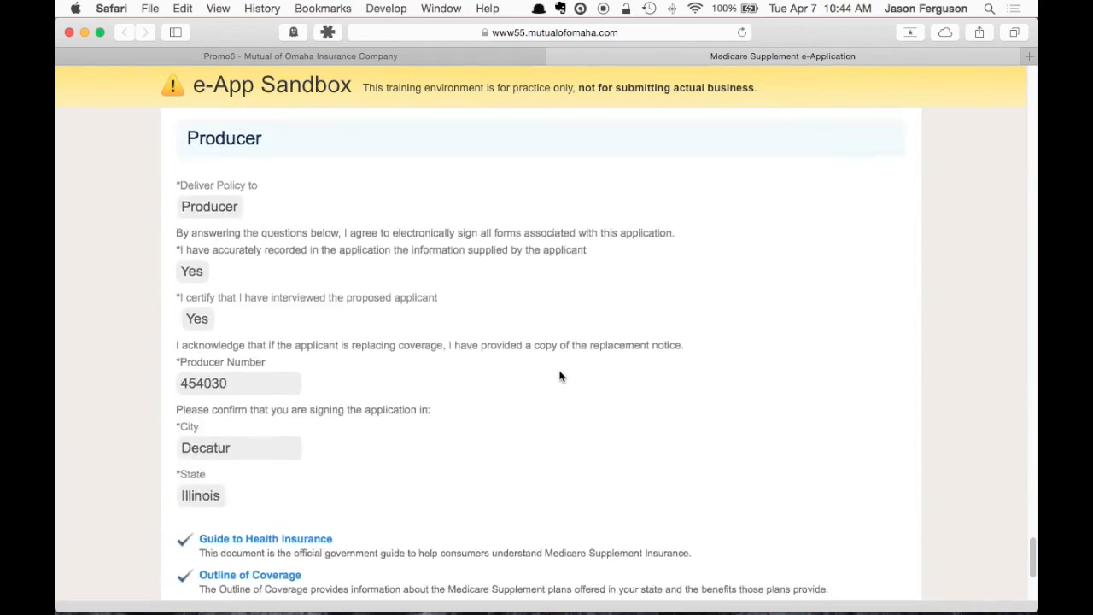
scroll("down", 3)
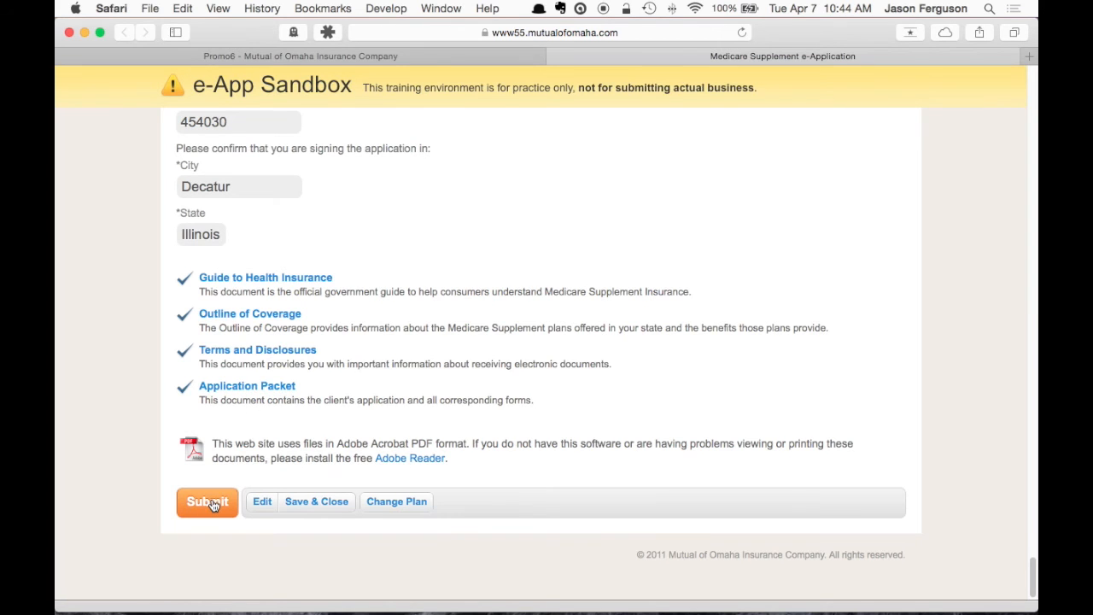
left_click(207, 501)
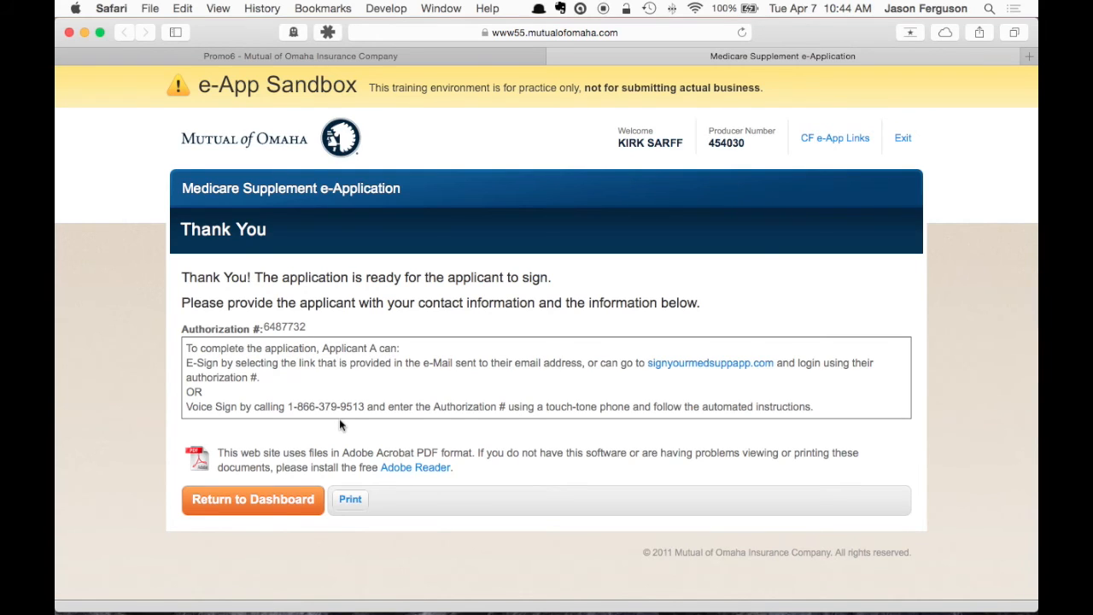
mouse_move(331, 408)
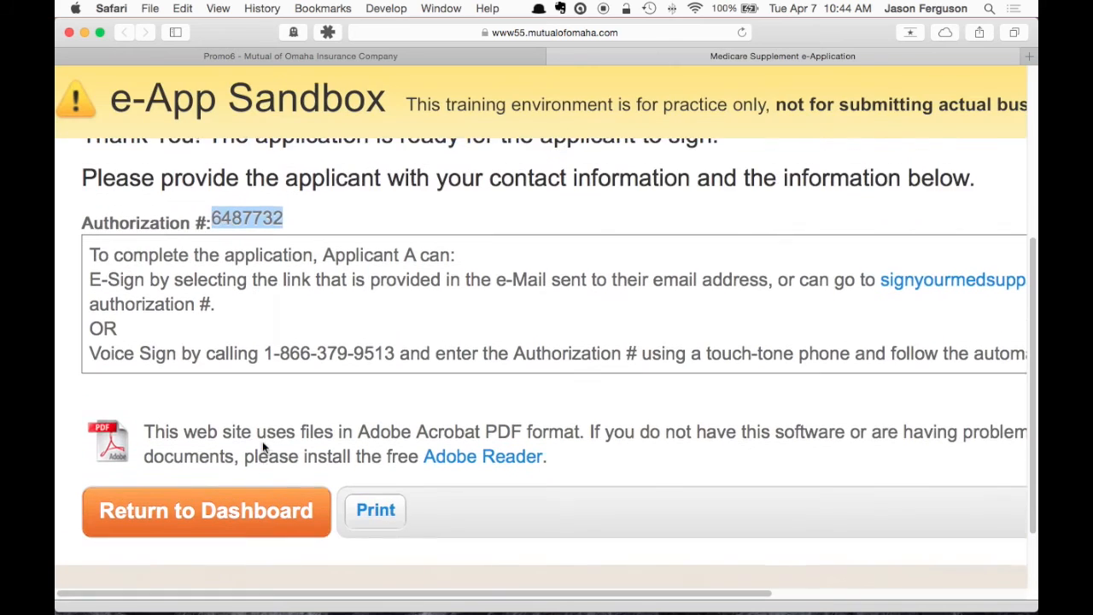
scroll("down", 3)
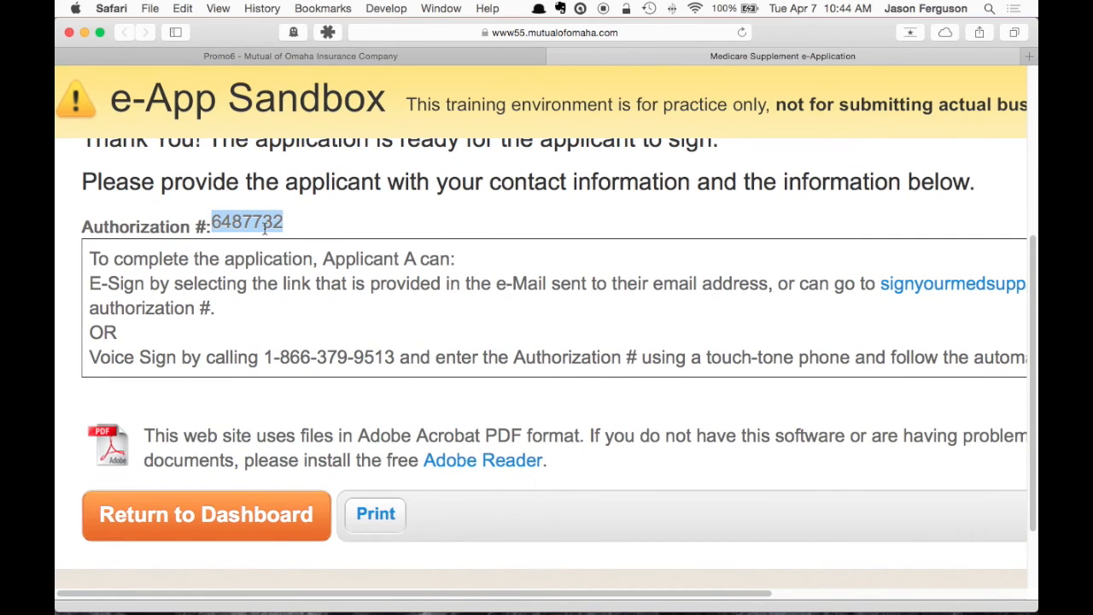
mouse_move(287, 376)
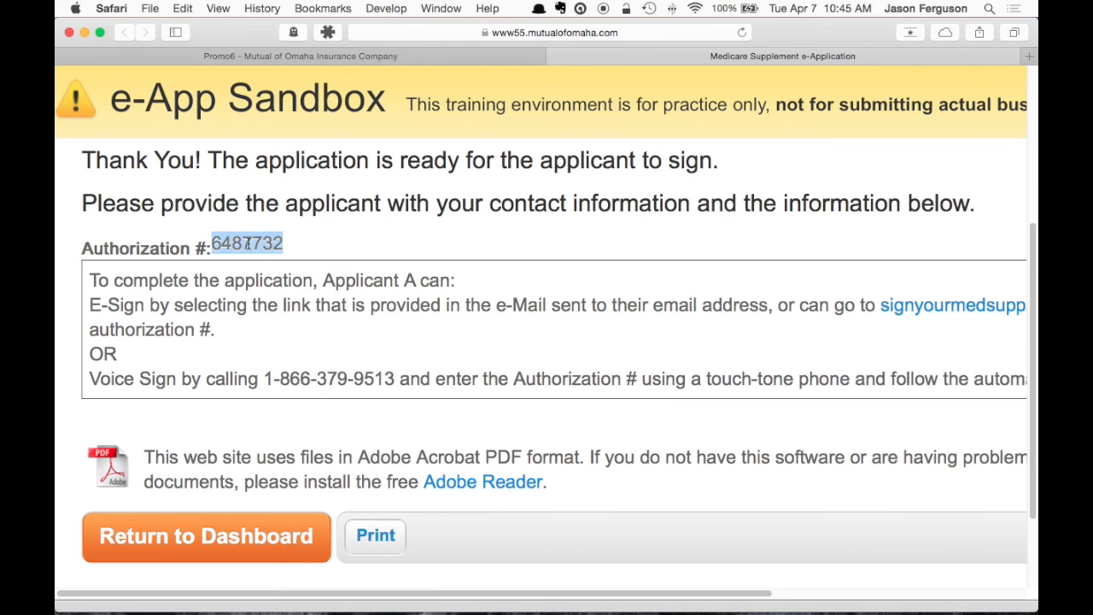
Open the signyourmedsuppapp.com signing link in a new browser tab.
right_click(246, 243)
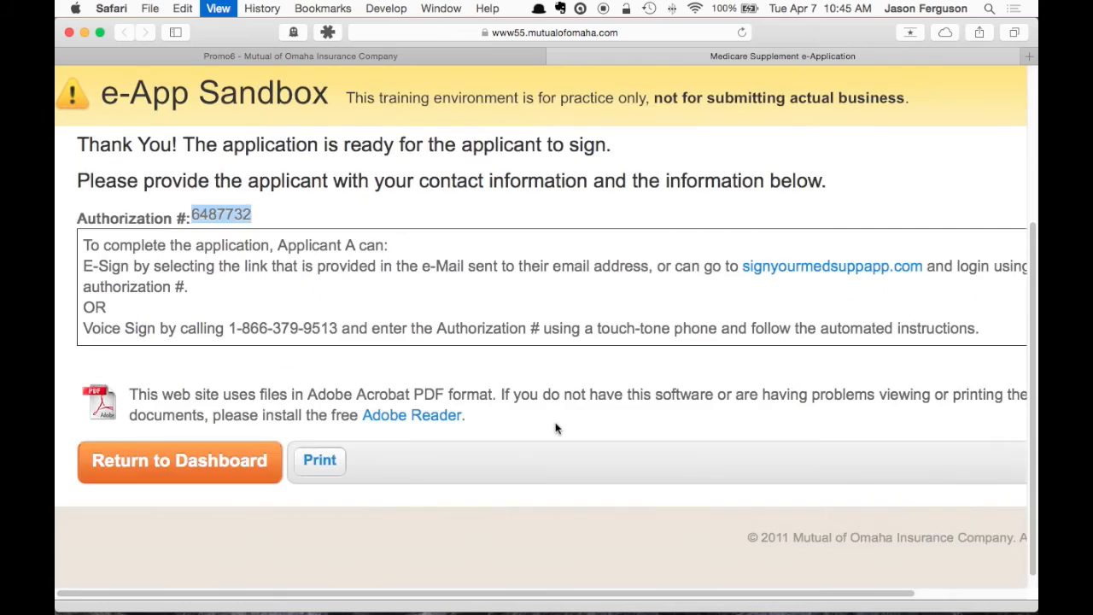
scroll("up", 3)
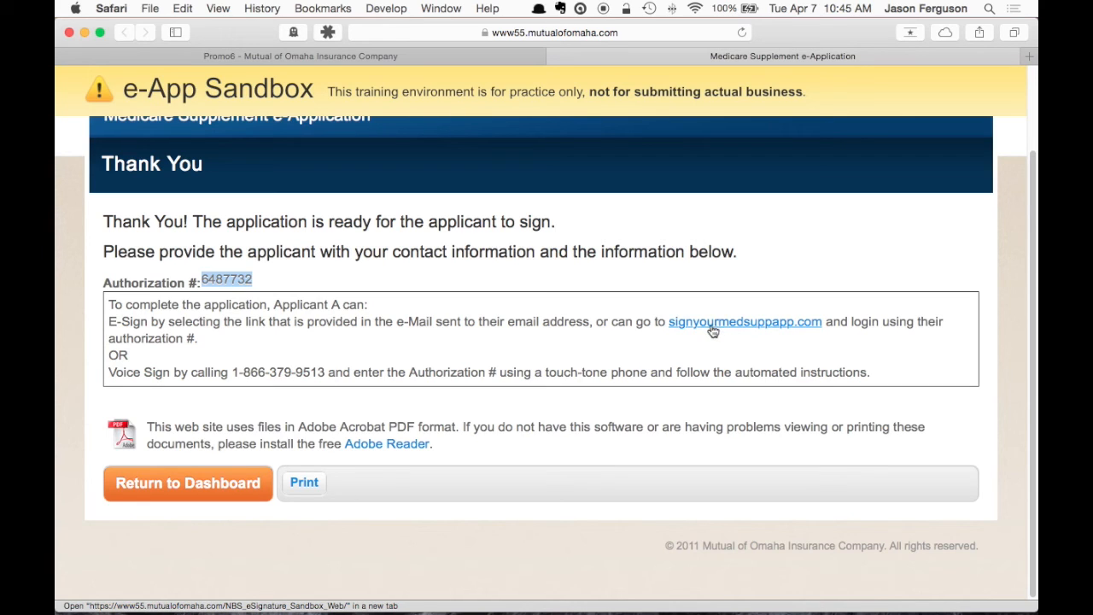
mouse_move(702, 328)
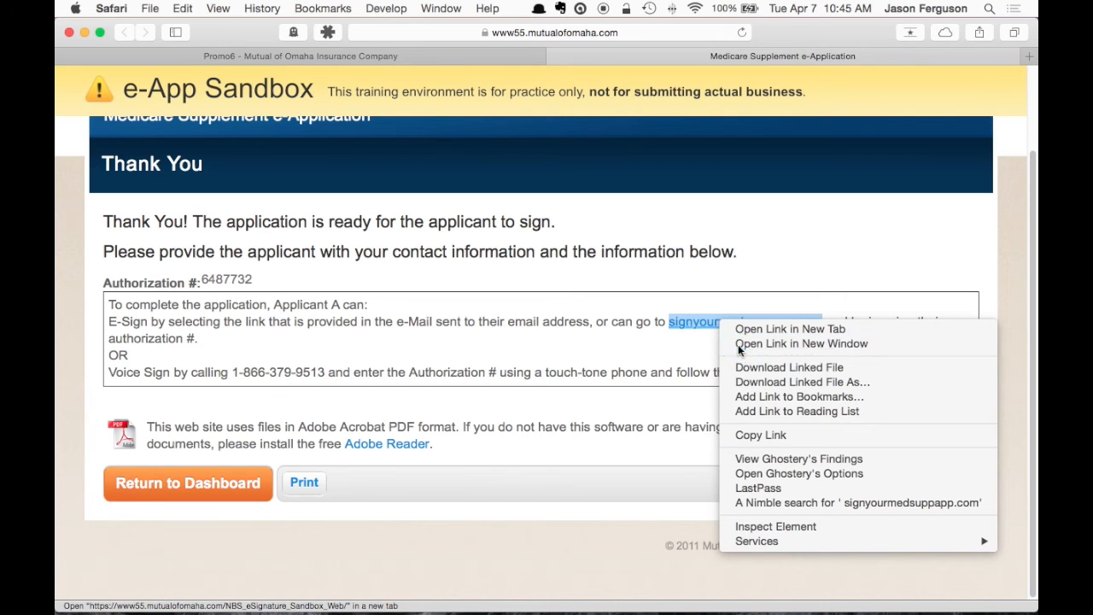
left_click(790, 329)
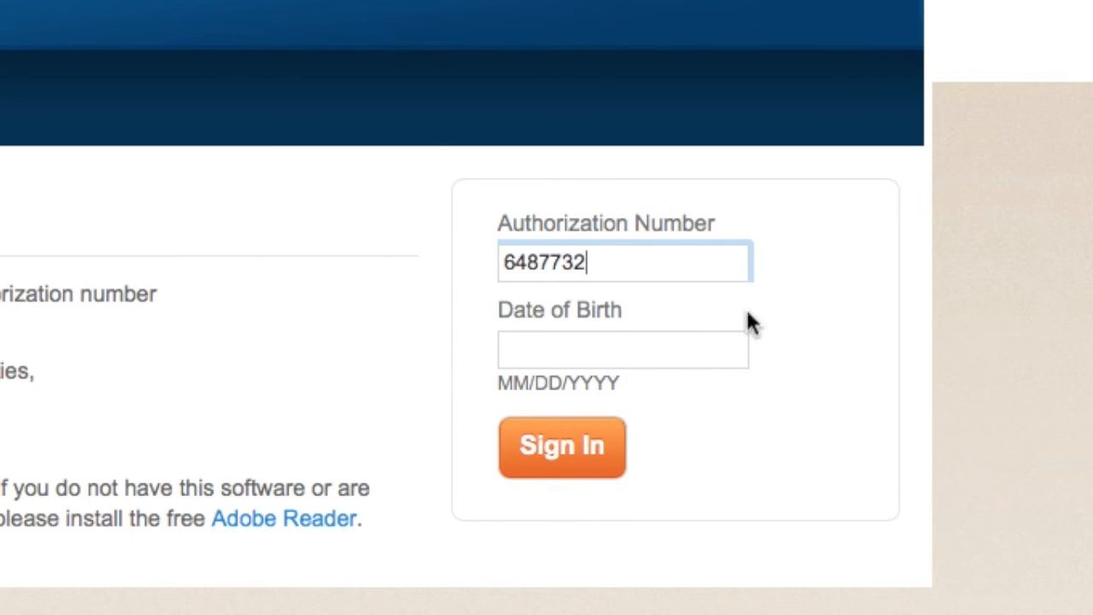
type("05/01/1945")
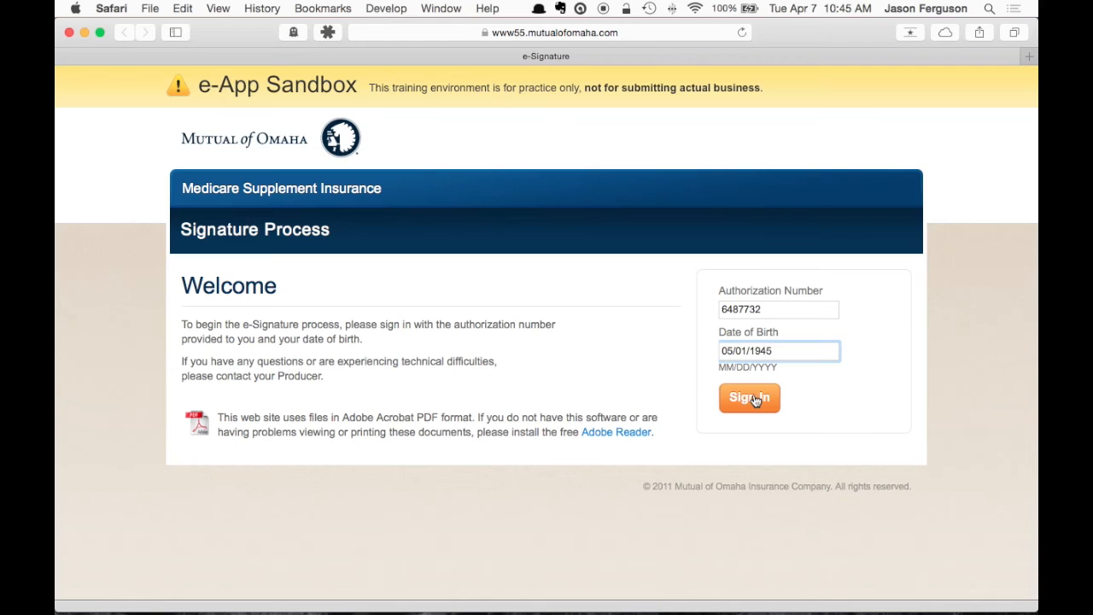
left_click(749, 398)
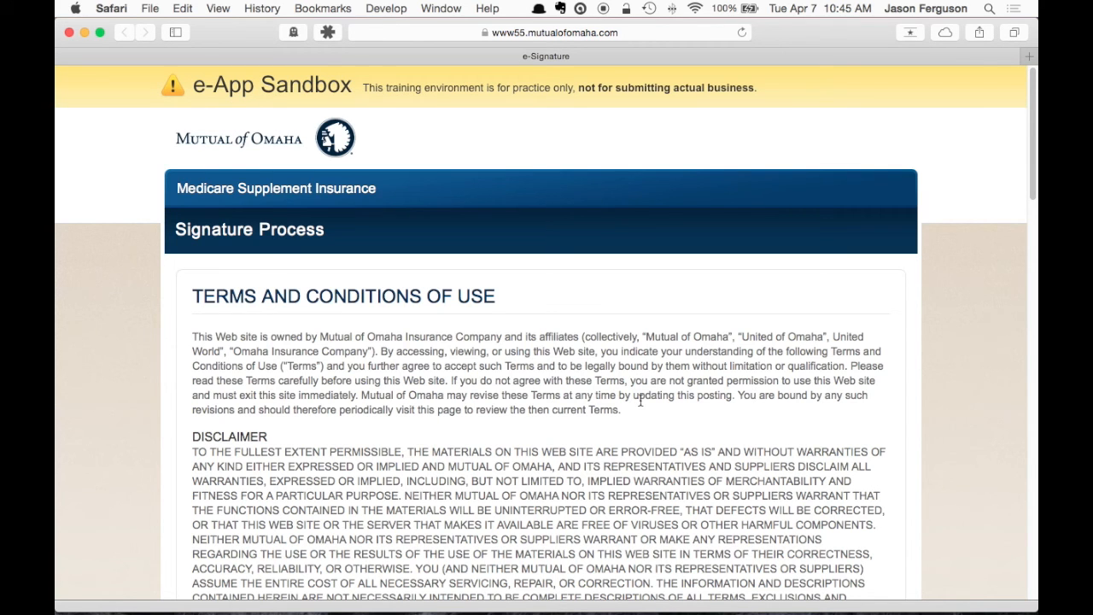
Accept the electronic signature terms with I Agree to reach Consent & Verification.
scroll("down", 3)
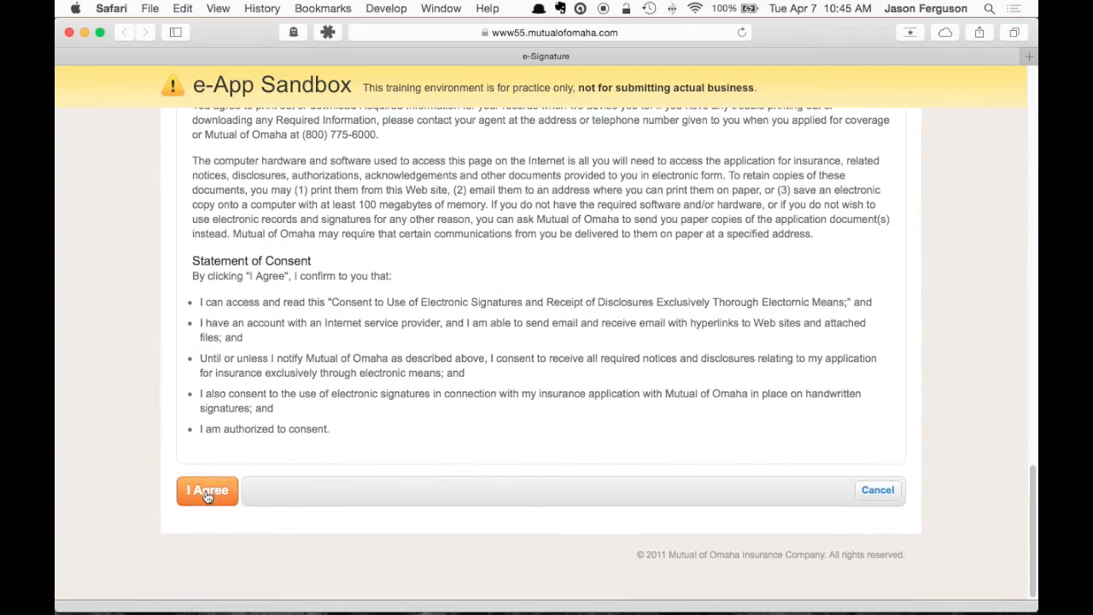
left_click(207, 489)
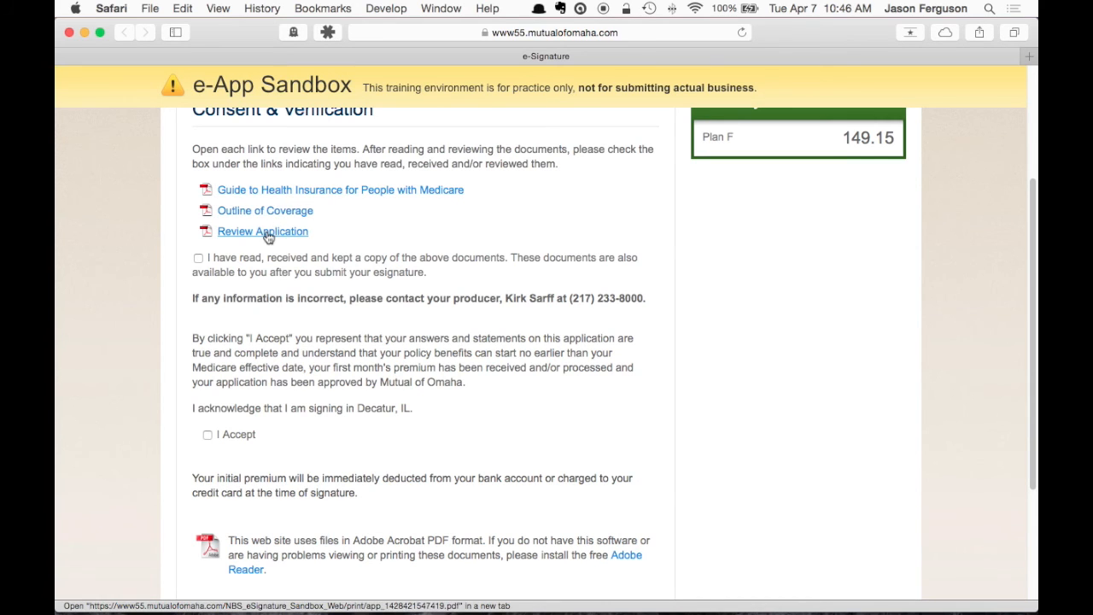
mouse_move(475, 198)
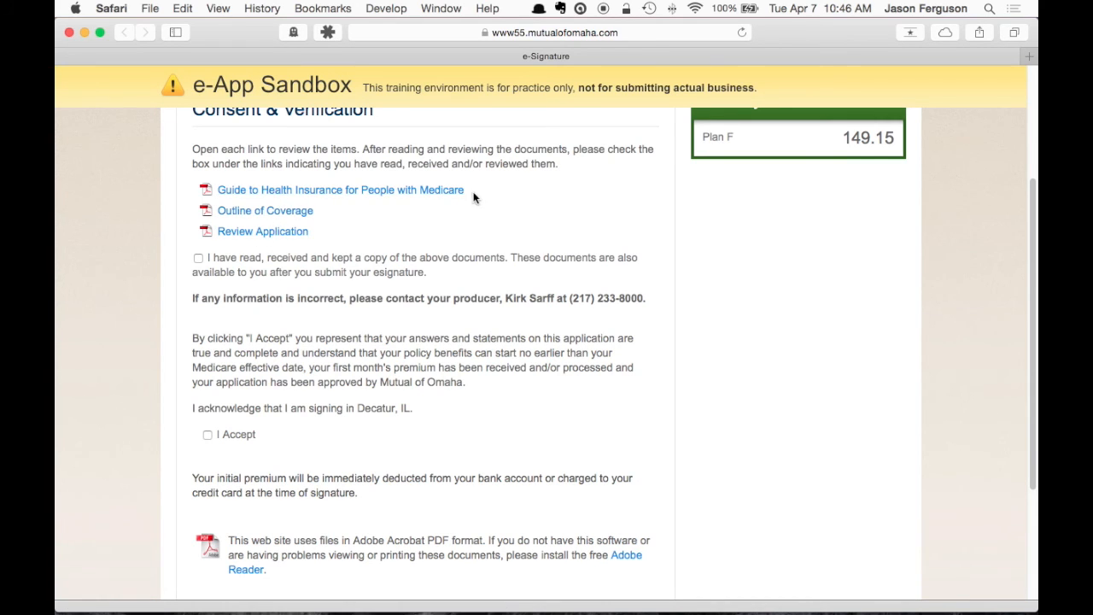
Confirm the documents were read and received and accept the application statements.
scroll("down", 3)
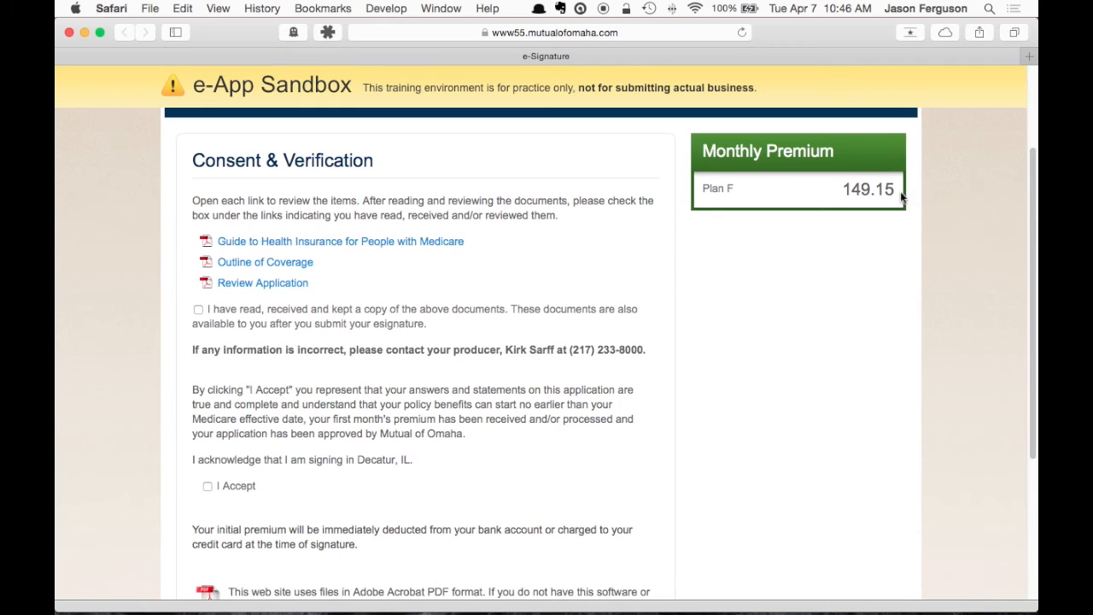
scroll("down", 3)
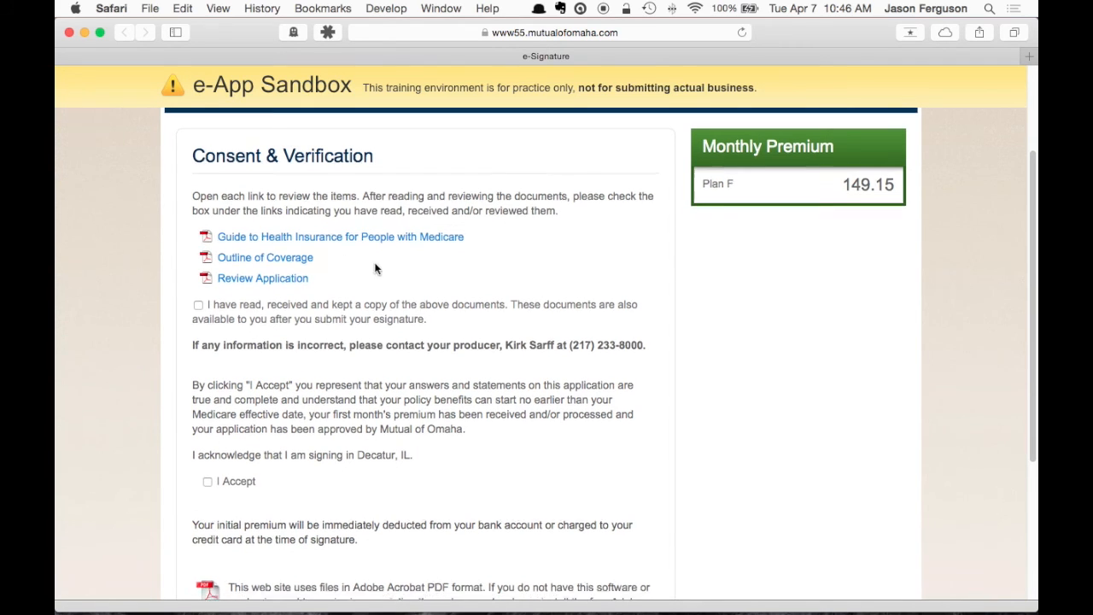
scroll("down", 3)
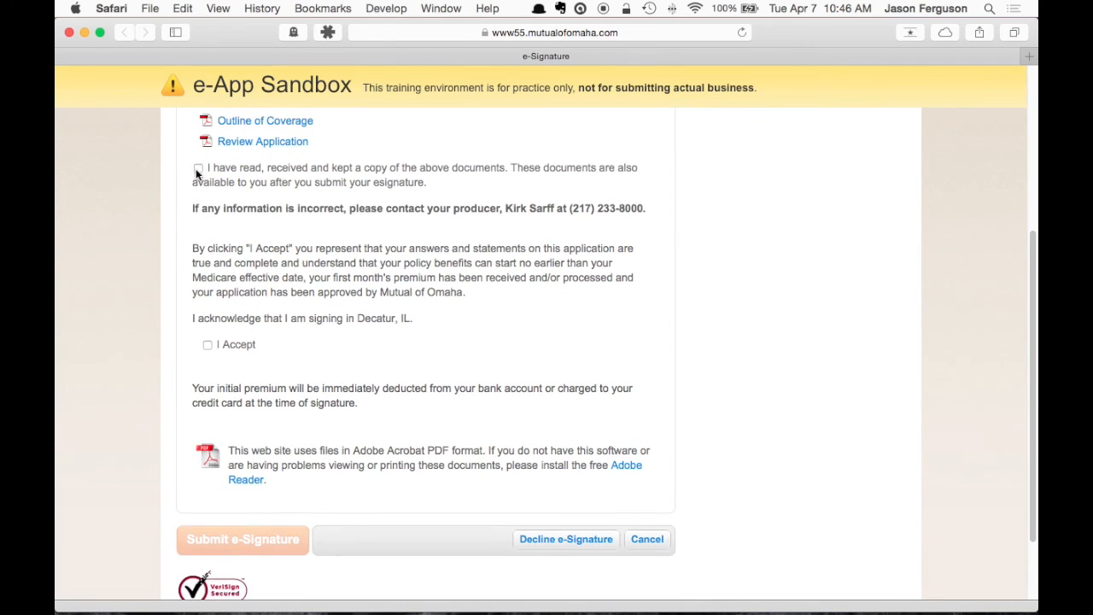
left_click(198, 167)
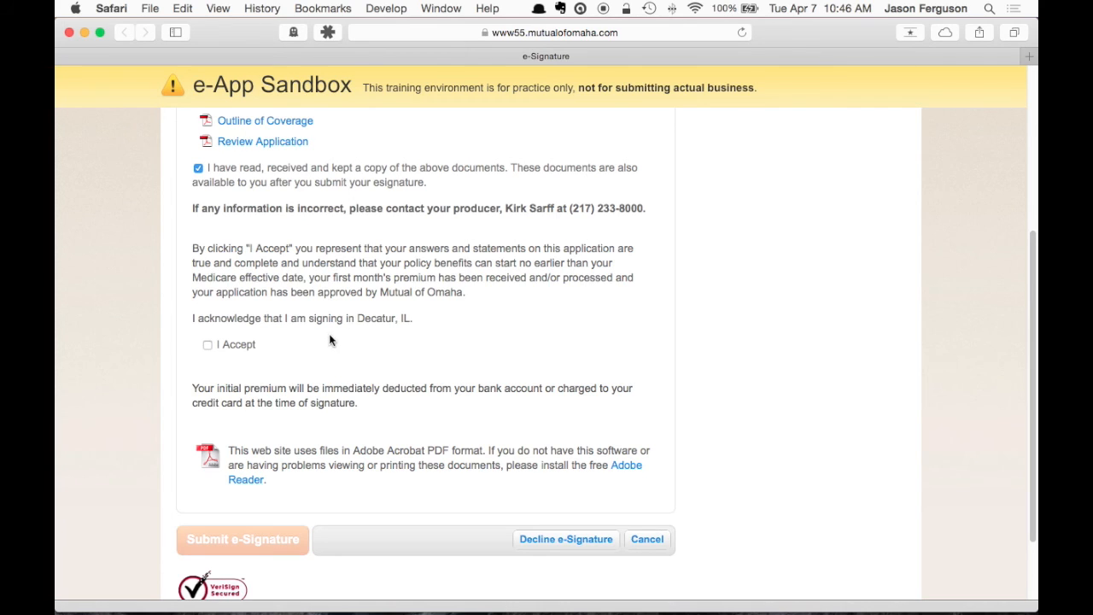
left_click(207, 344)
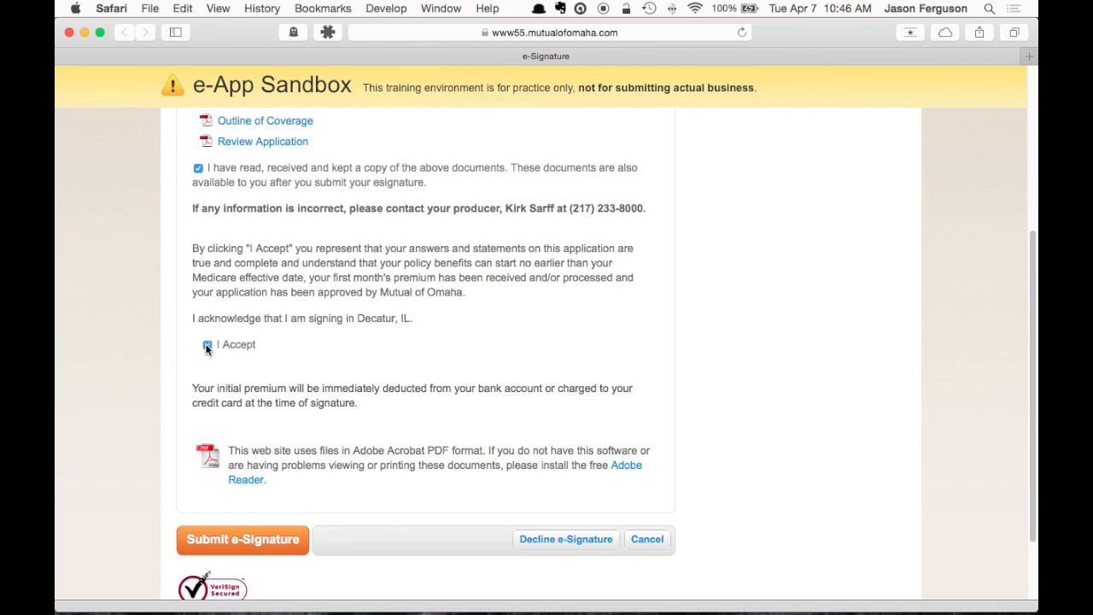
left_click(207, 344)
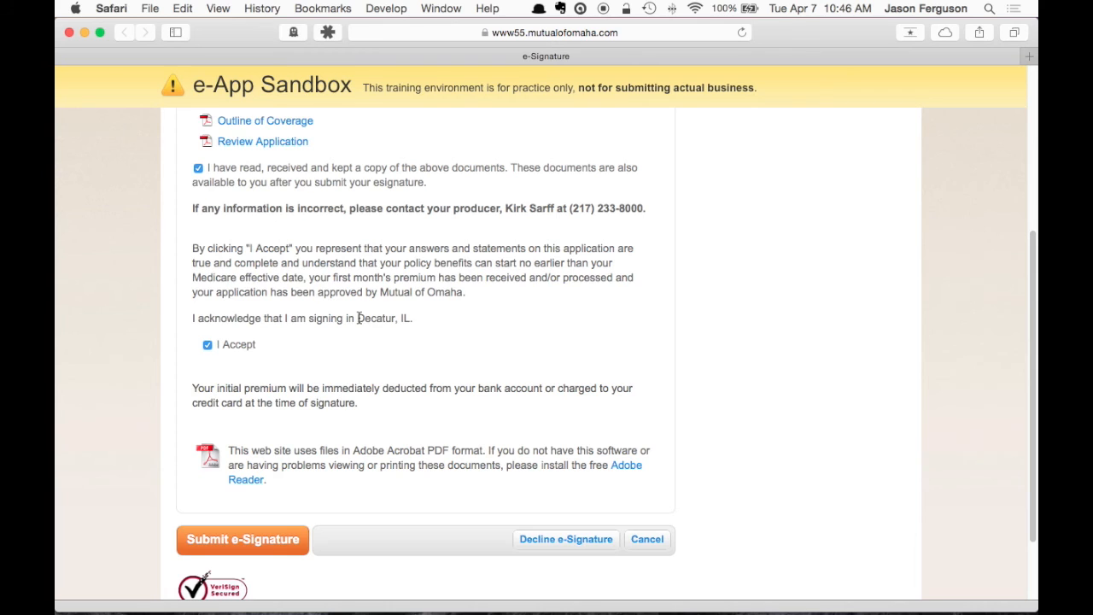
Submit the applicant's e-signature, reaching the Thank You page.
scroll("down", 3)
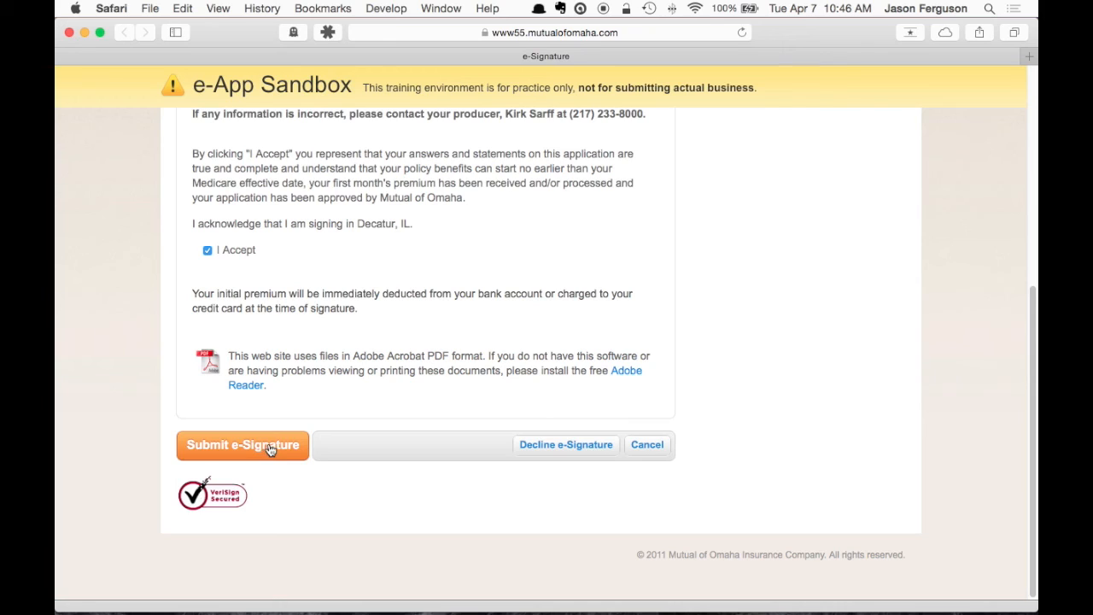
mouse_move(579, 464)
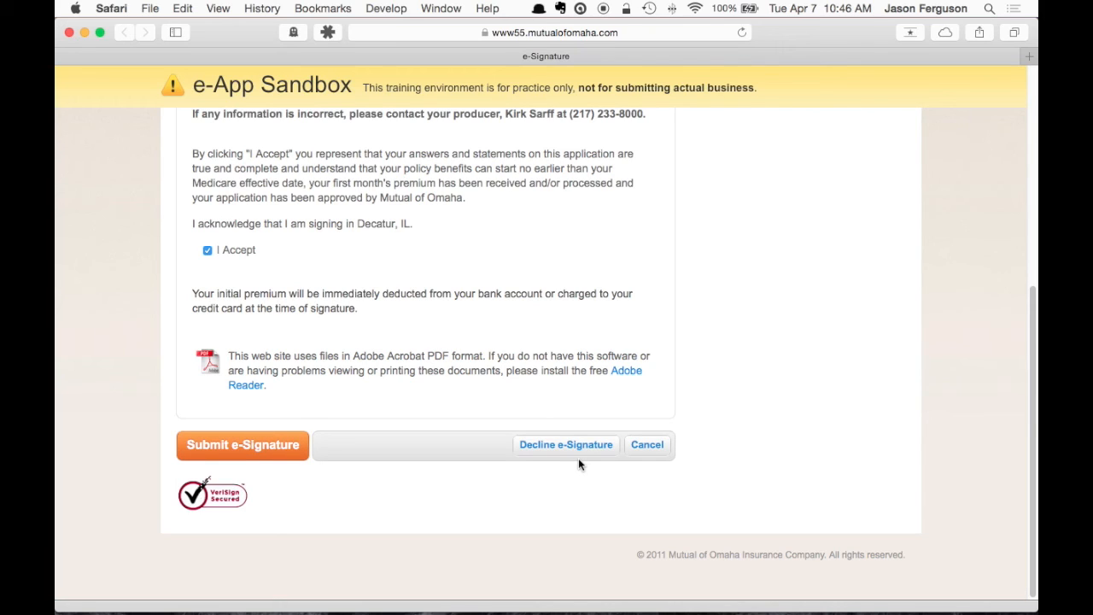
mouse_move(565, 450)
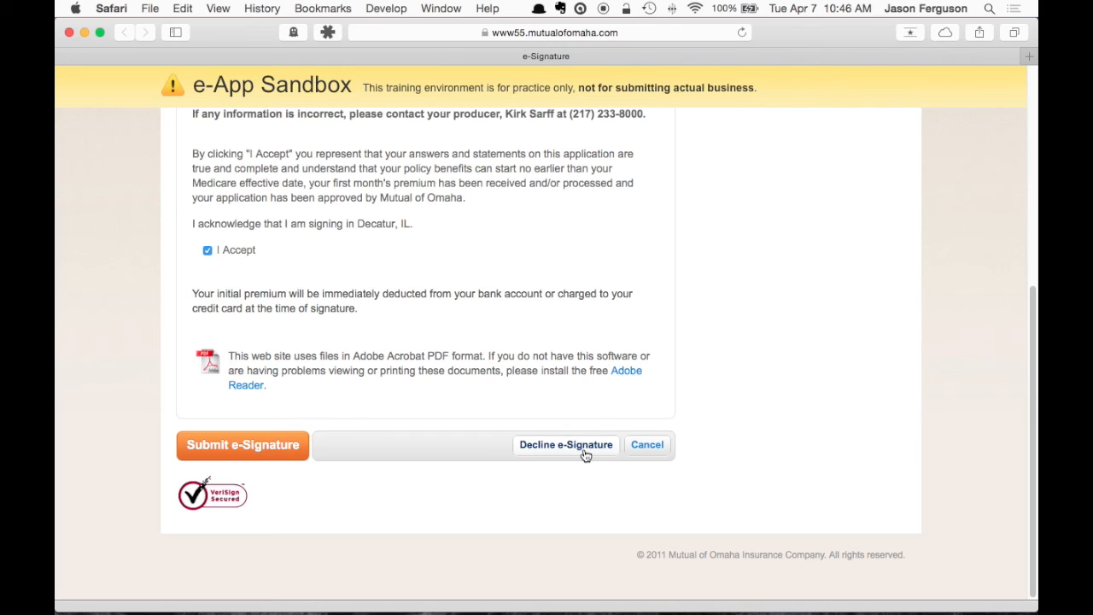
mouse_move(569, 456)
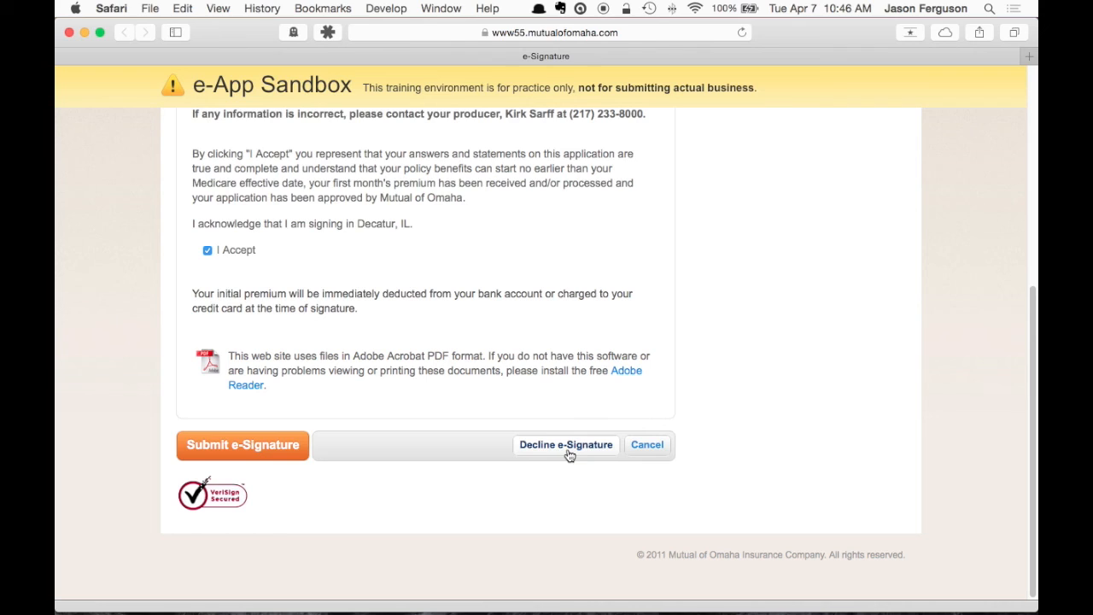
mouse_move(567, 450)
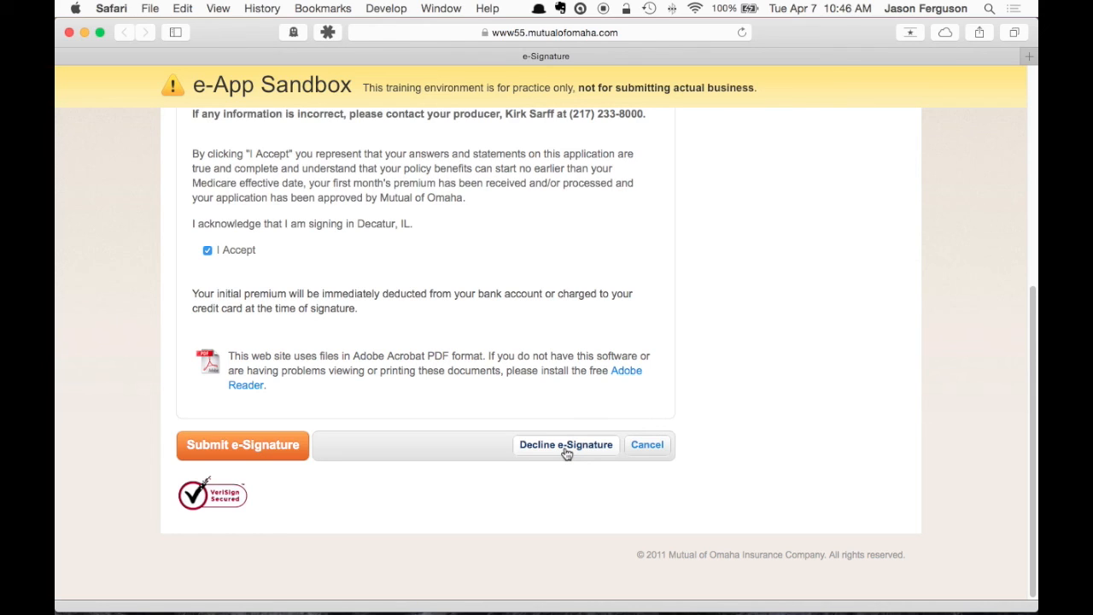
mouse_move(392, 453)
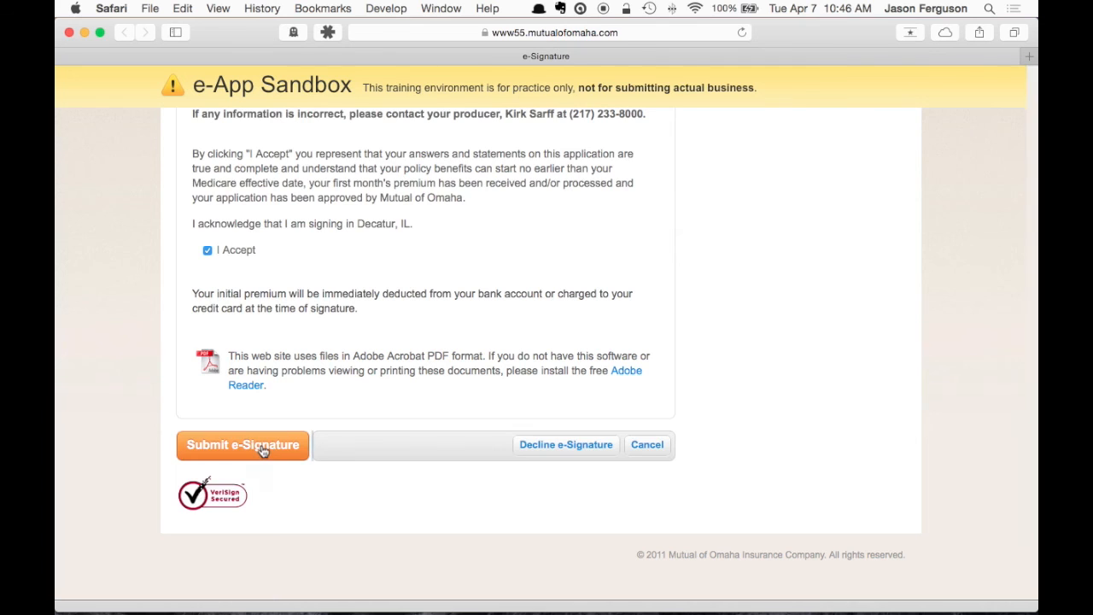
left_click(241, 445)
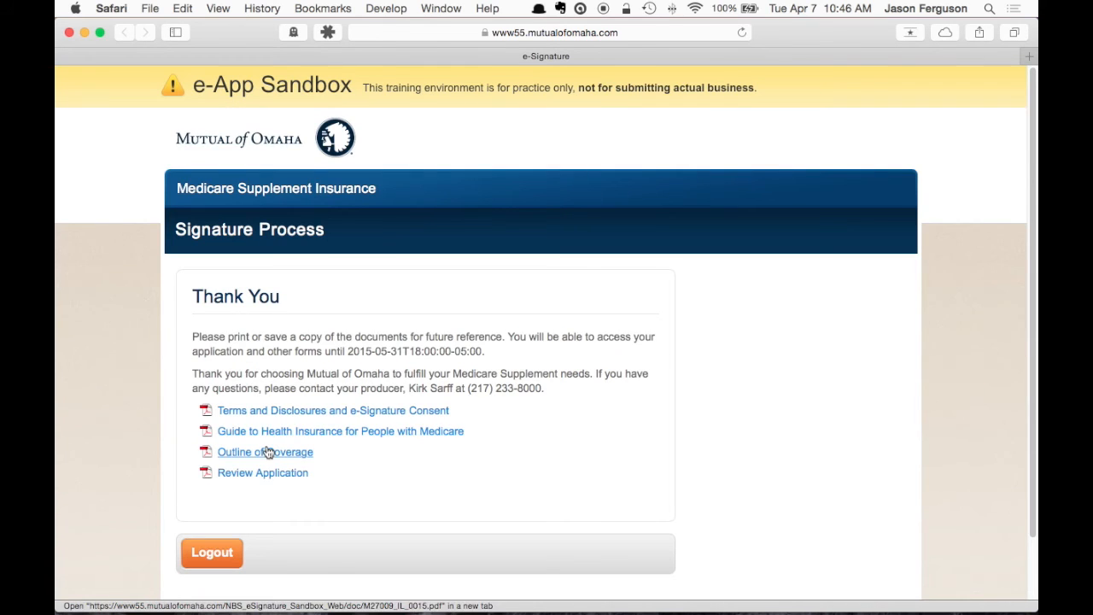
Open the signed application via the Review Application PDF link.
scroll("down", 3)
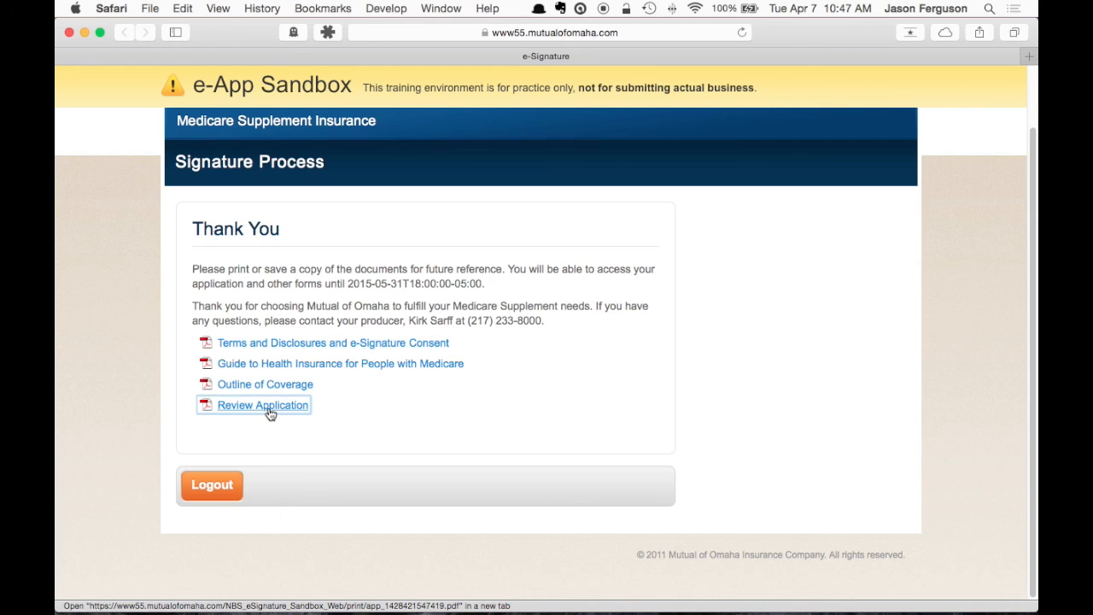
left_click(263, 404)
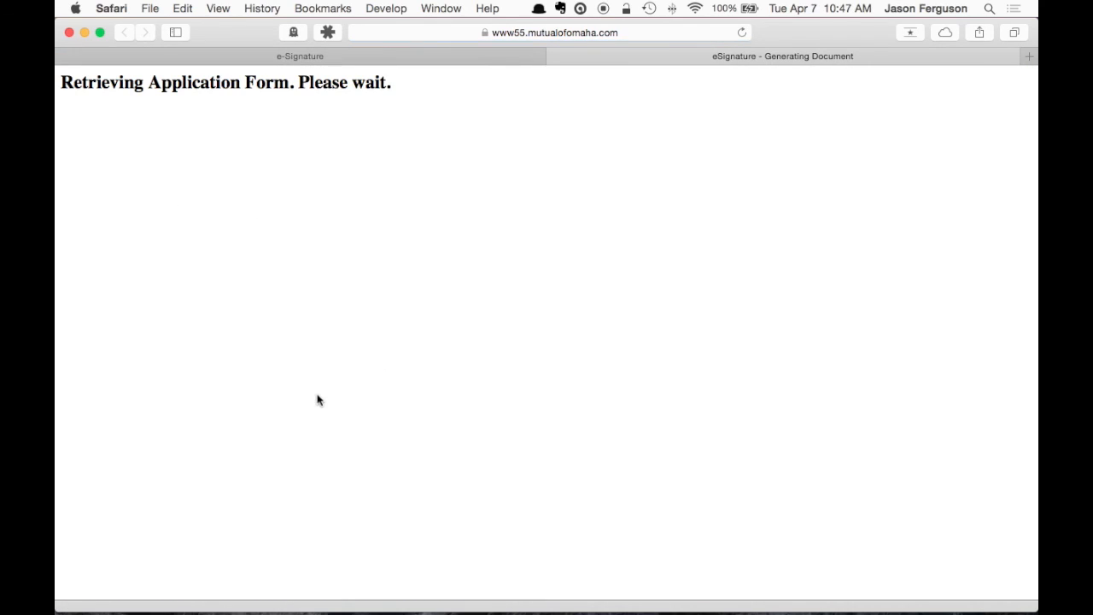
mouse_move(490, 360)
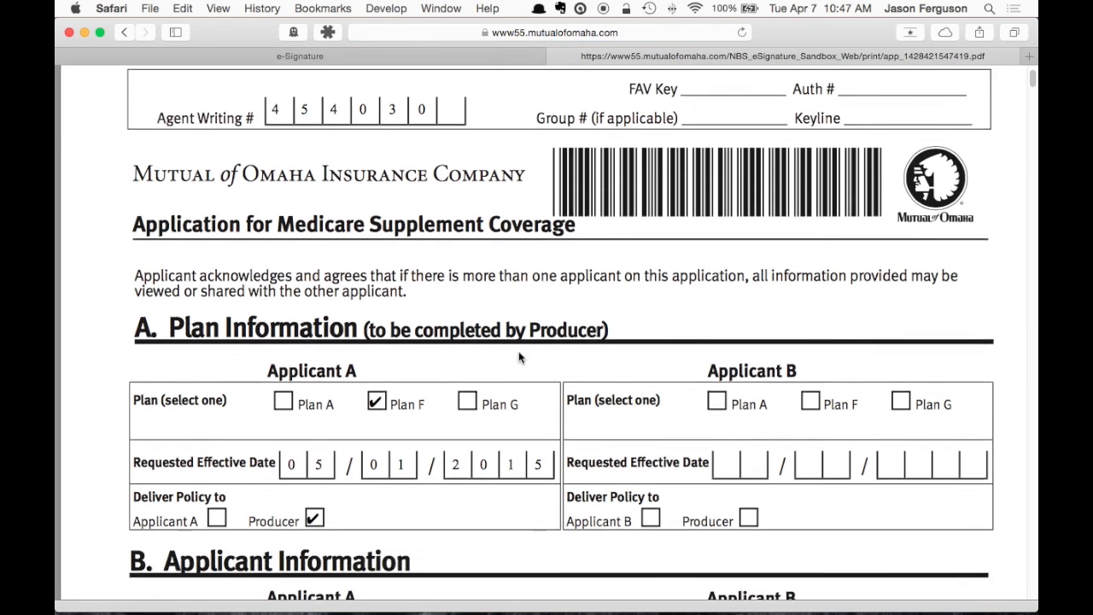
Scroll through the signed application PDF to review it.
scroll("down", 3)
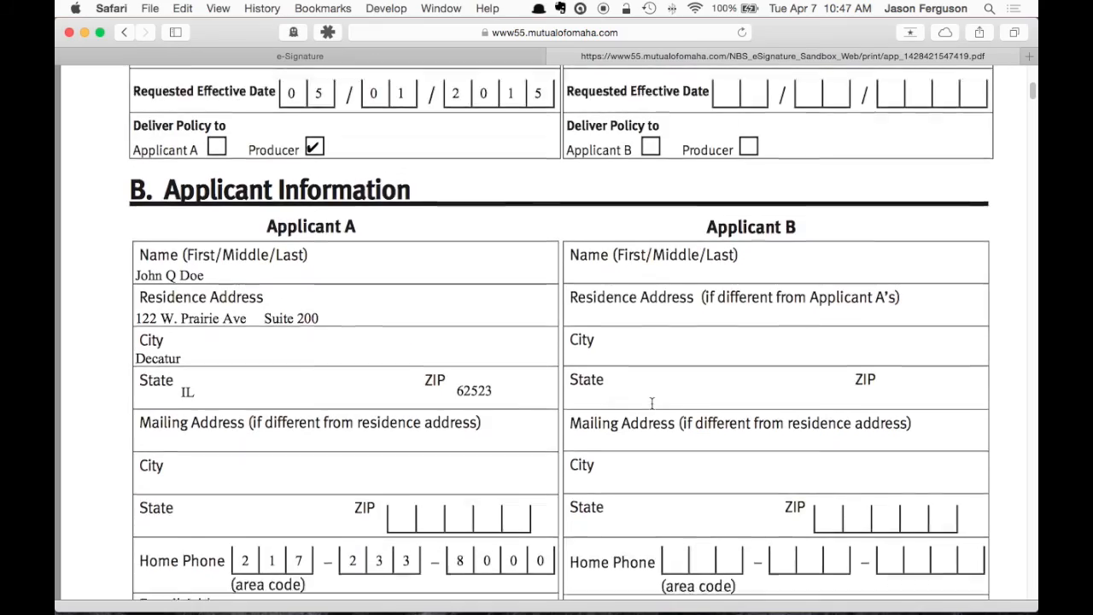
scroll("down", 3)
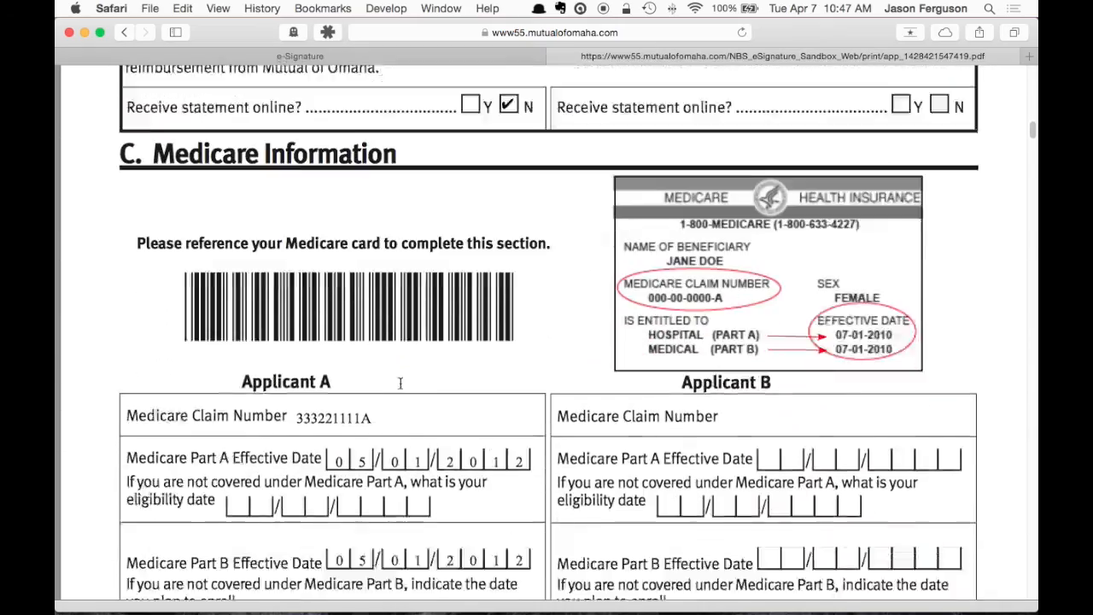
scroll("down", 3)
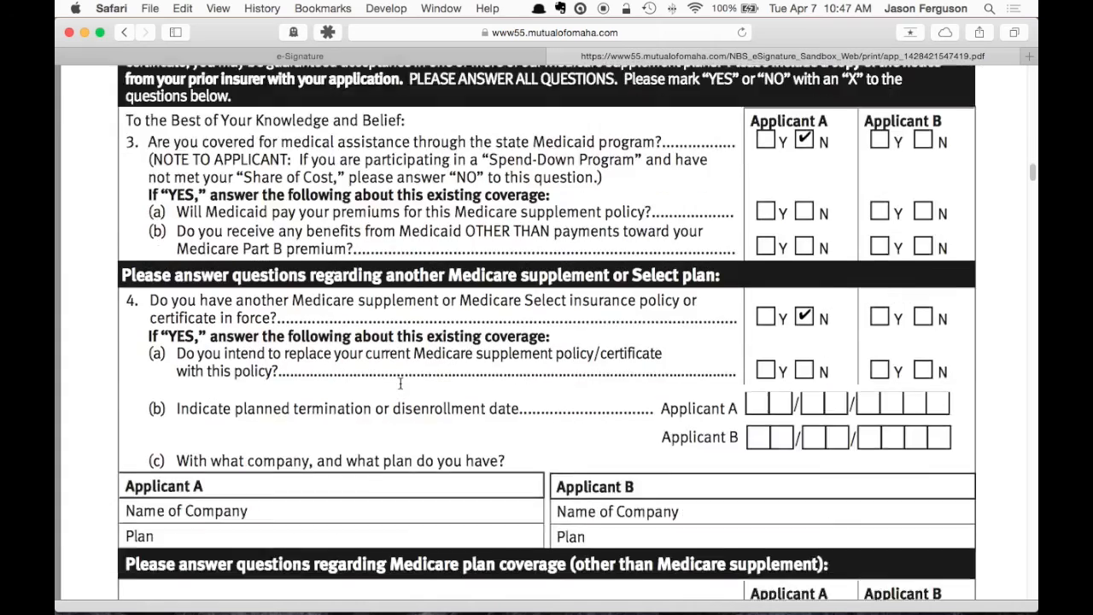
scroll("down", 3)
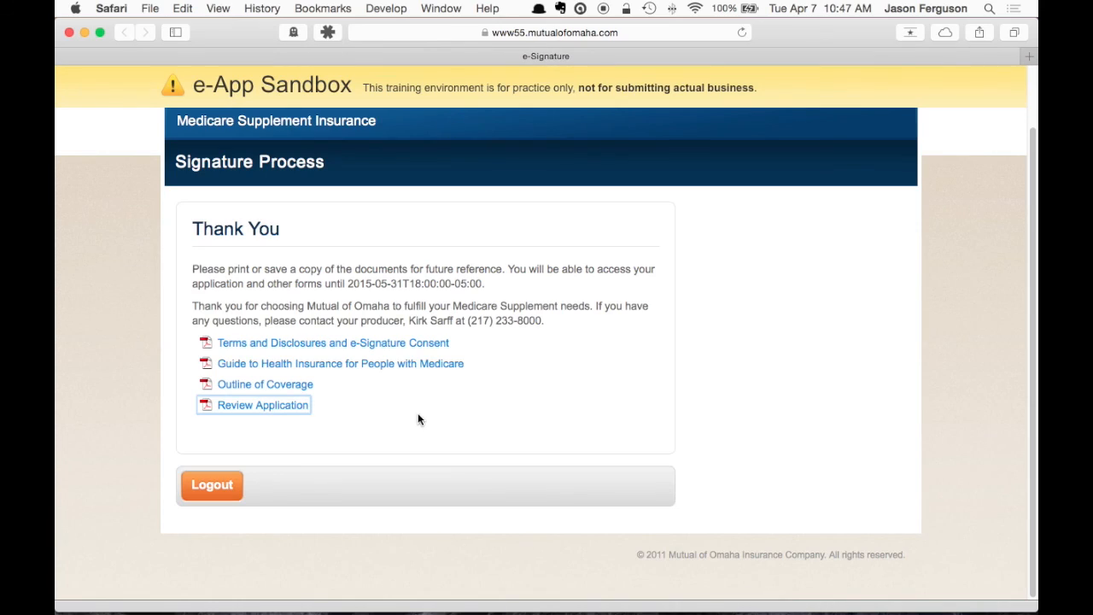
mouse_move(211, 485)
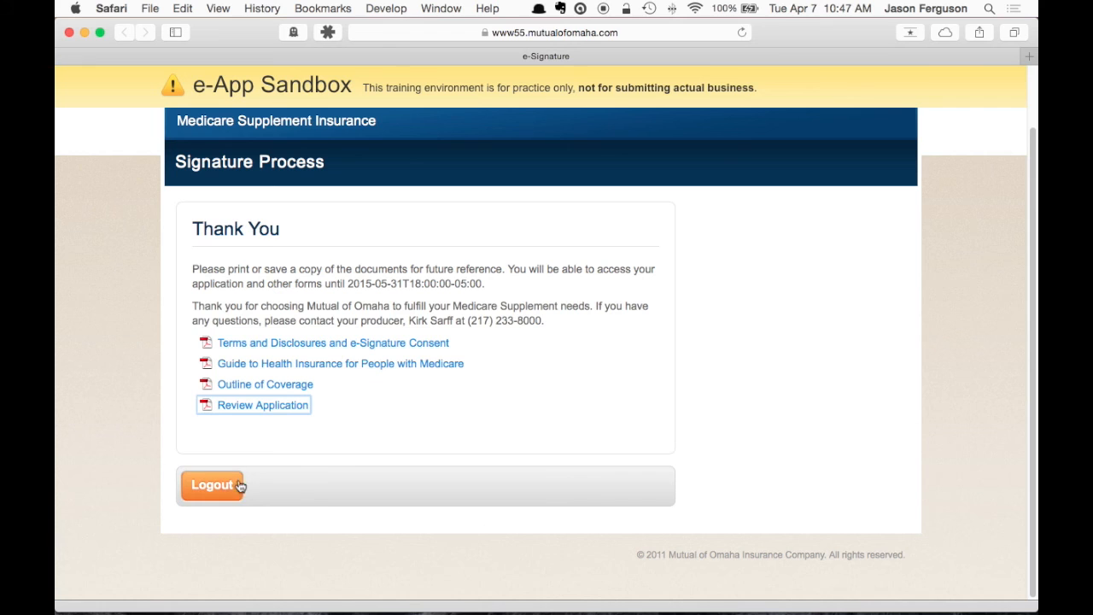
Log out of the e-signature session, returning to the e-App Thank You page.
left_click(212, 484)
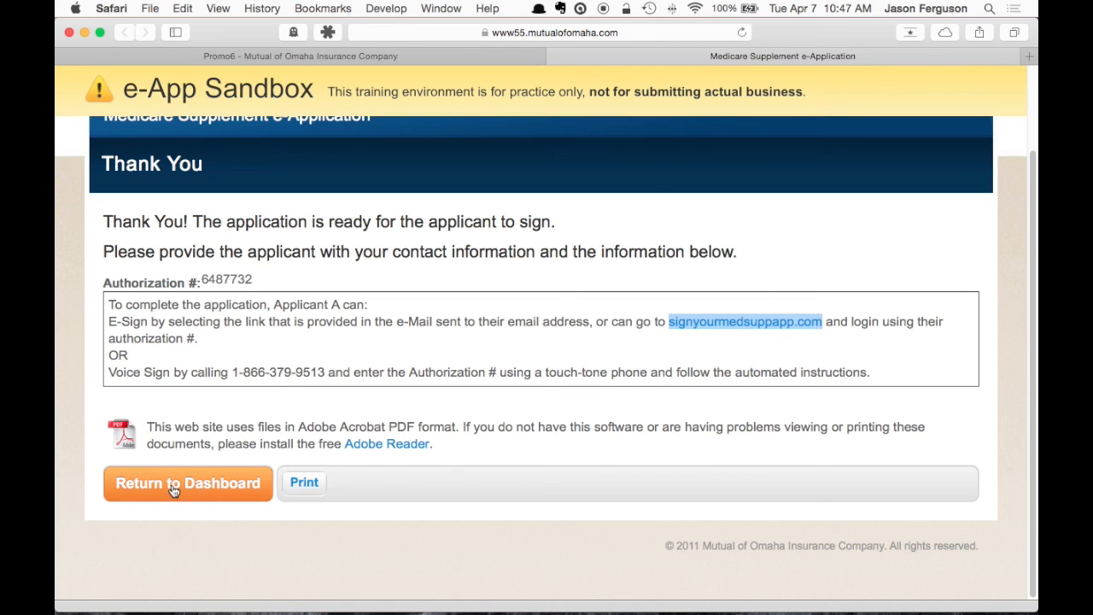
Return to the agent dashboard listing John Doe as Submitted e-Signature.
left_click(188, 482)
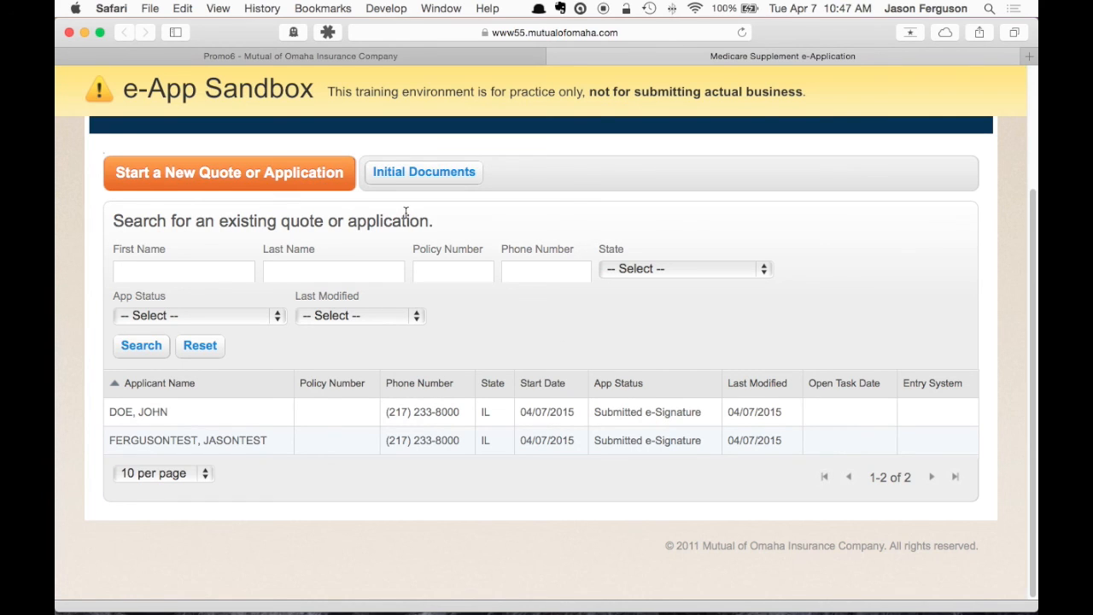
mouse_move(490, 203)
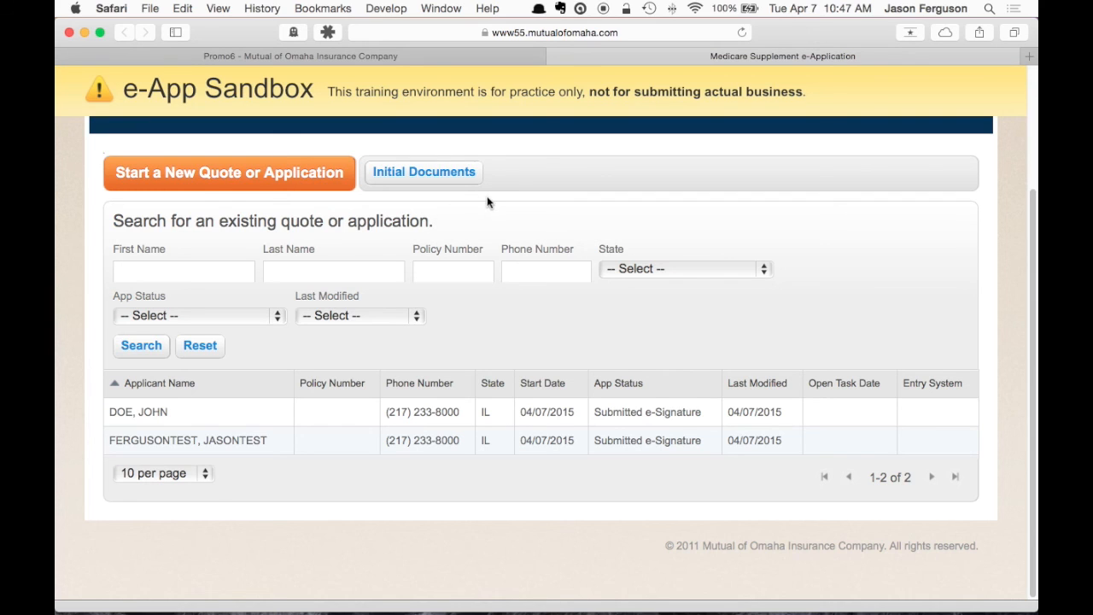